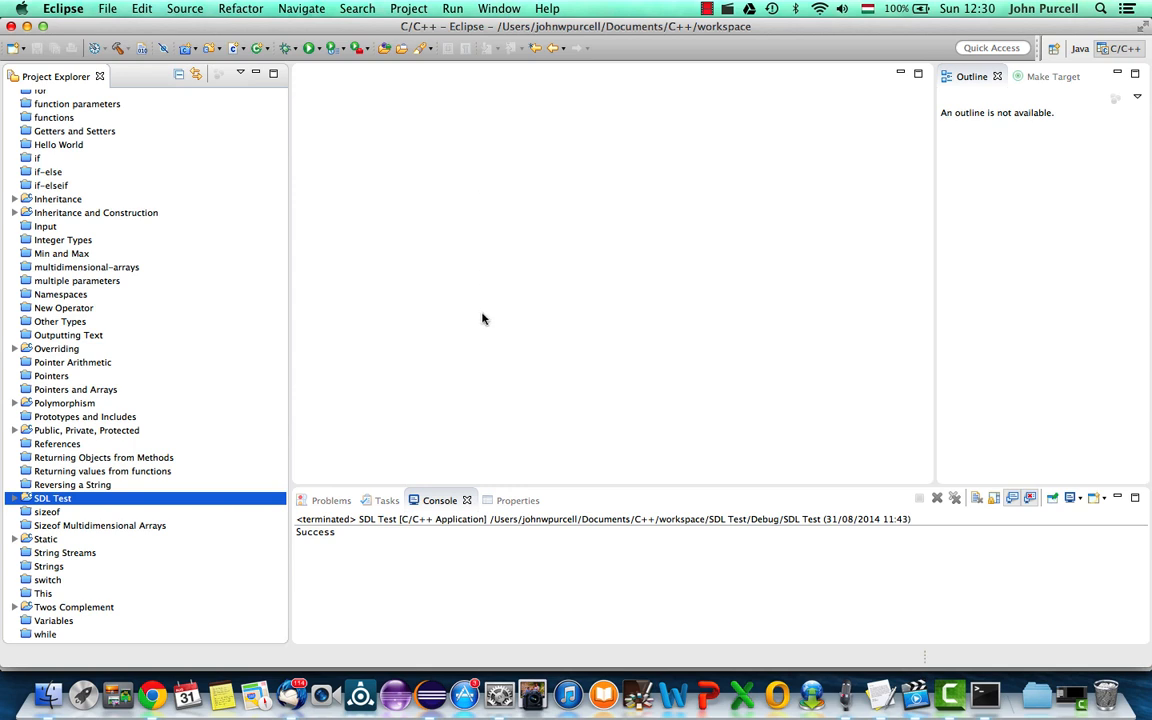
mouse_move(457, 370)
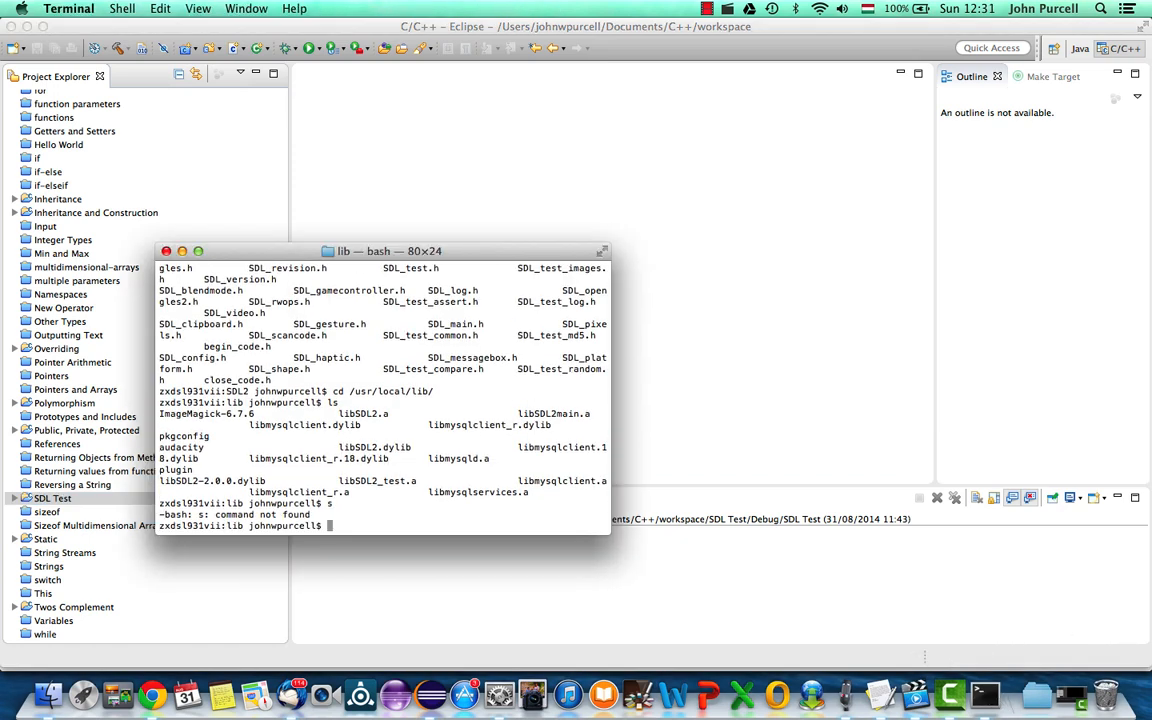
List the local library folder, then create Hello World C++ project 'SDL Basic' using MacOSX GCC
type("ls")
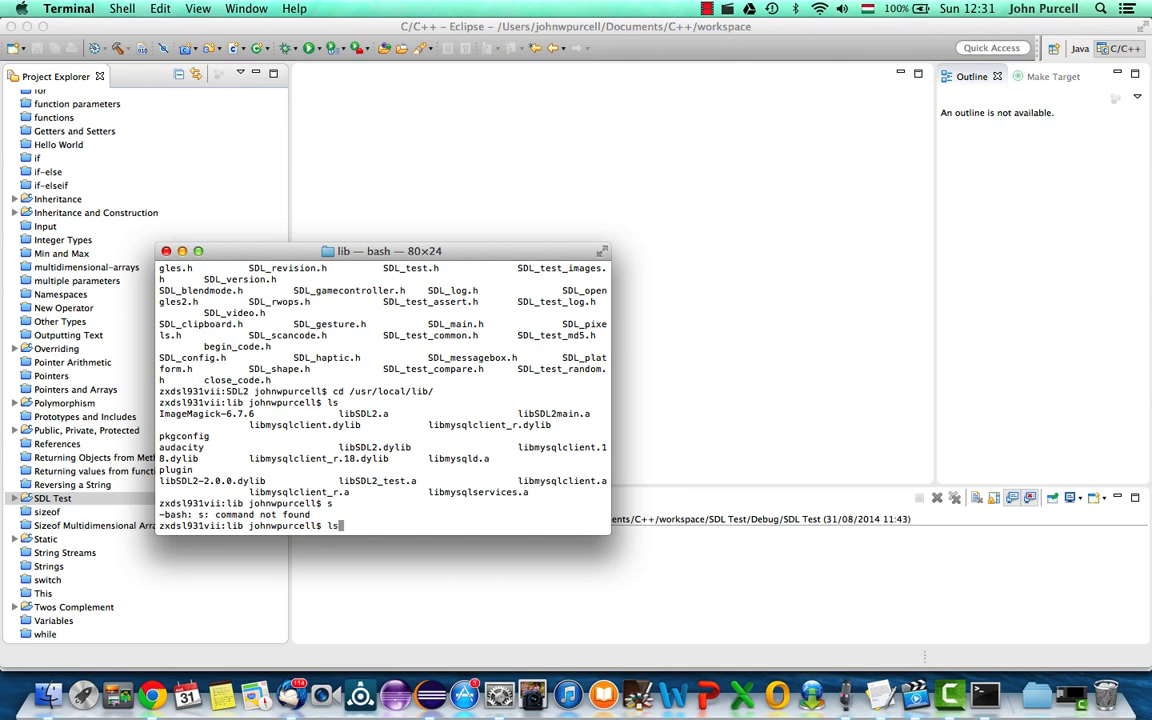
key("Return")
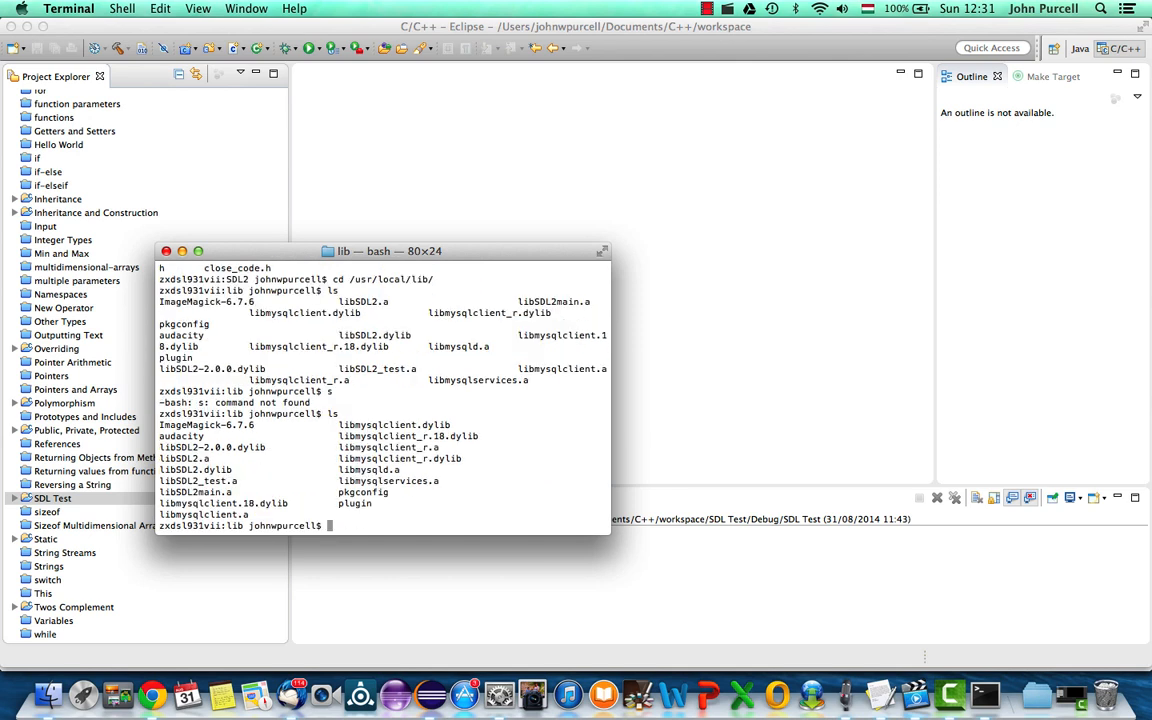
mouse_move(398, 190)
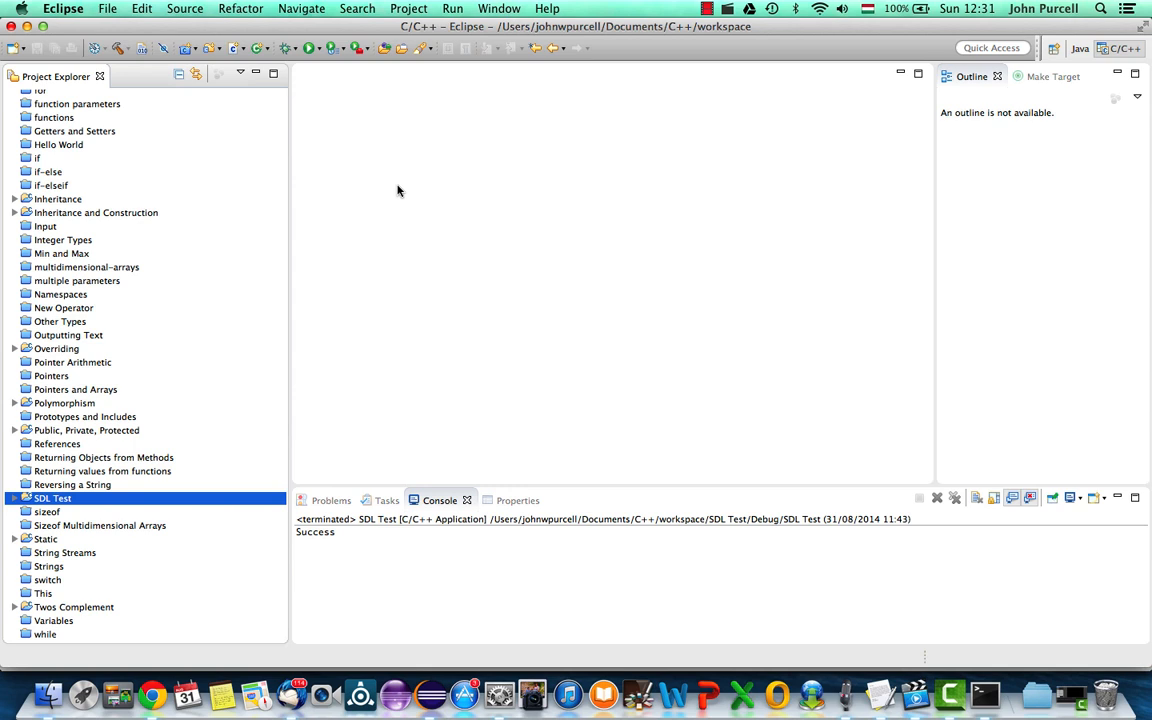
mouse_move(280, 123)
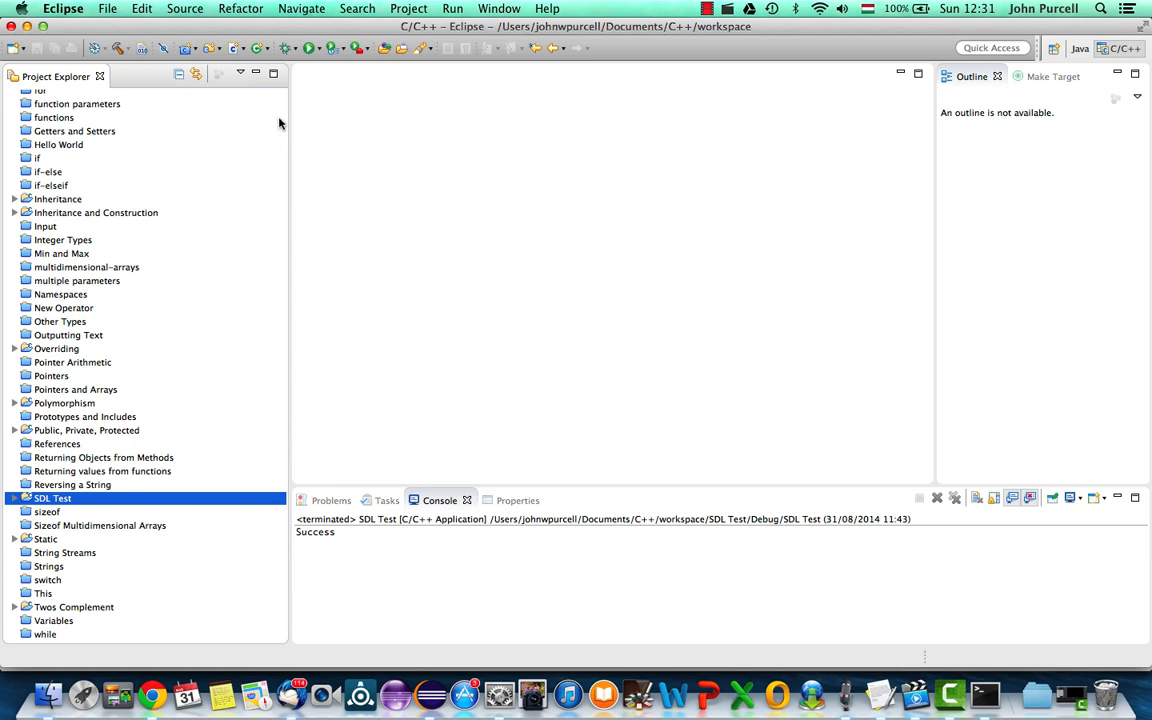
left_click(107, 8)
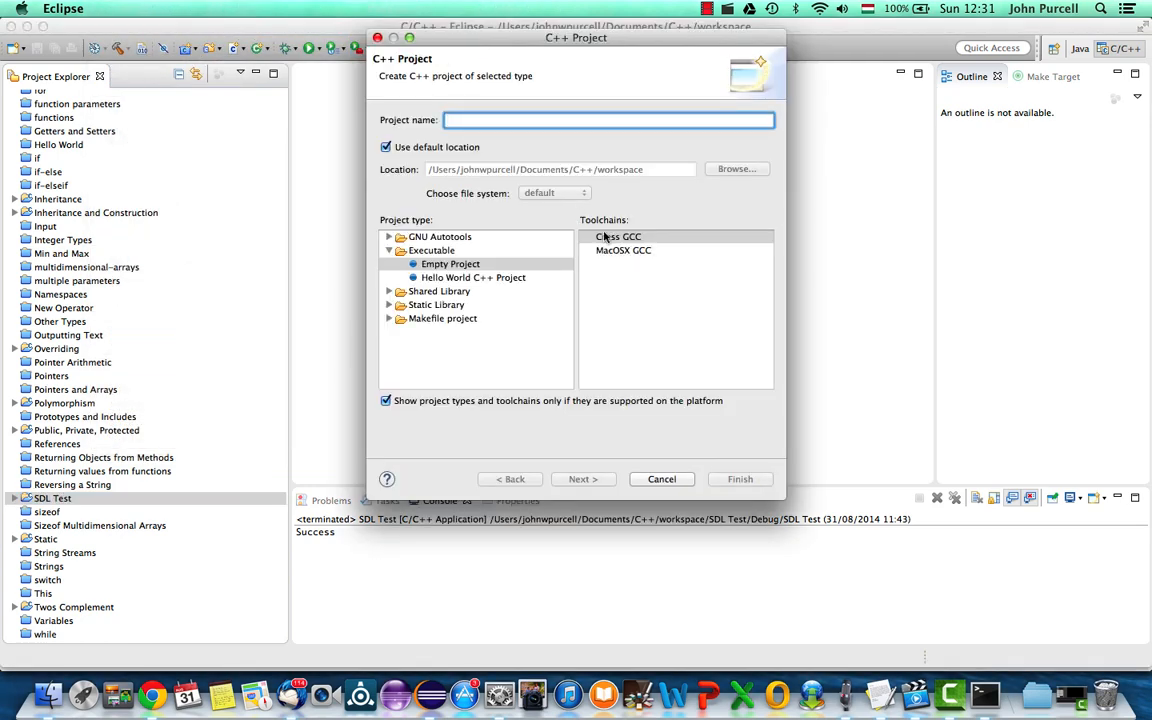
mouse_move(612, 245)
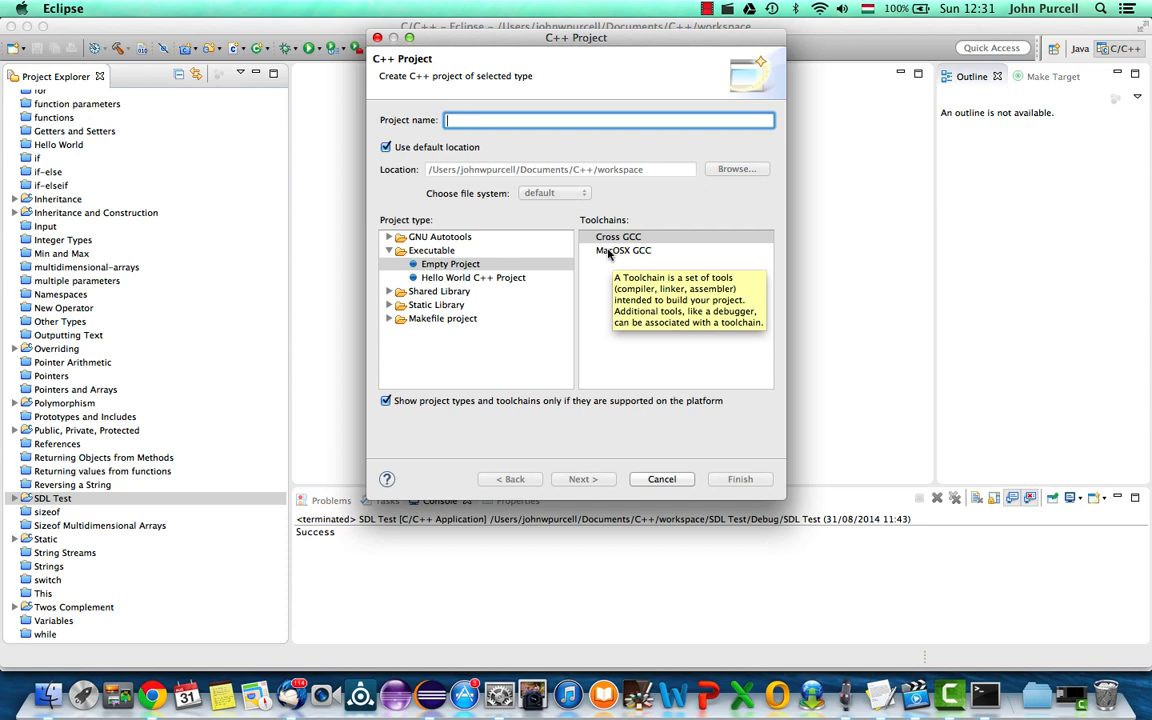
left_click(623, 250)
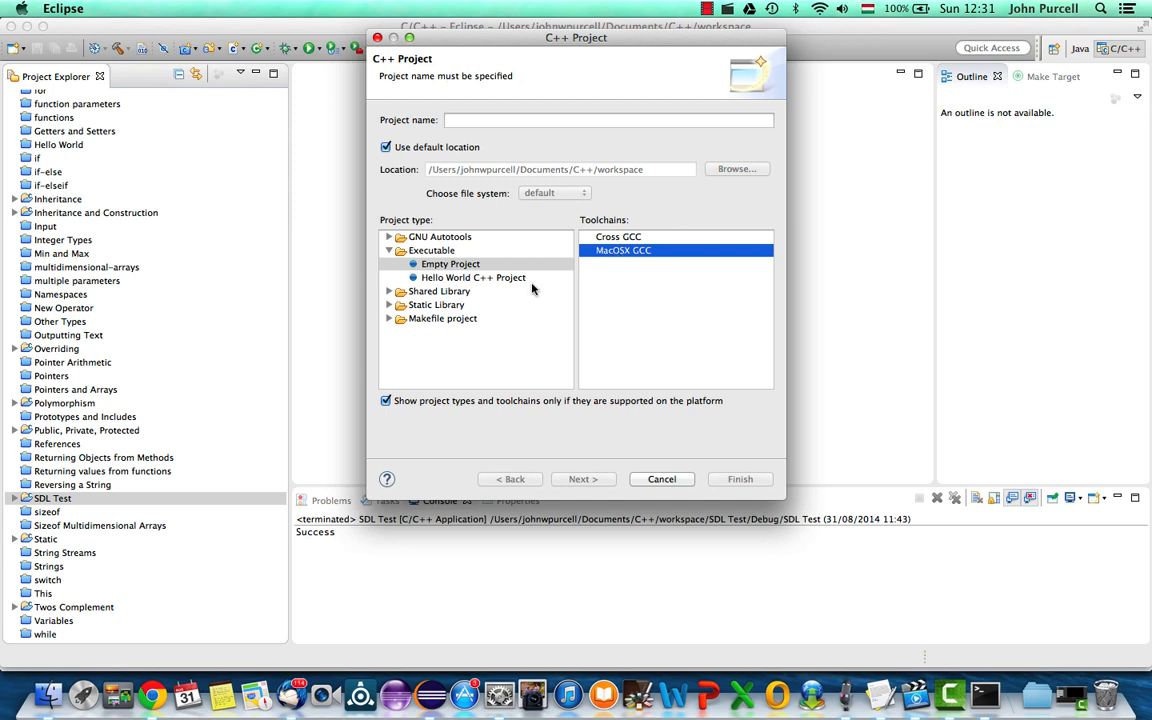
left_click(473, 277)
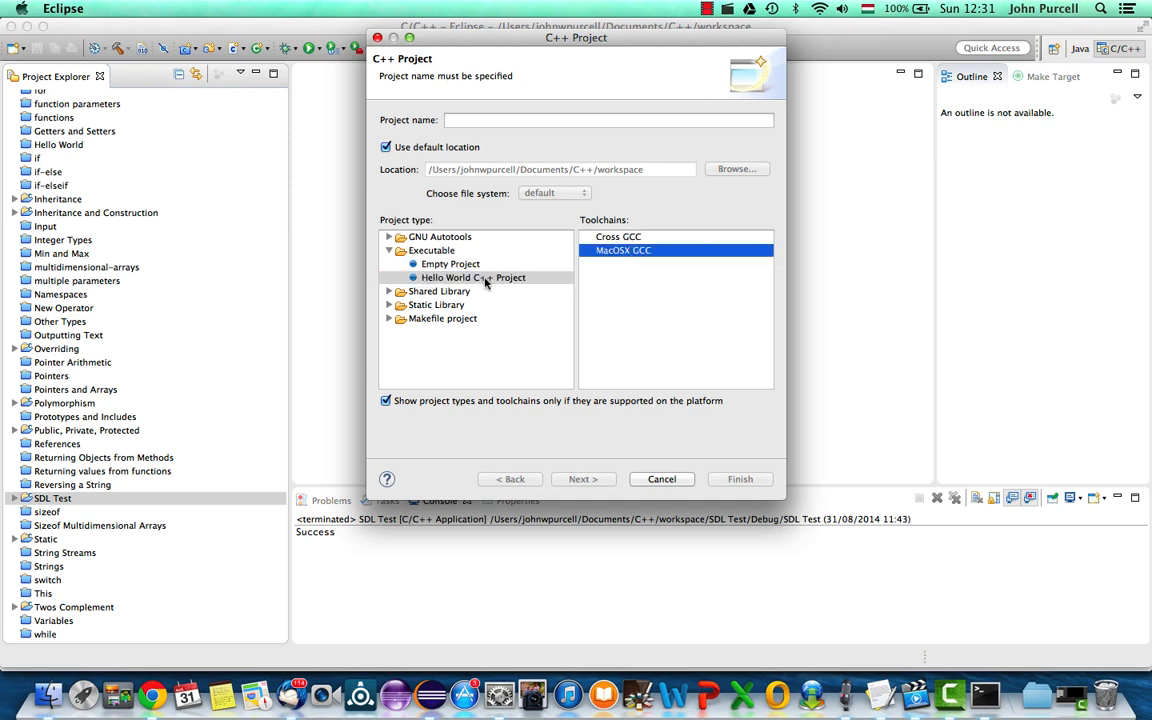
left_click(609, 120)
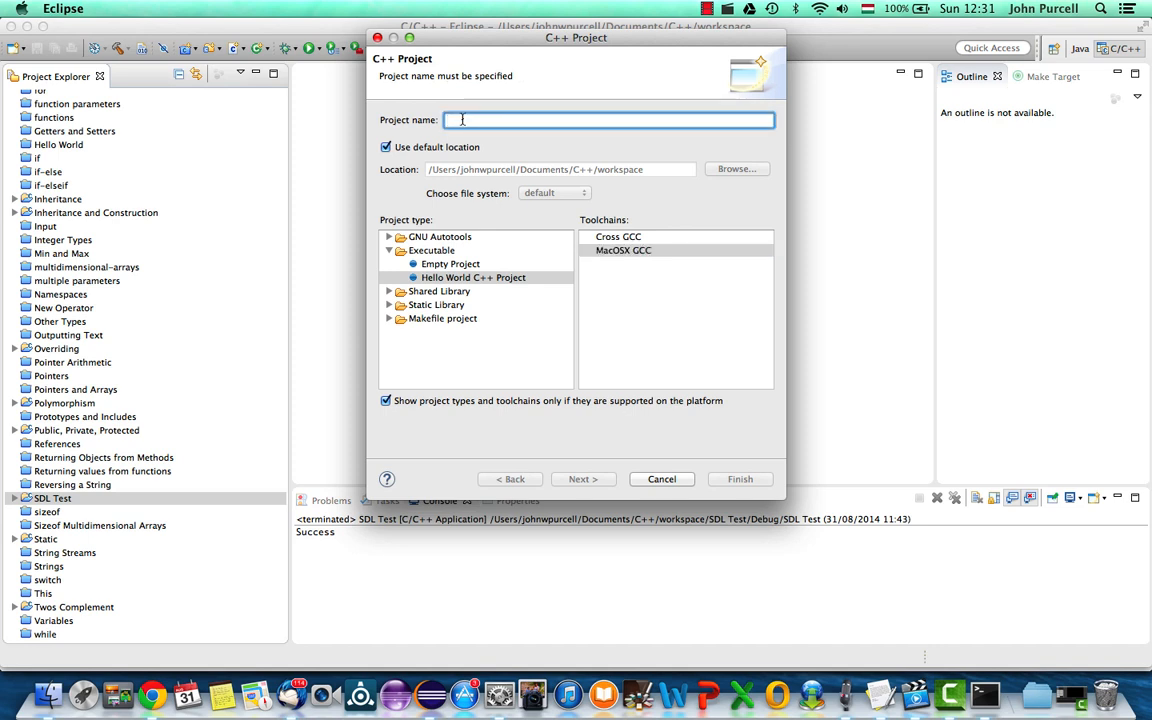
type("SDL")
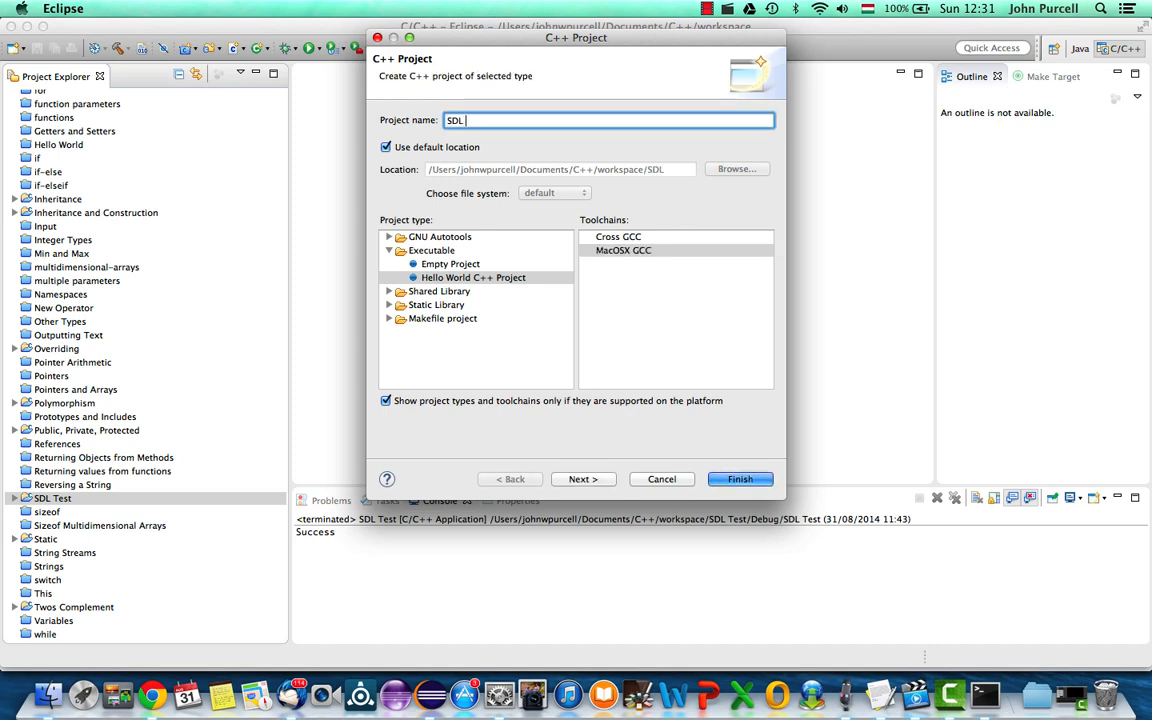
type("Basic")
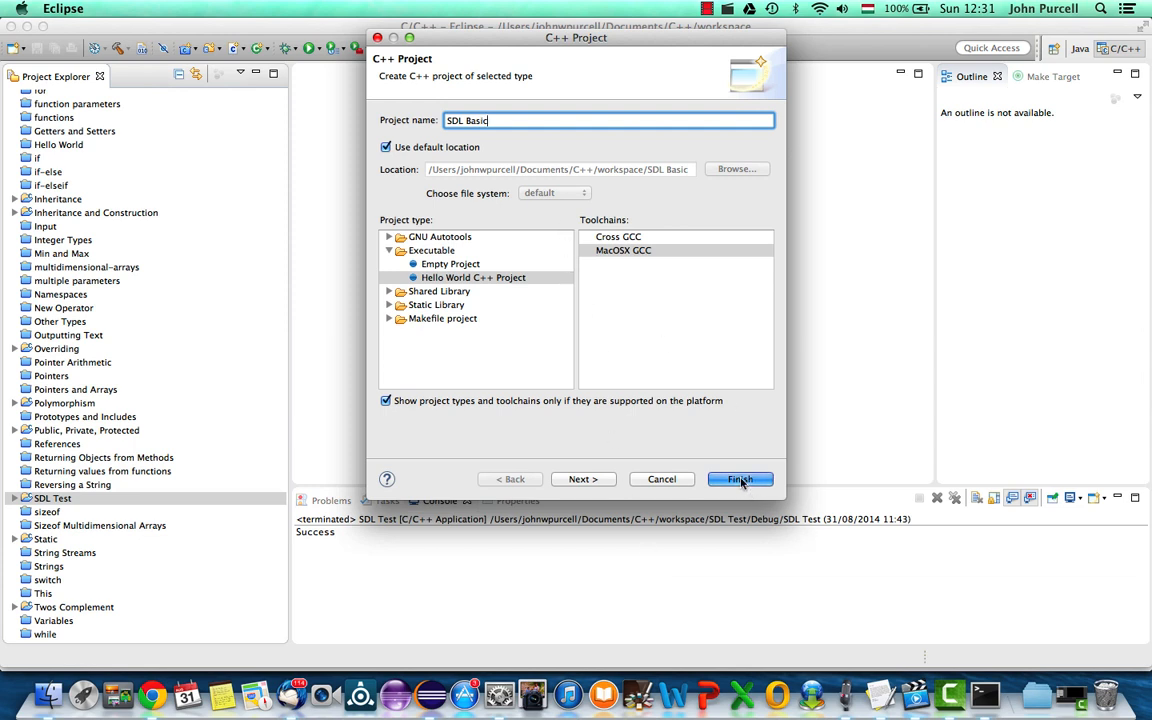
left_click(740, 479)
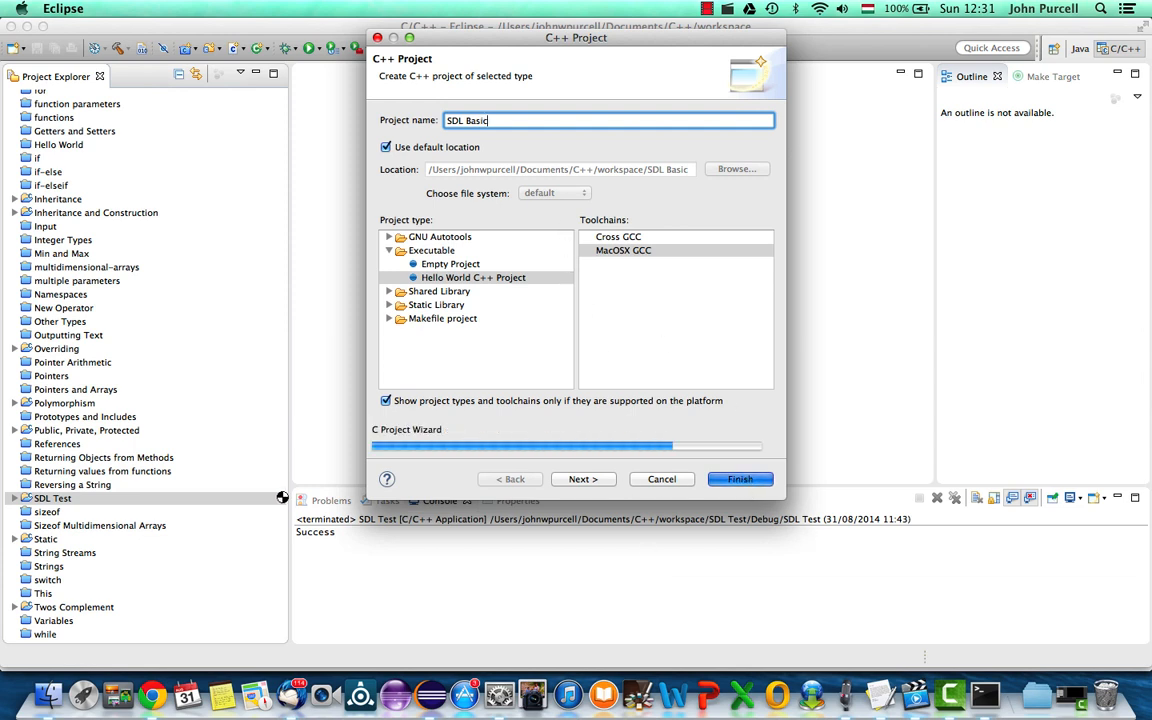
left_click(740, 479)
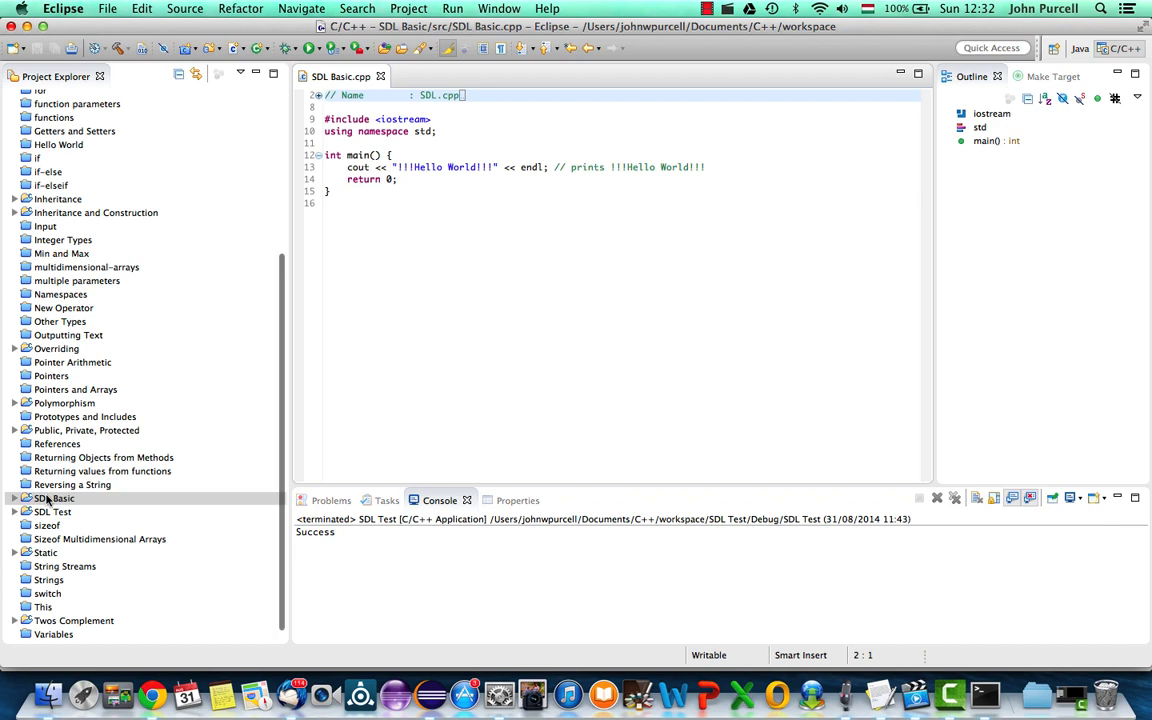
Open SDL Basic's Properties at C/C++ Build and set Configuration to [All configurations]
right_click(56, 498)
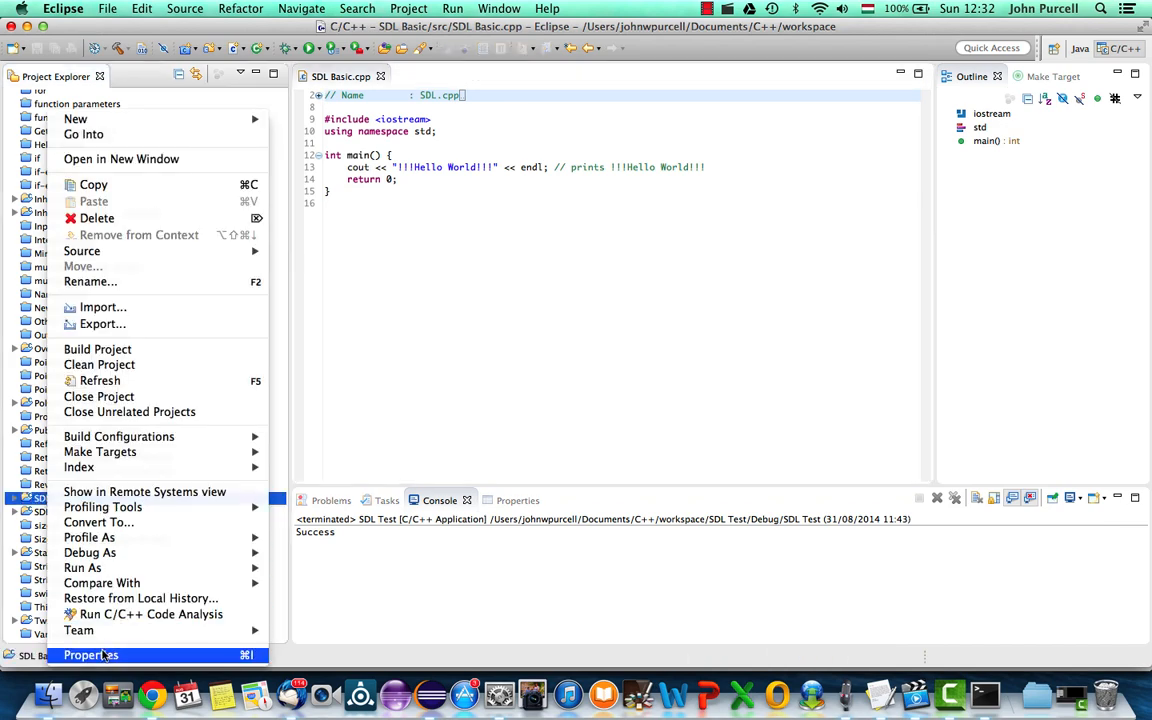
left_click(90, 655)
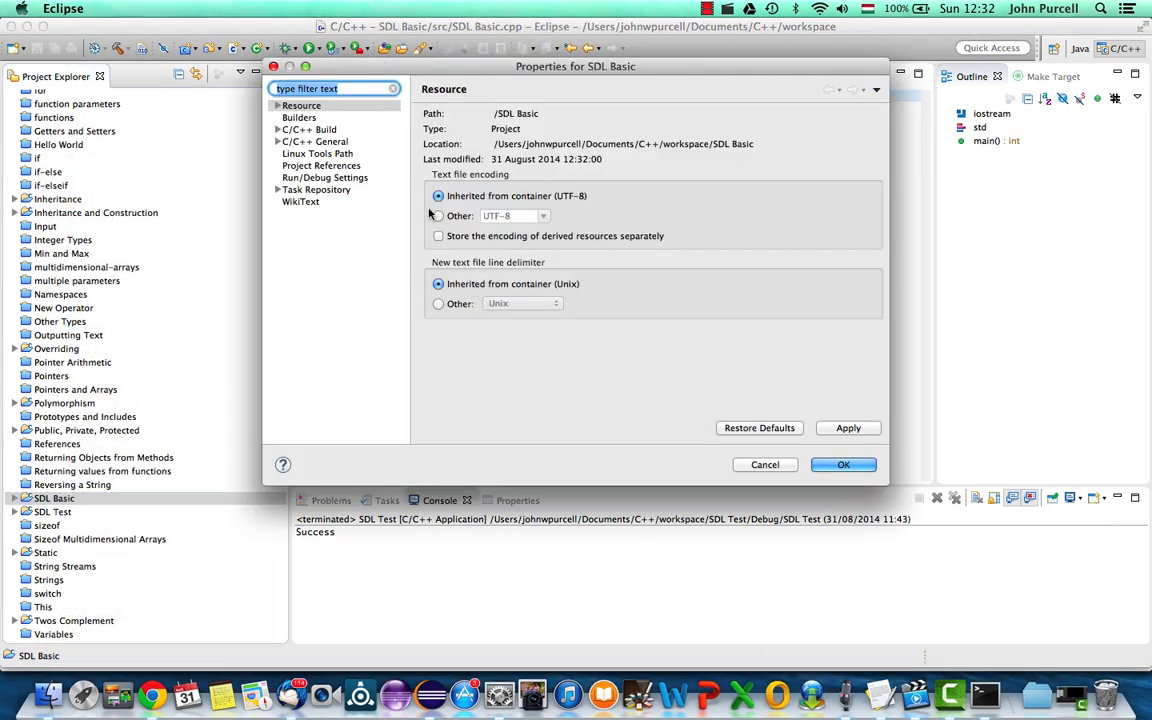
left_click(279, 129)
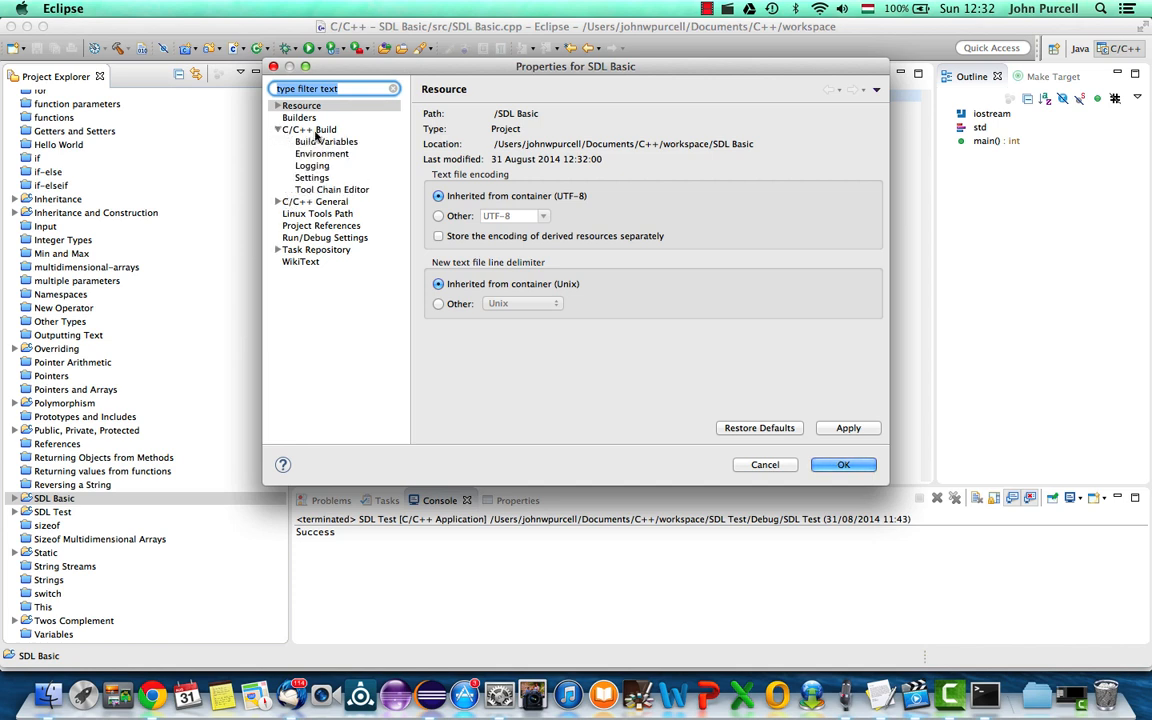
left_click(311, 130)
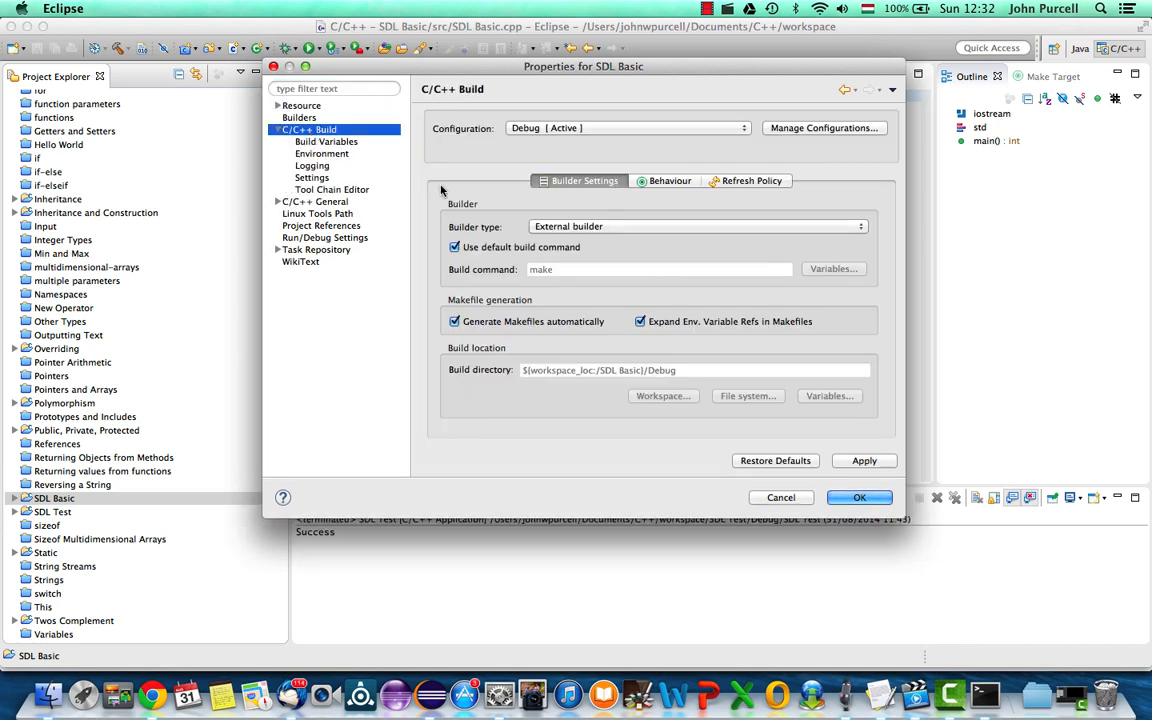
mouse_move(497, 164)
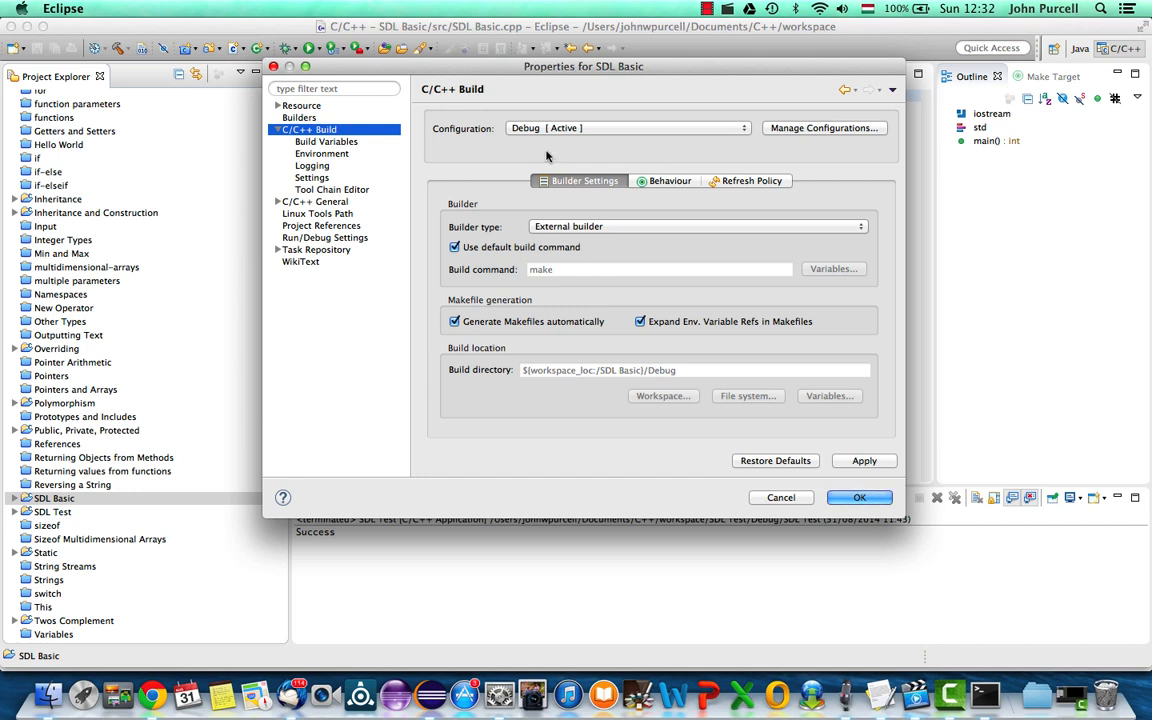
mouse_move(505, 213)
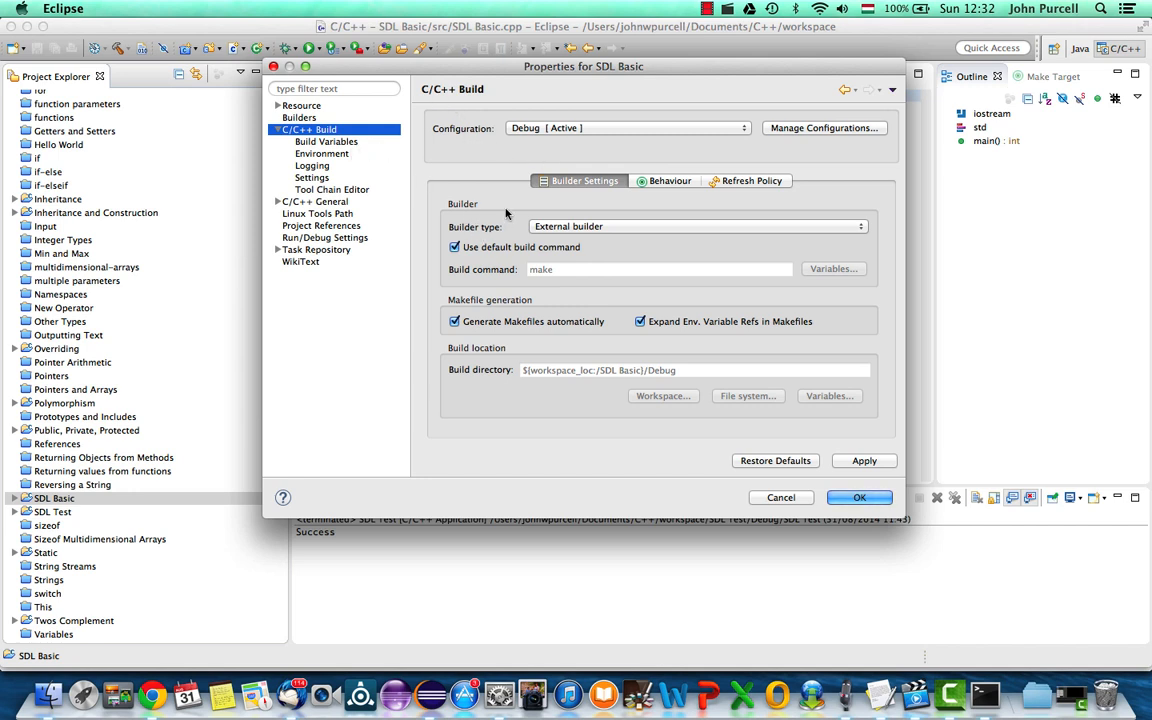
left_click(626, 127)
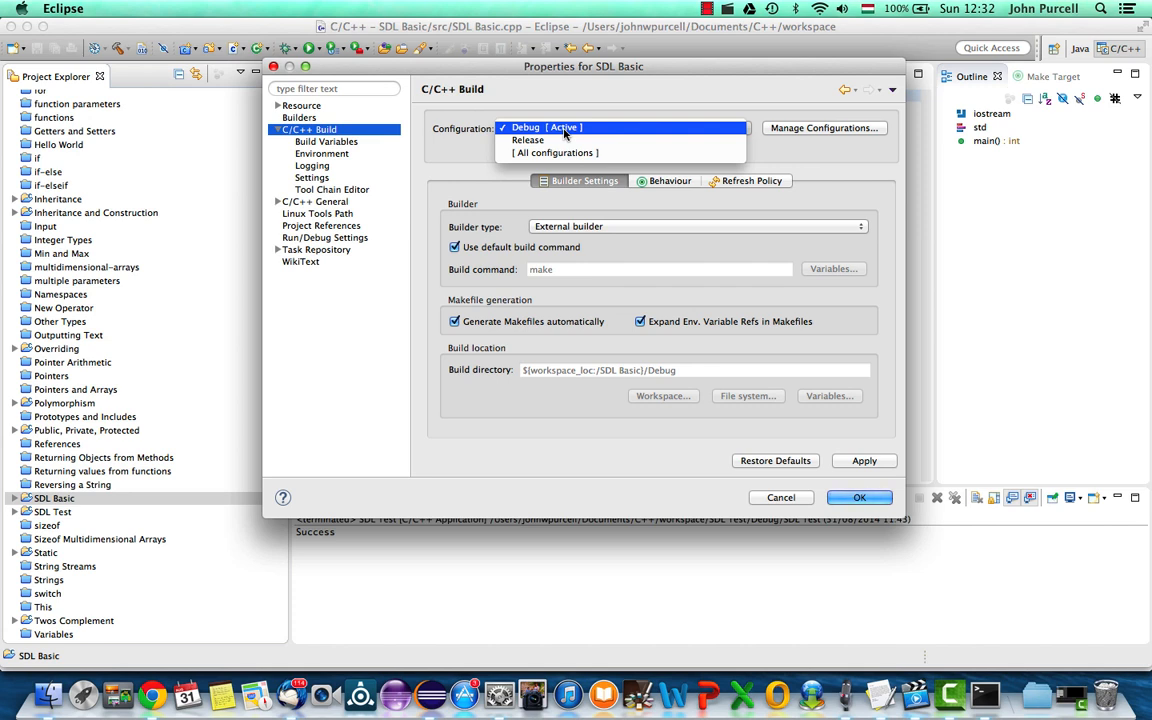
mouse_move(565, 153)
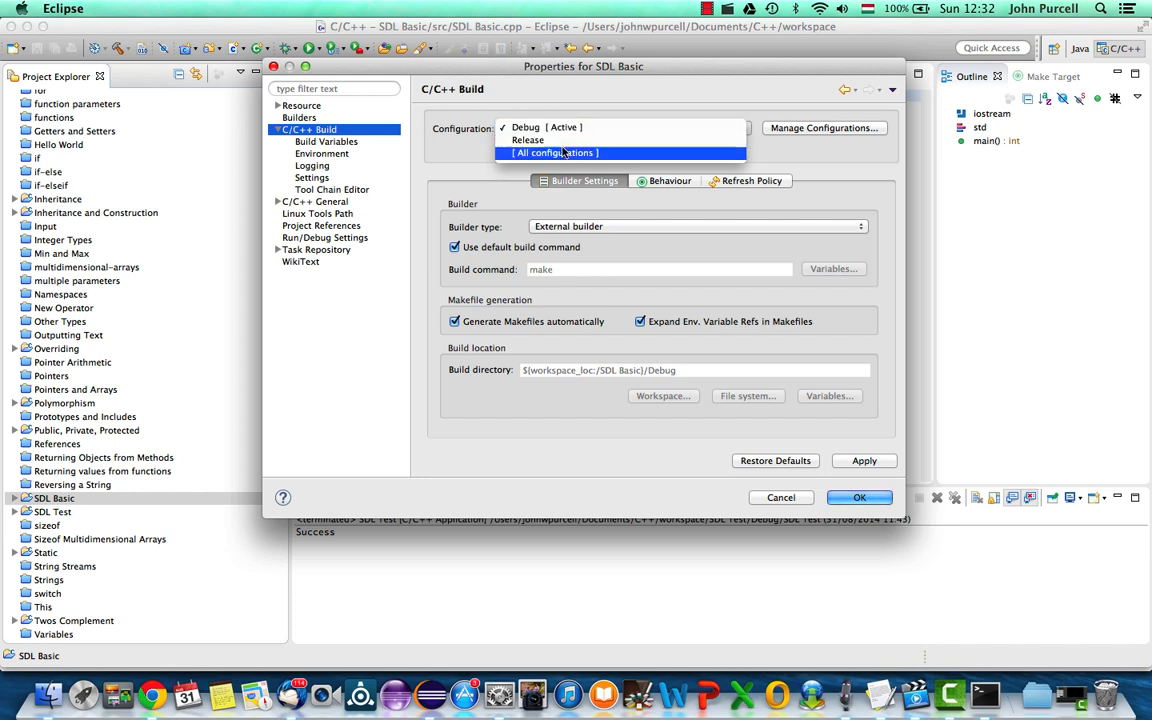
left_click(556, 152)
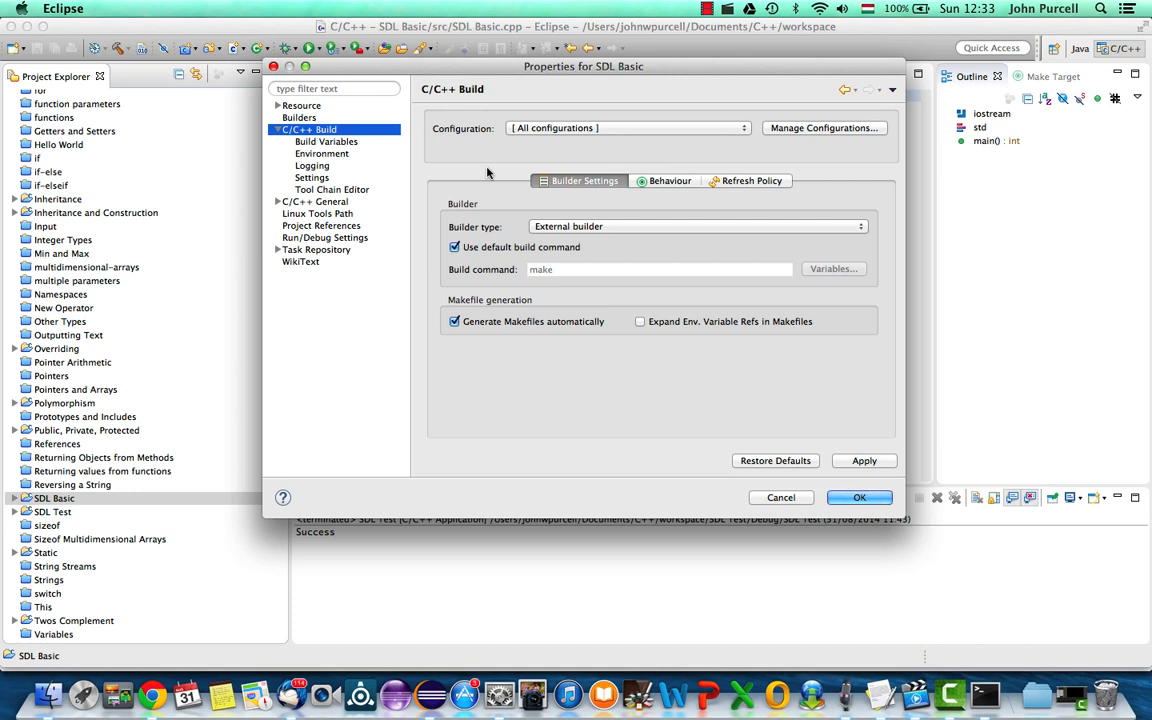
mouse_move(484, 169)
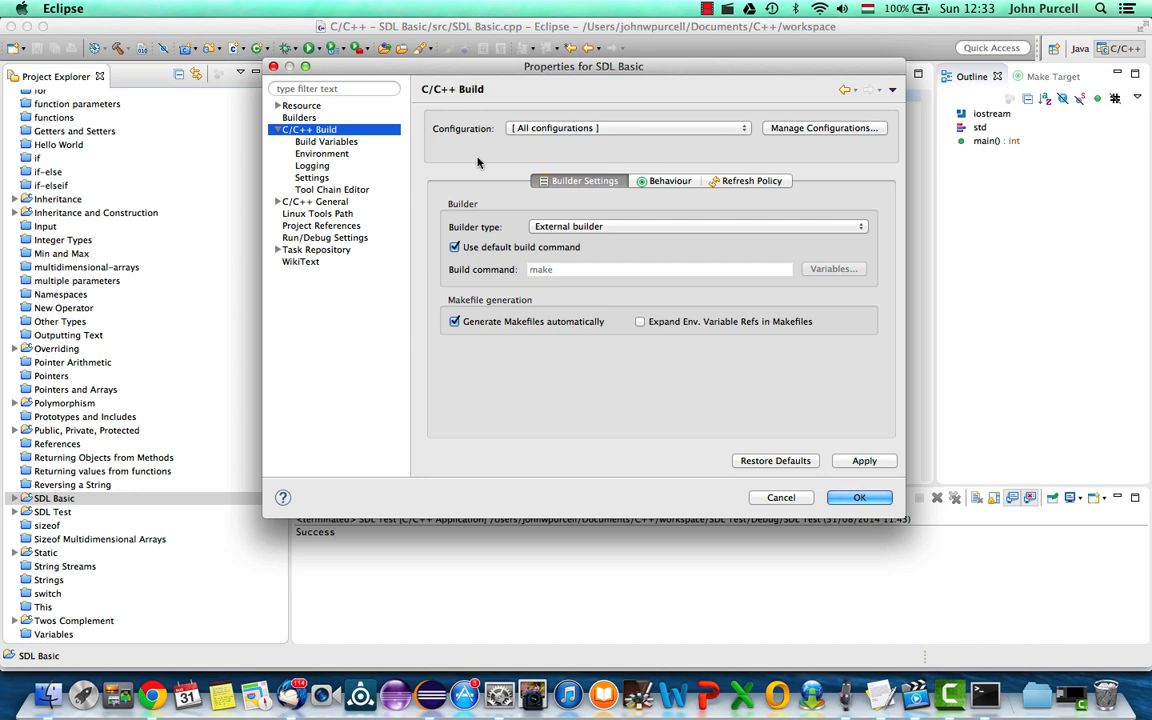
Show Settings and the GCC C++ Compiler Includes page
left_click(312, 173)
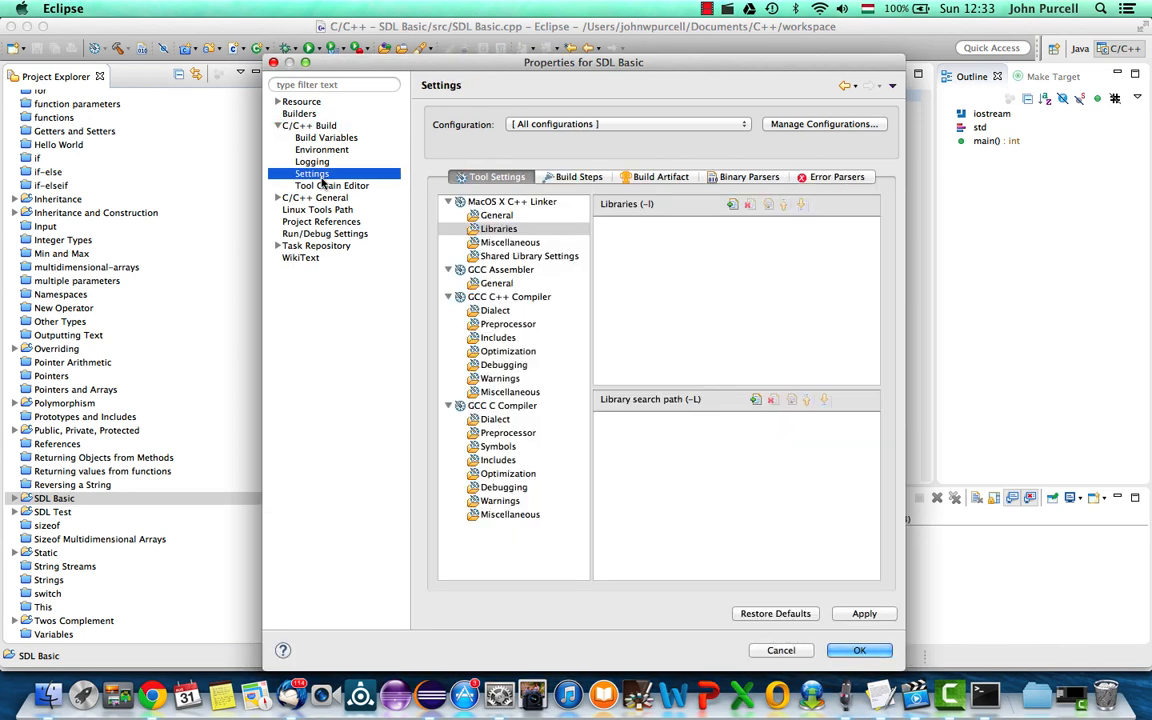
mouse_move(383, 407)
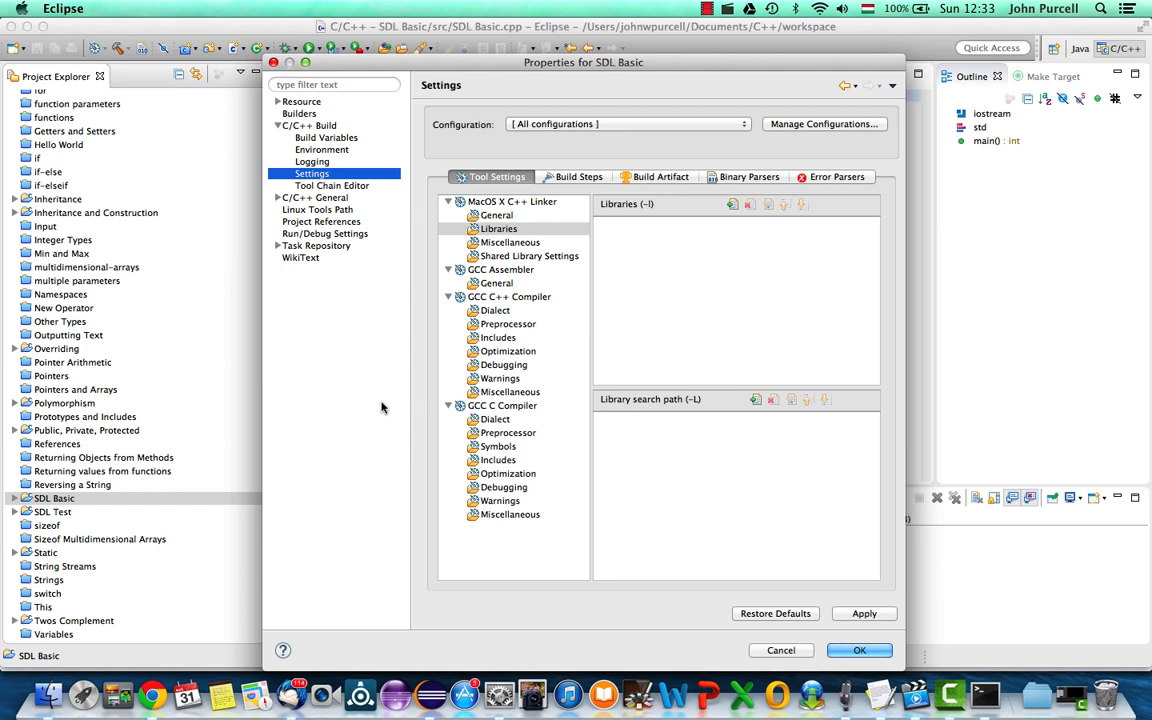
mouse_move(505, 338)
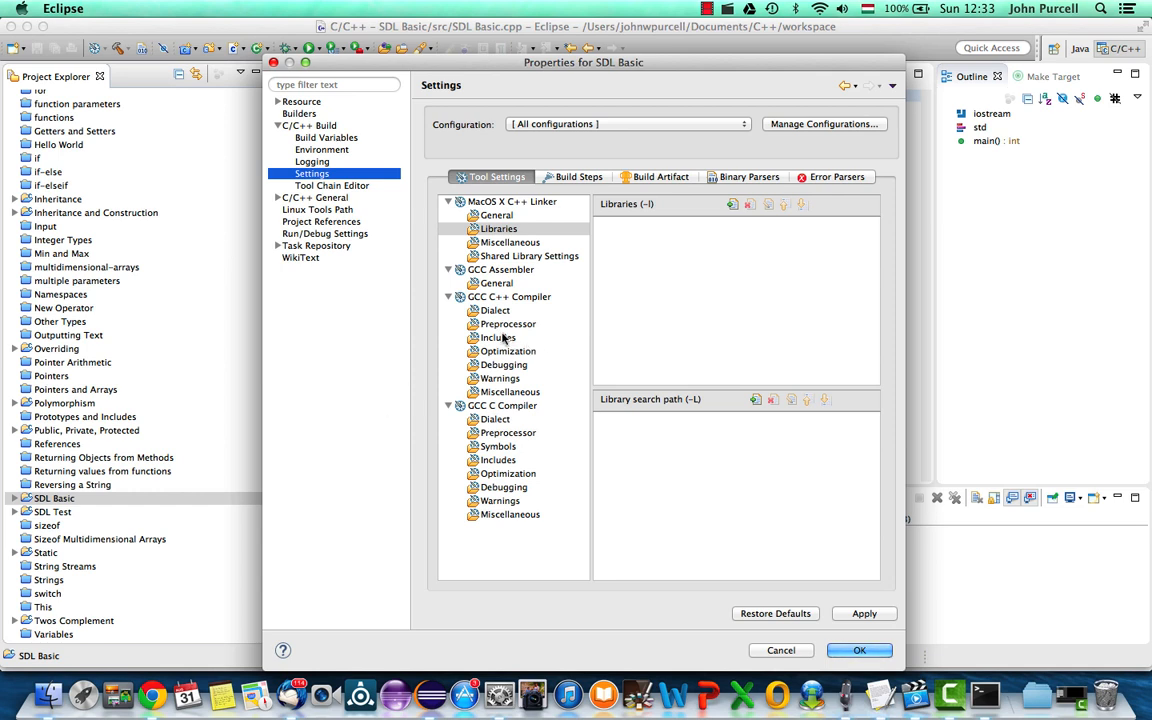
left_click(497, 337)
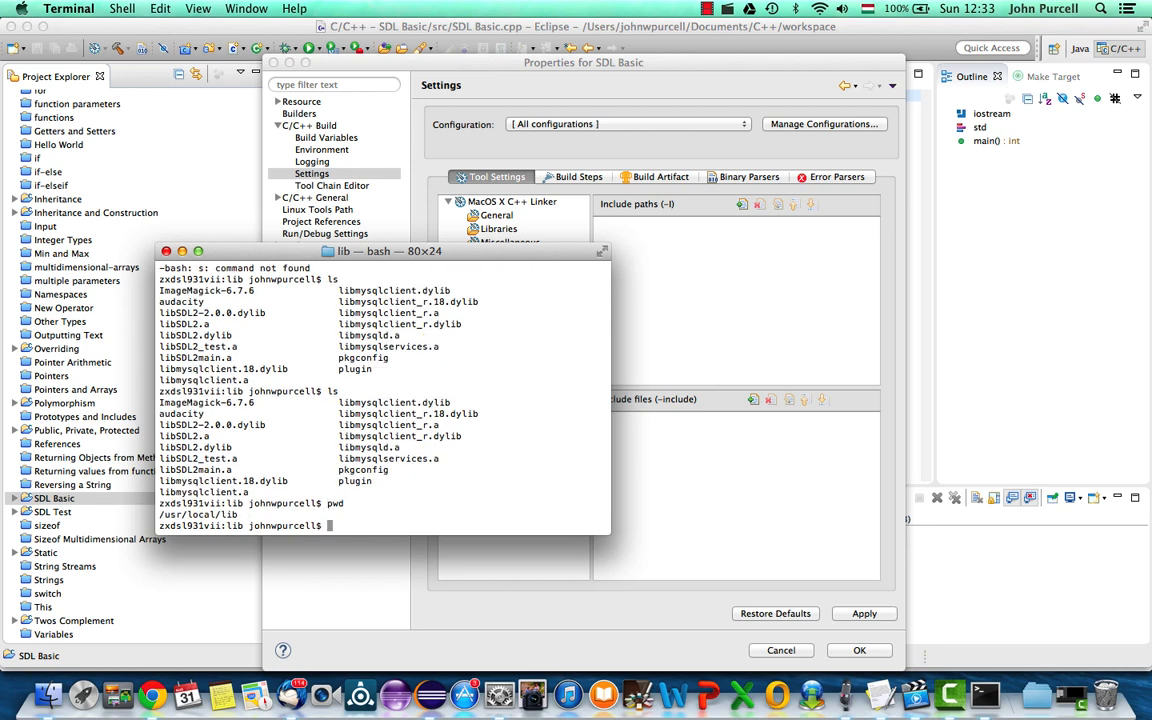
In Terminal, recall /usr/local/include/ from history and list the SDL2 header folder
type("histor")
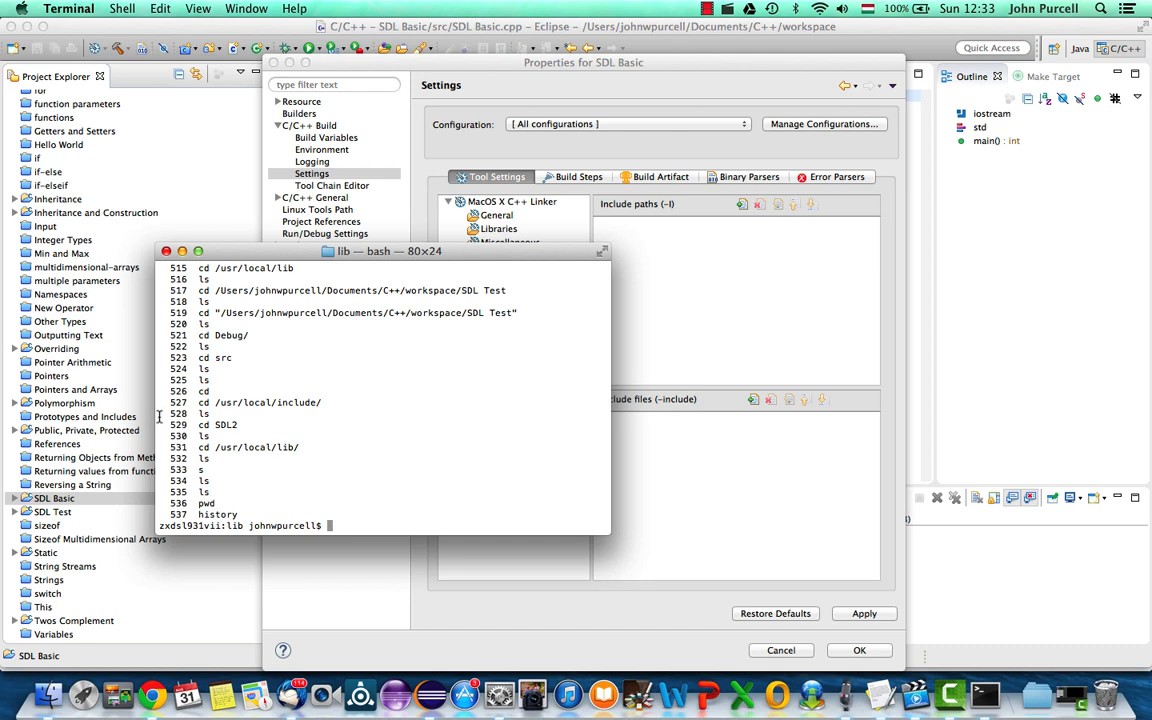
double_click(265, 402)
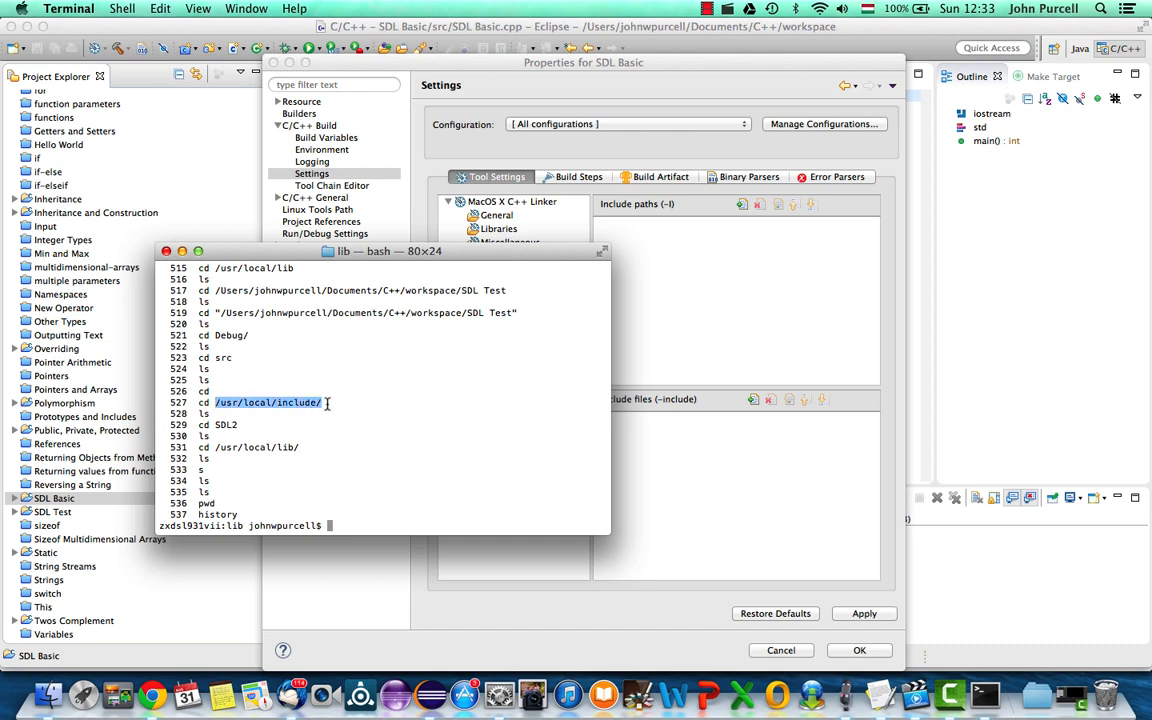
type("ls")
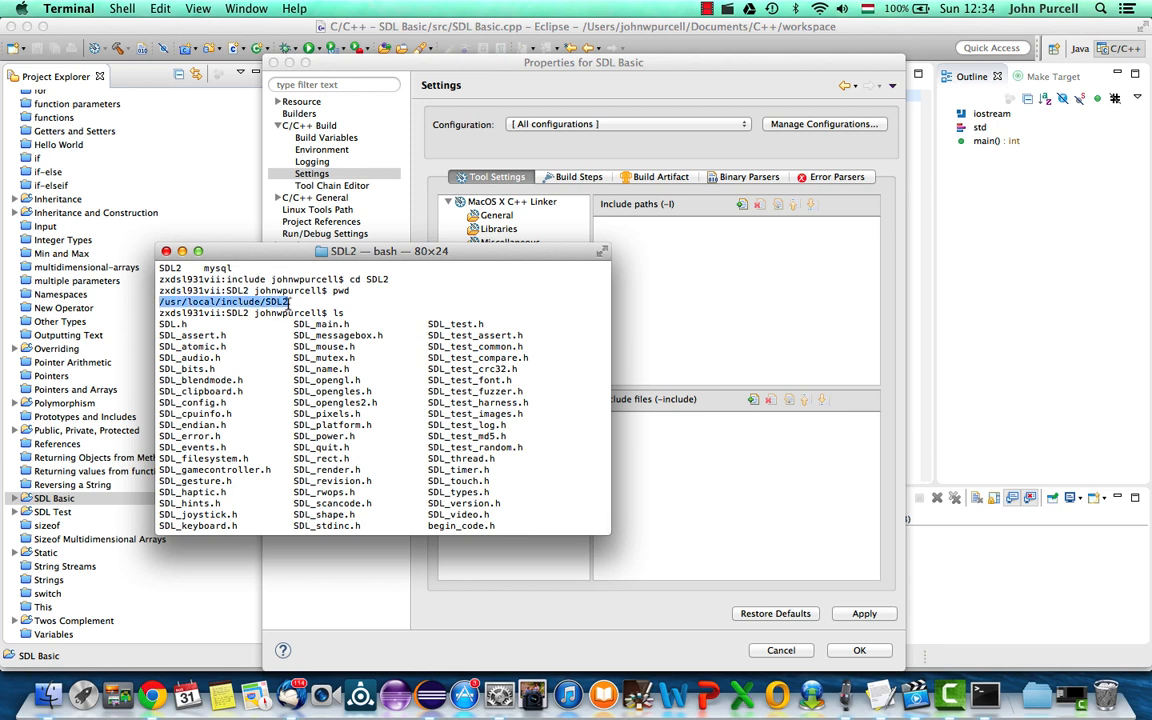
mouse_move(610, 110)
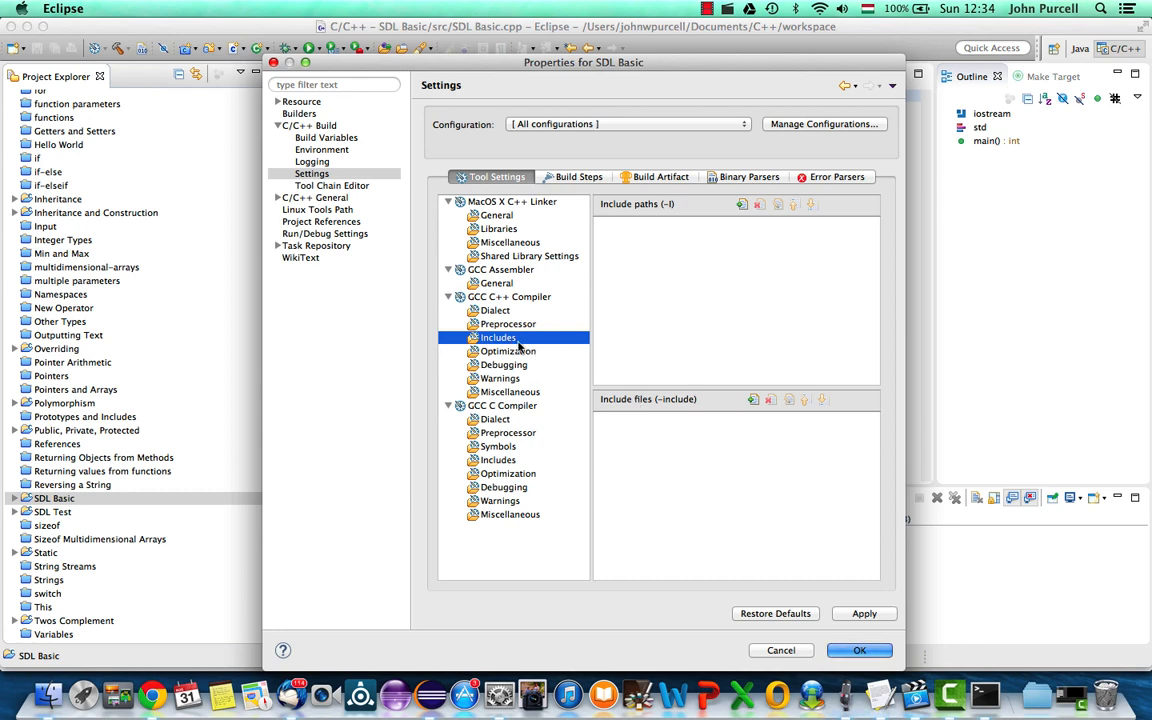
mouse_move(717, 436)
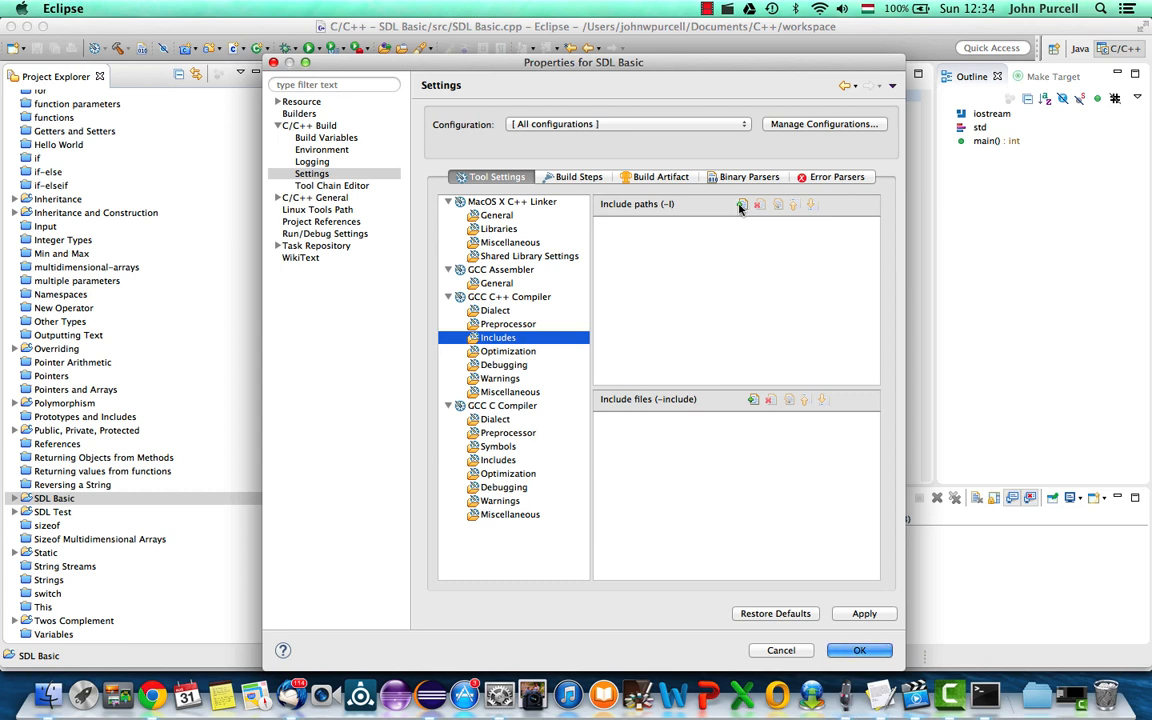
Add /usr/local/include/SDL2 under Include paths (-I)
left_click(741, 204)
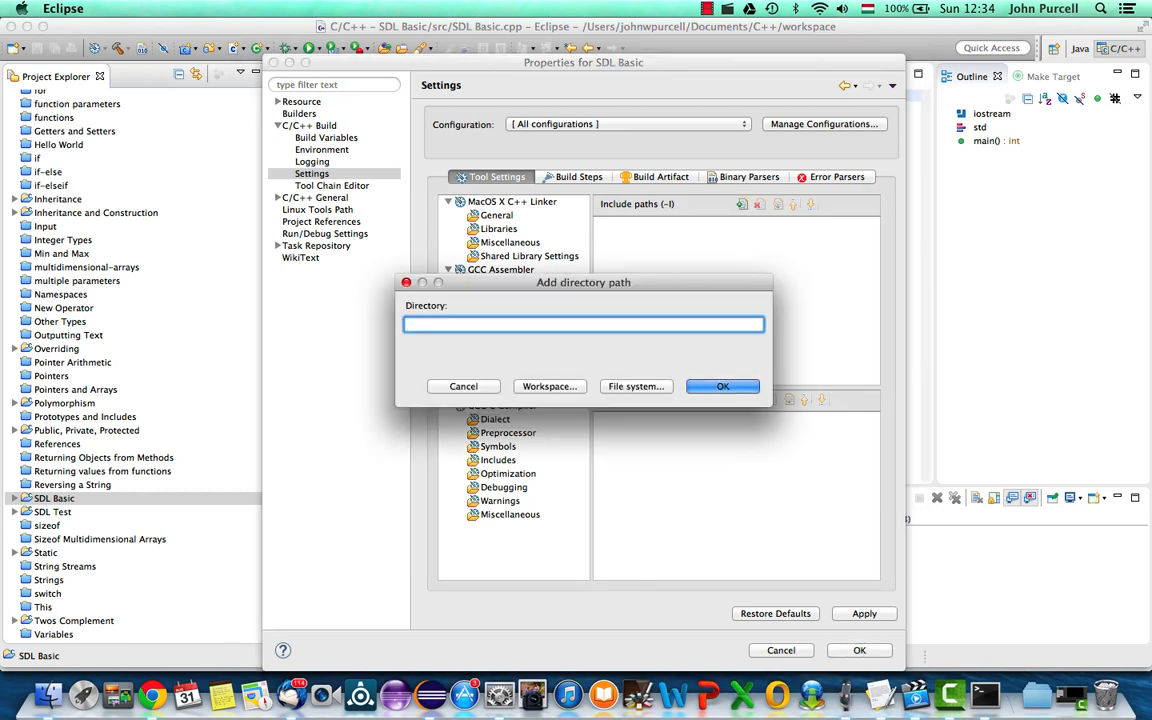
left_click(722, 386)
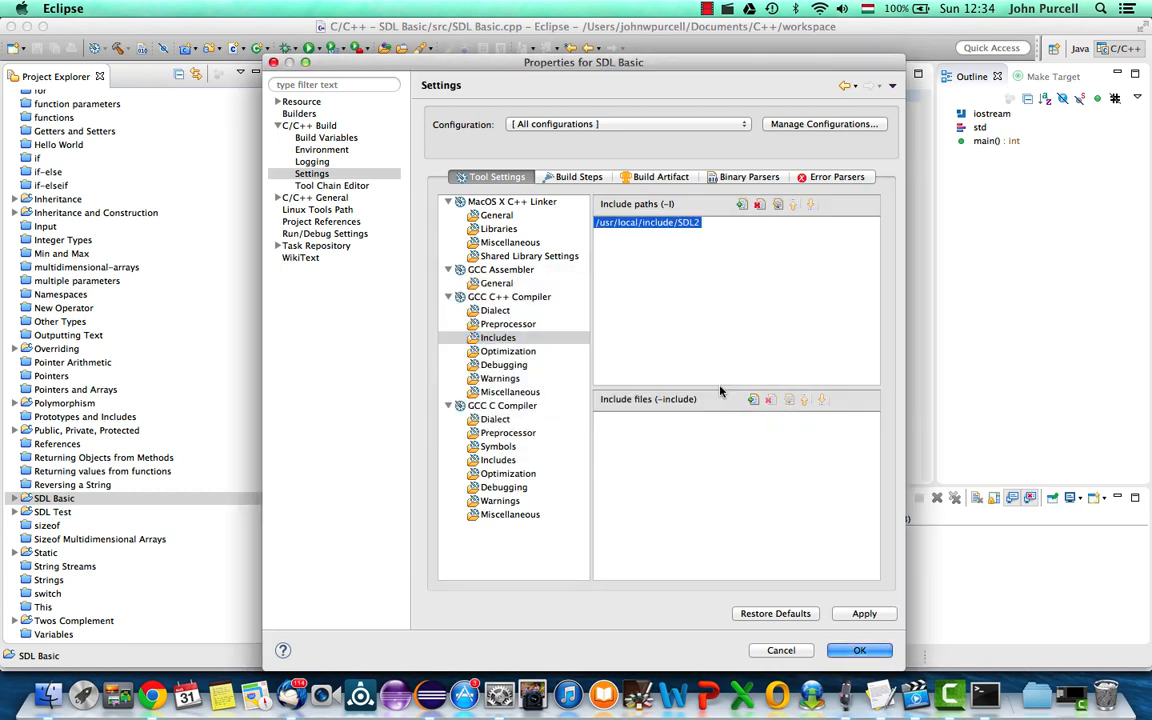
mouse_move(660, 343)
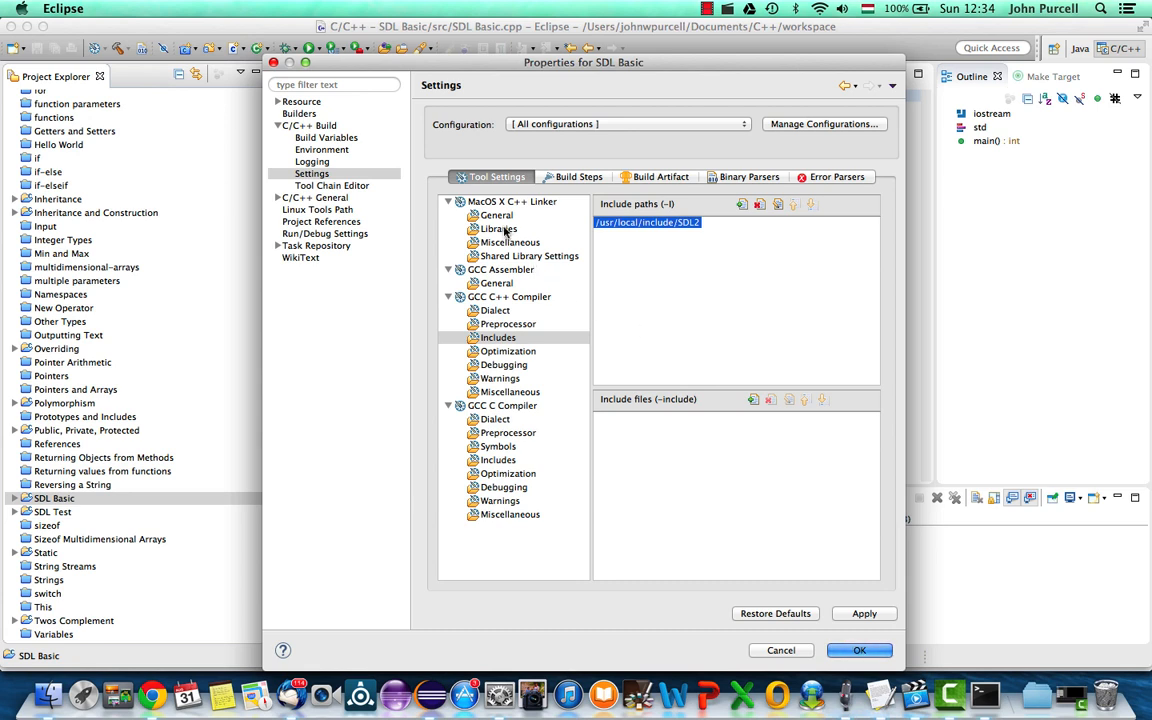
Show the MacOS X C++ Linker Libraries settings
left_click(498, 228)
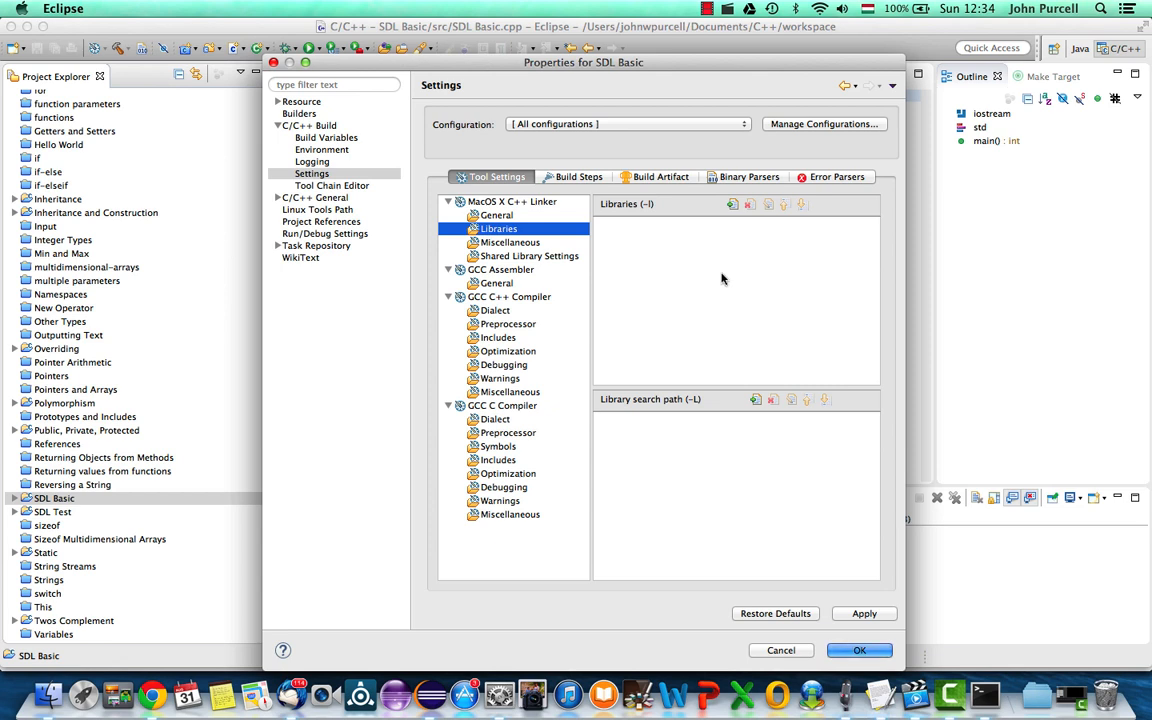
mouse_move(637, 431)
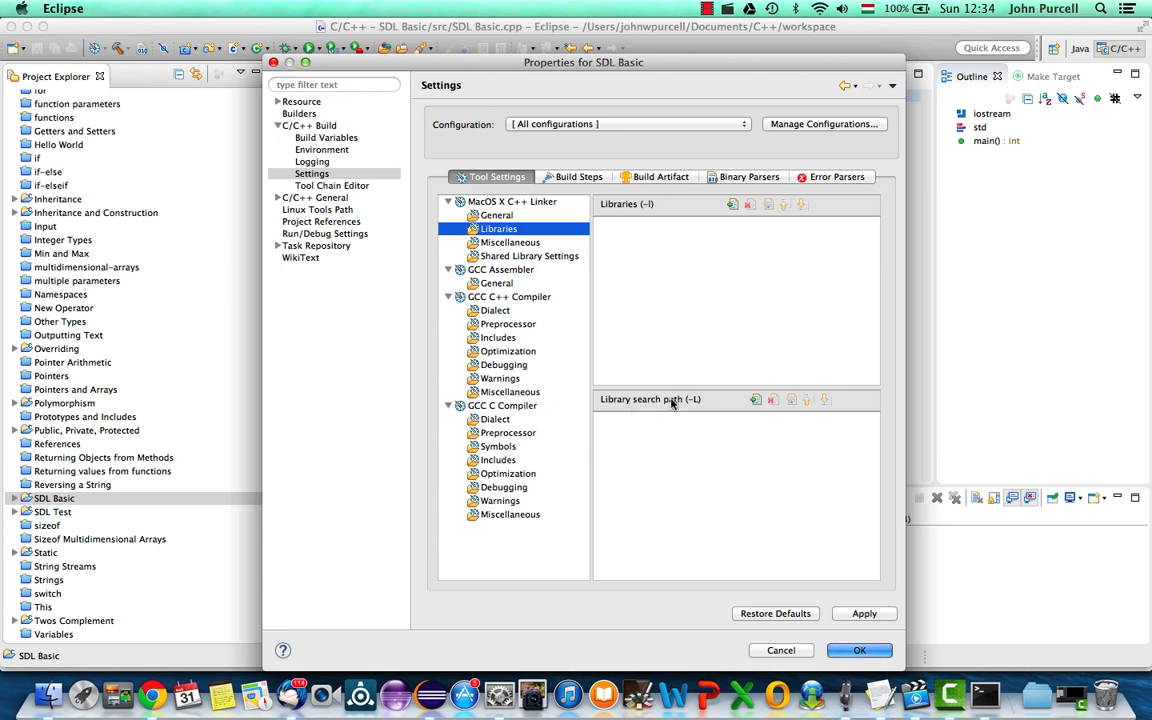
mouse_move(688, 402)
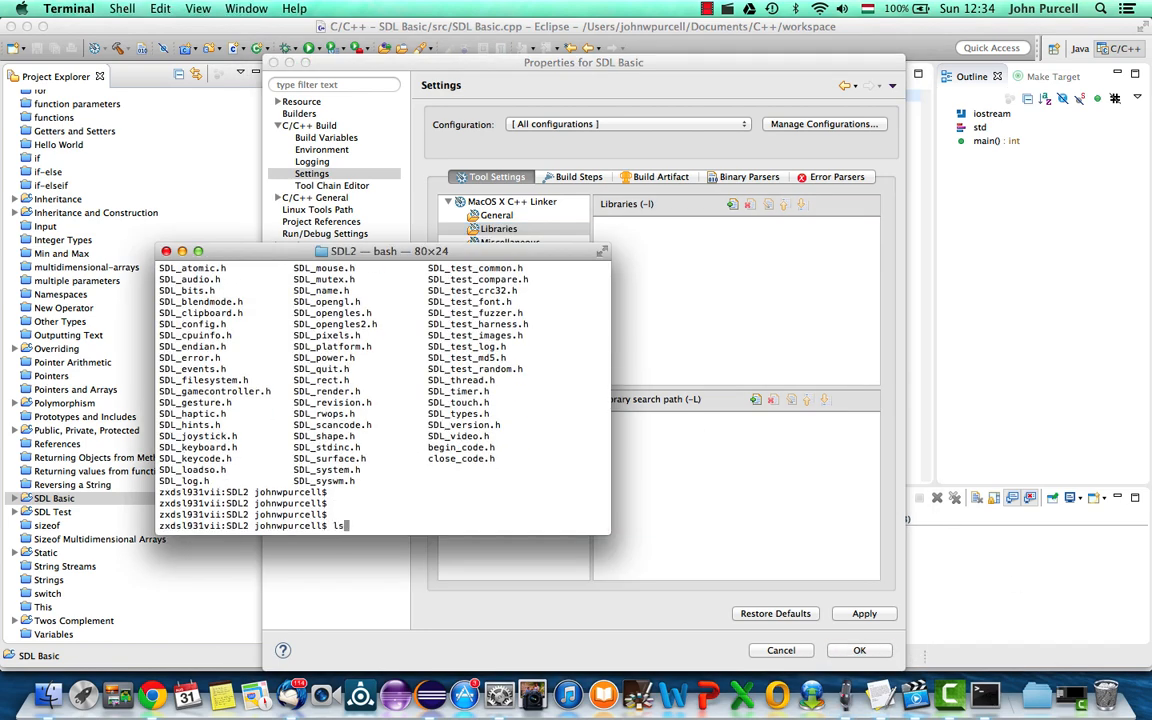
In Terminal, move to /usr/local/lib/ and select libSDL2.a and libSDL2.dylib
type("hist")
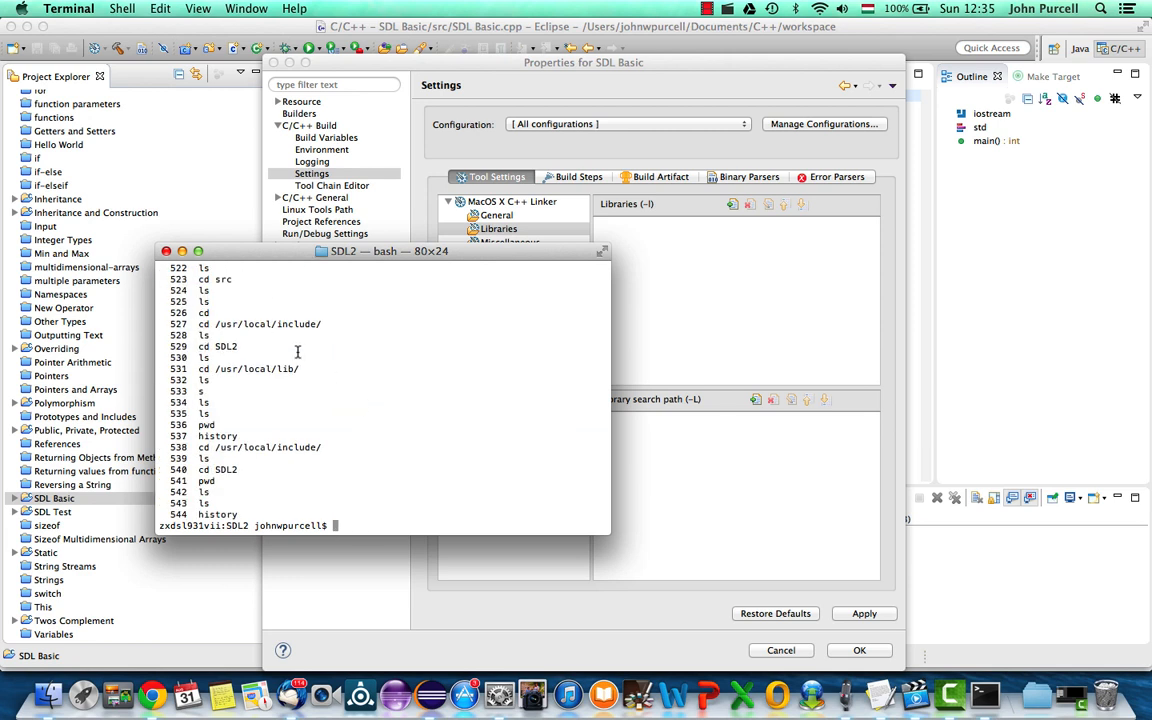
double_click(257, 368)
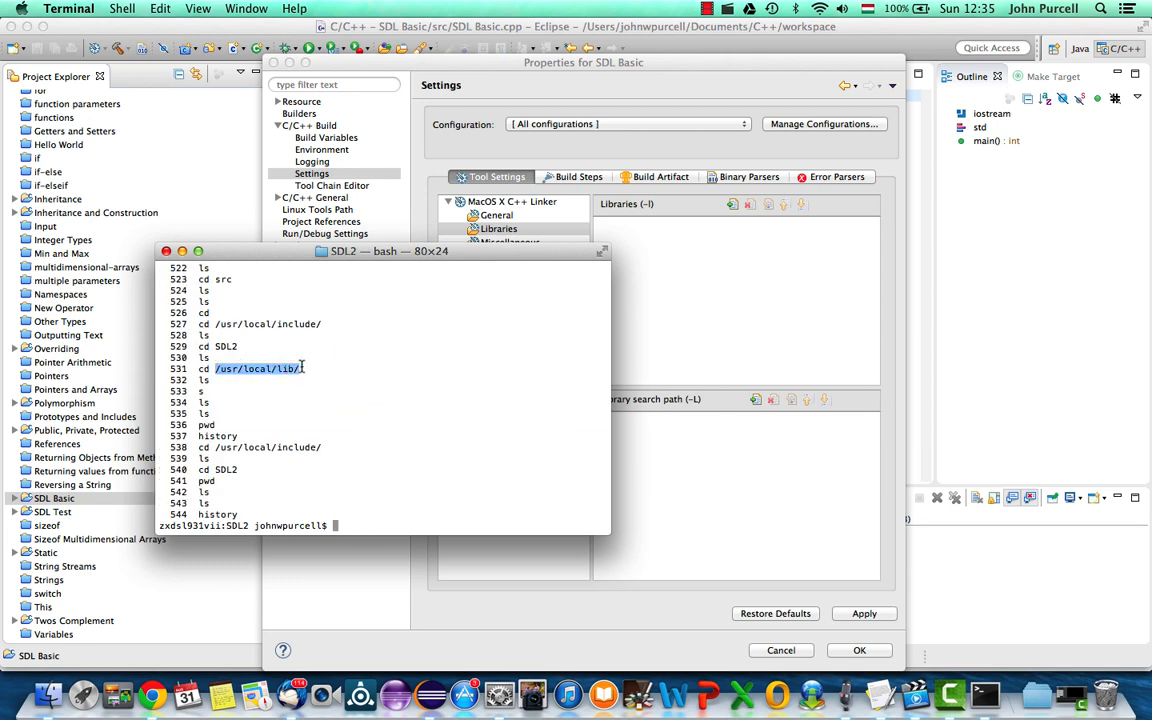
type("cd /usr/local/lib/")
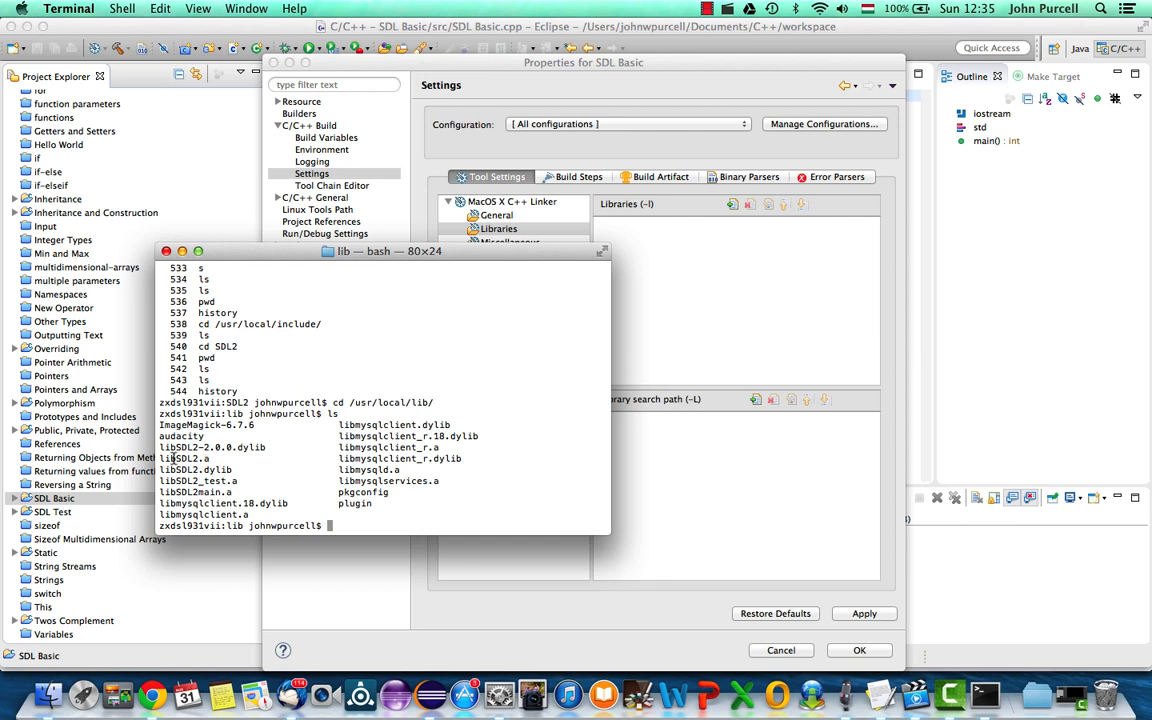
double_click(184, 470)
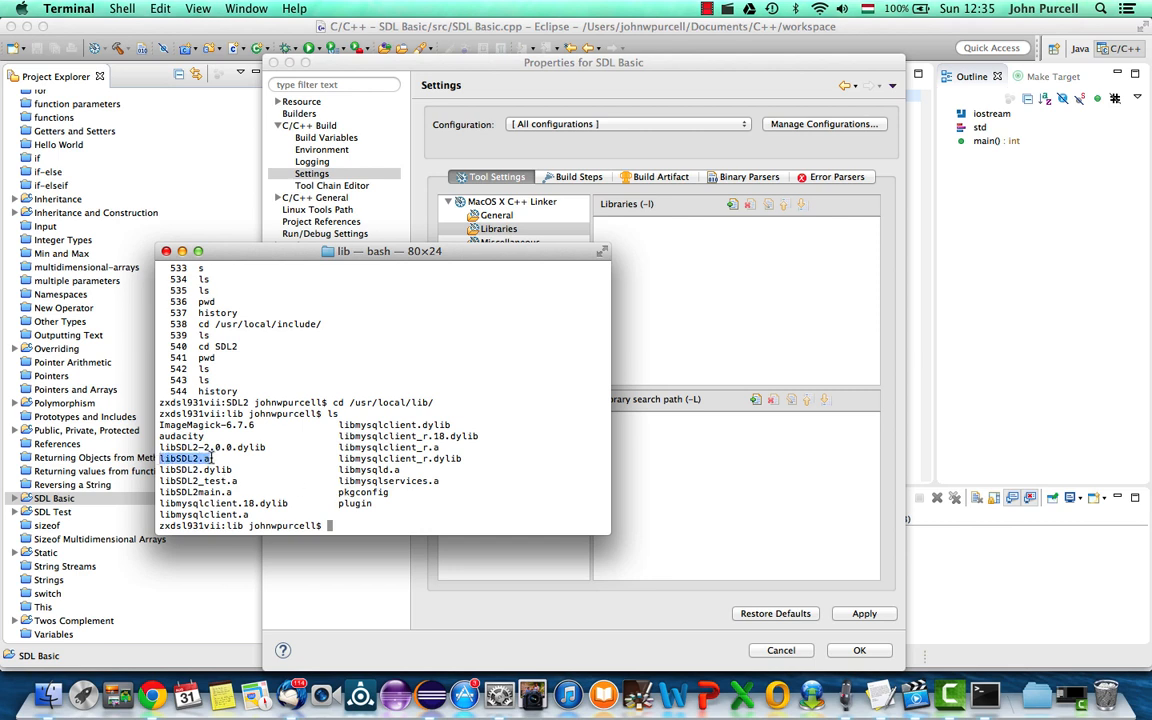
mouse_move(258, 468)
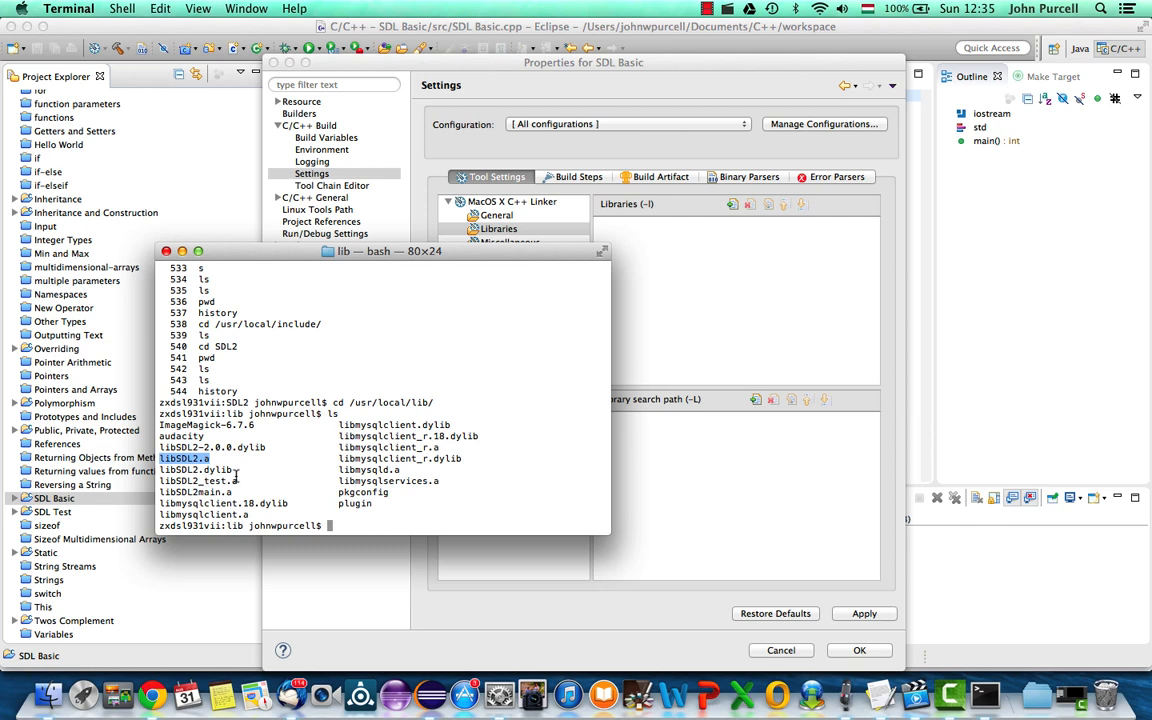
left_click(195, 470)
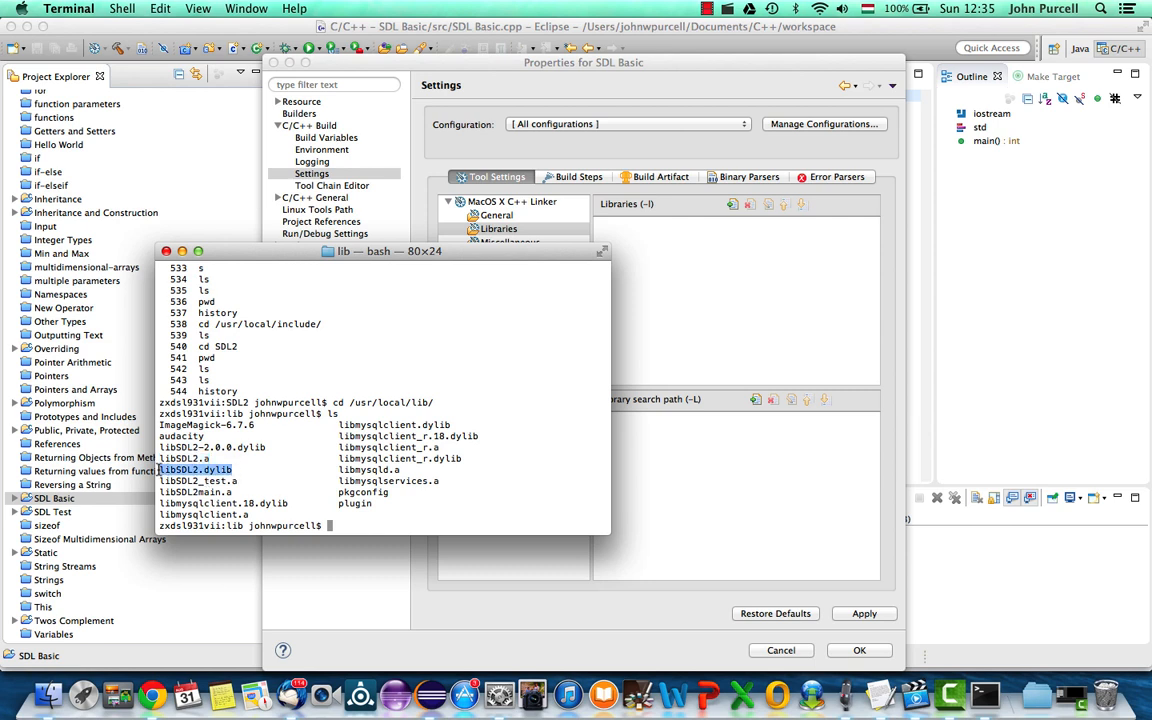
mouse_move(308, 492)
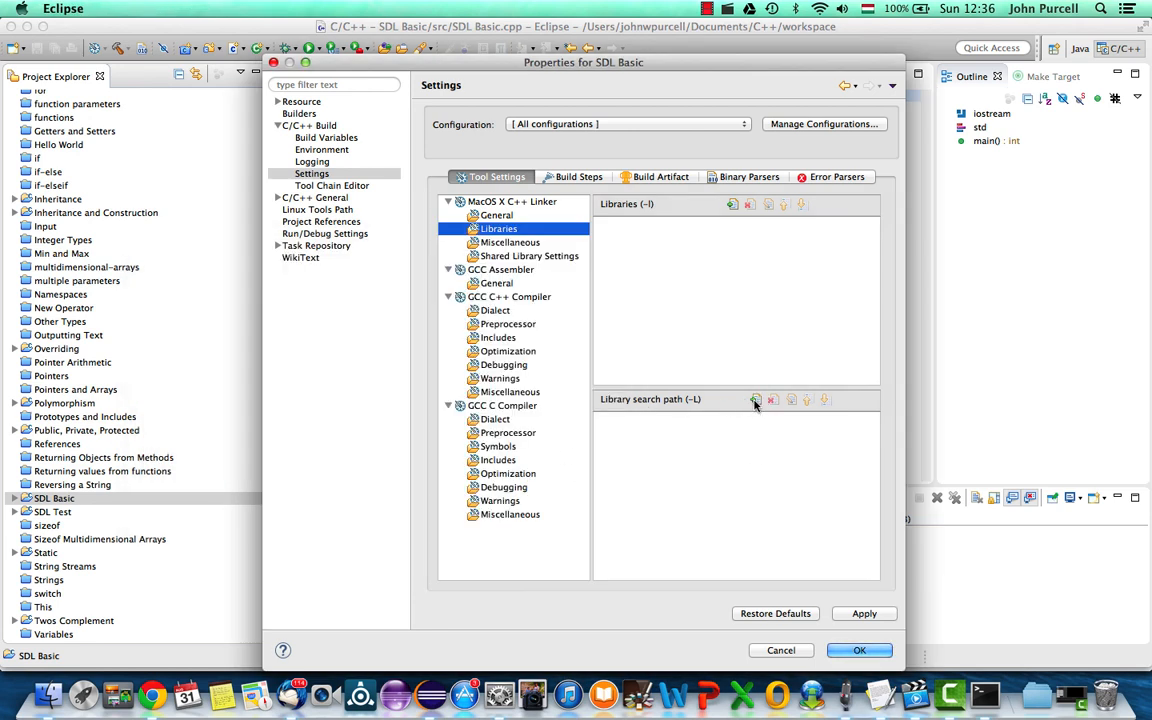
Add /usr/local/lib/ under Library search path (-L)
left_click(757, 399)
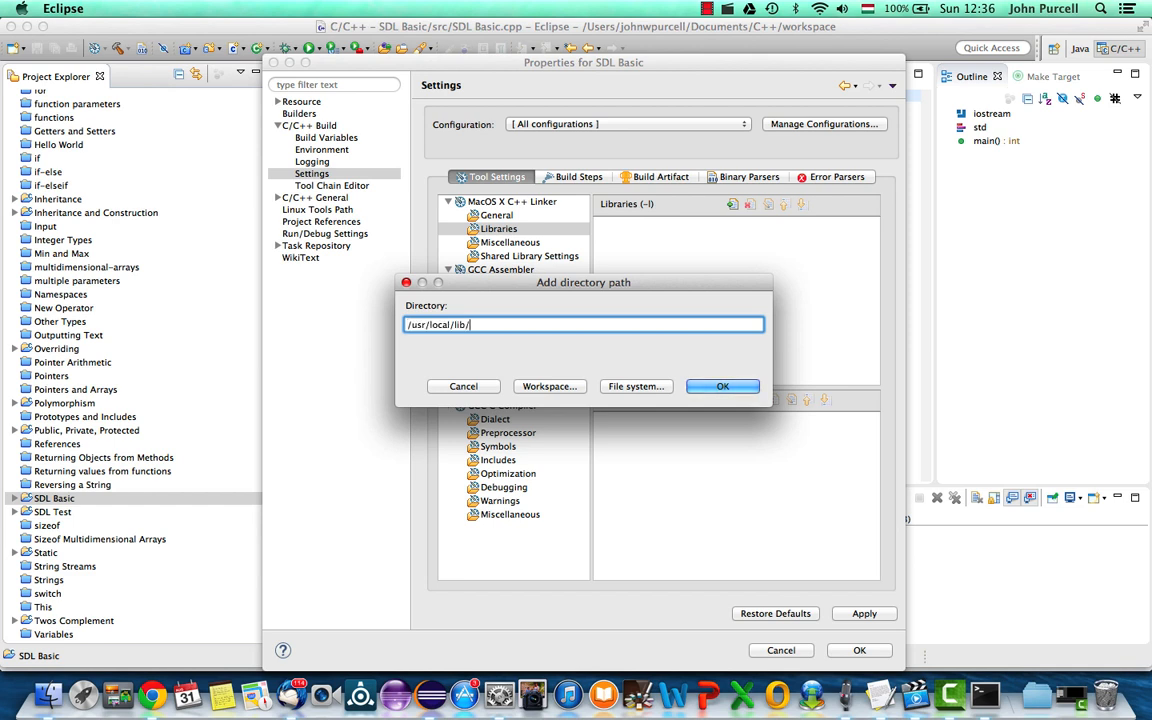
left_click(722, 386)
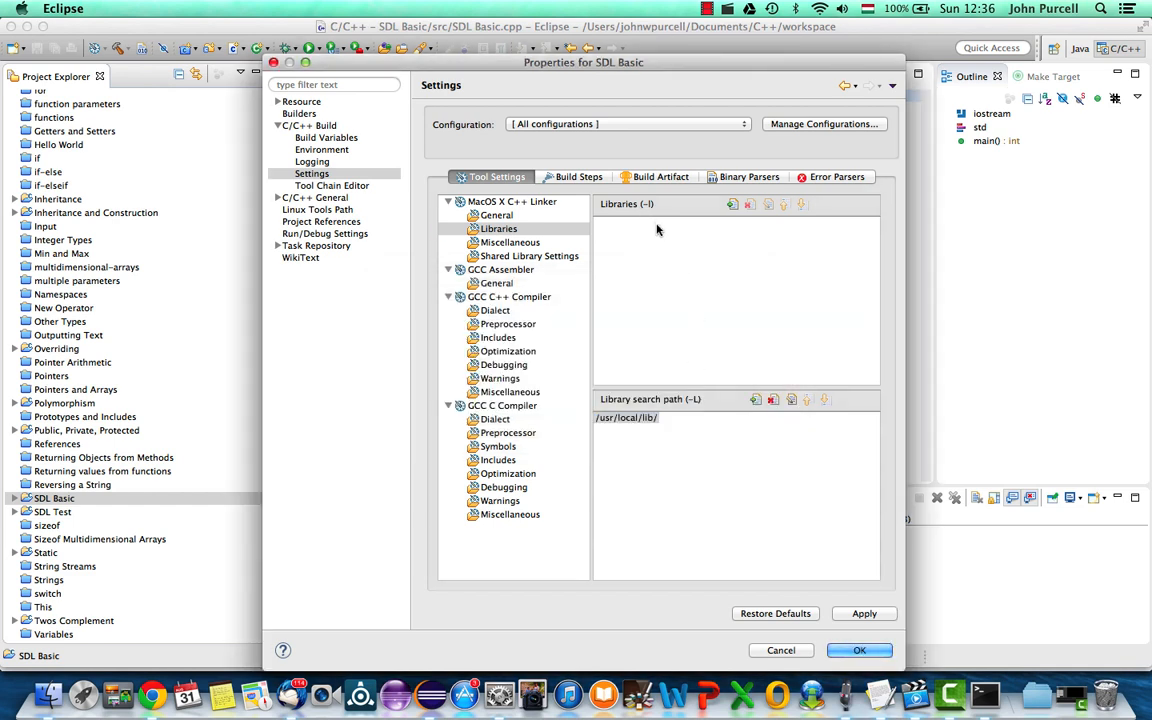
left_click(984, 694)
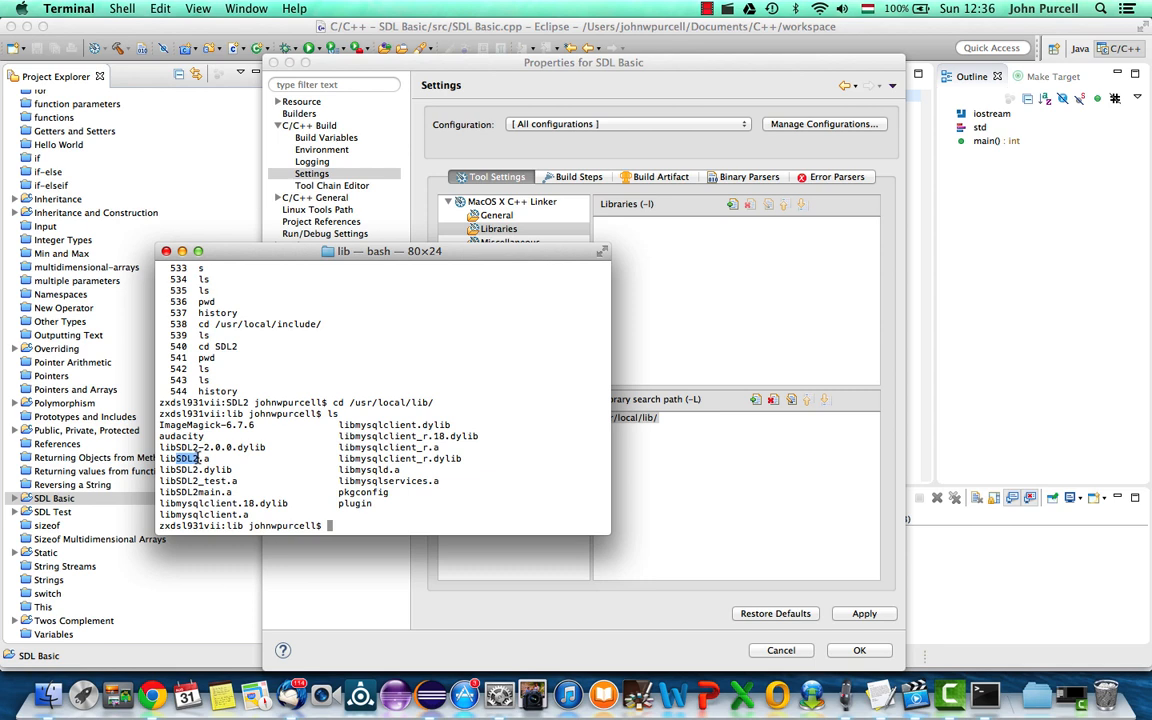
Copy SDL2 from Terminal, add it under Libraries (-l), and save the properties
right_click(183, 458)
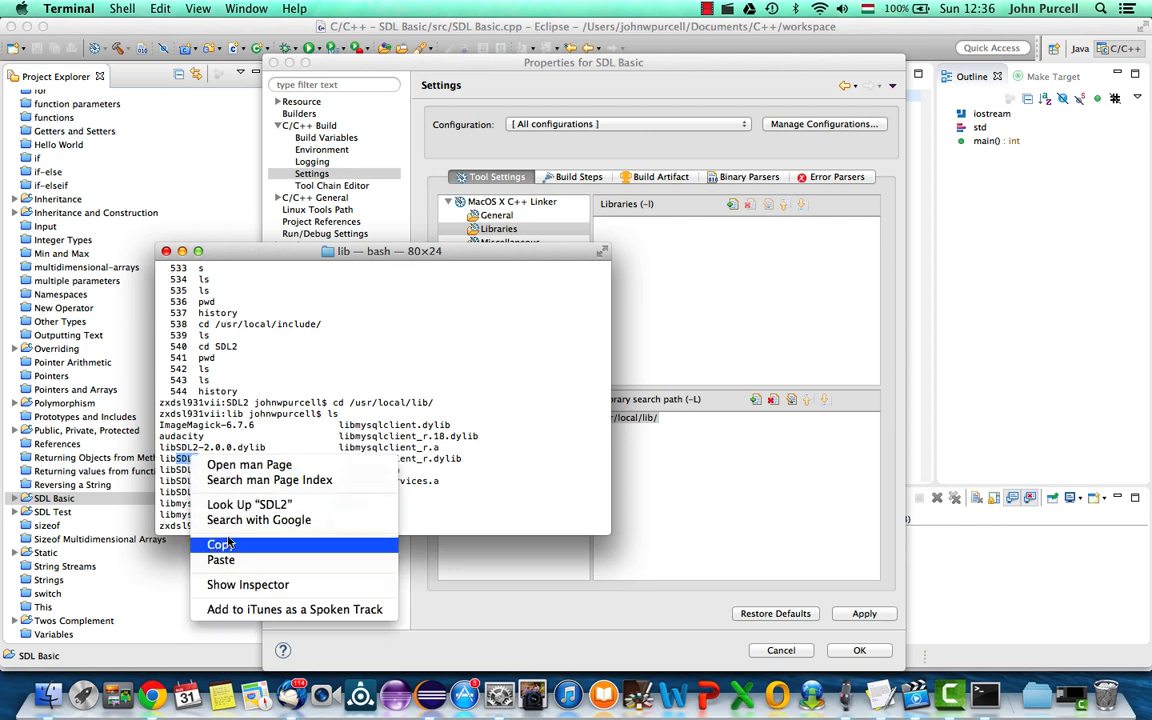
left_click(220, 544)
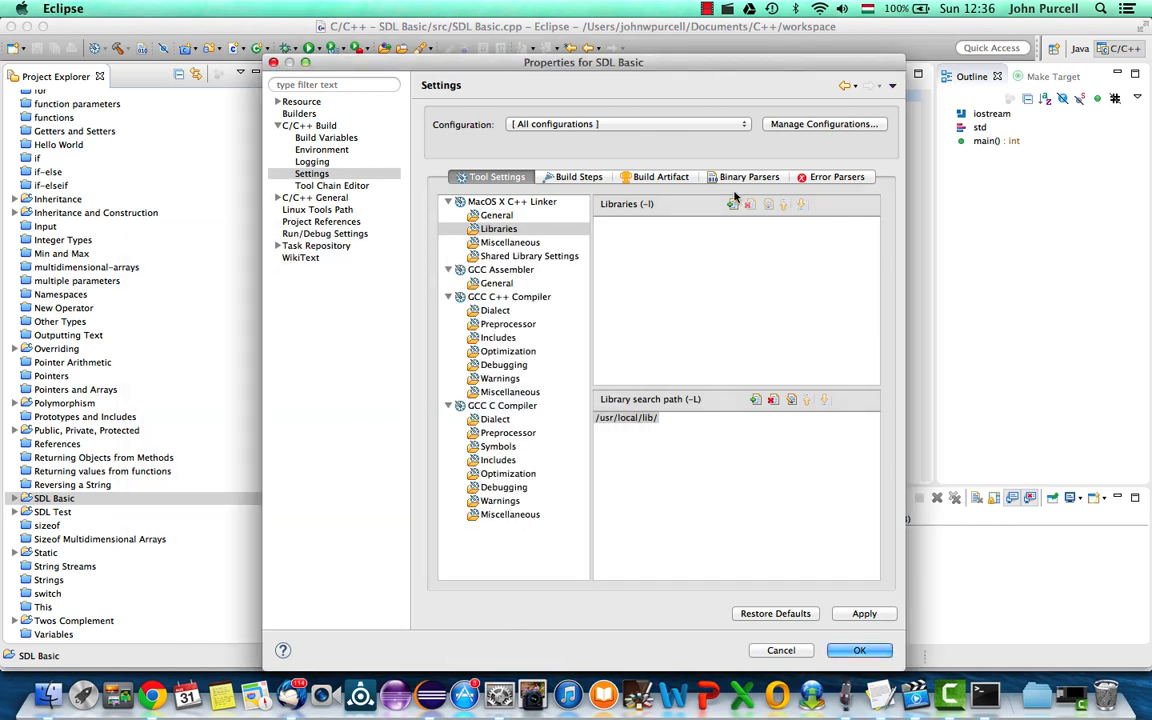
left_click(731, 204)
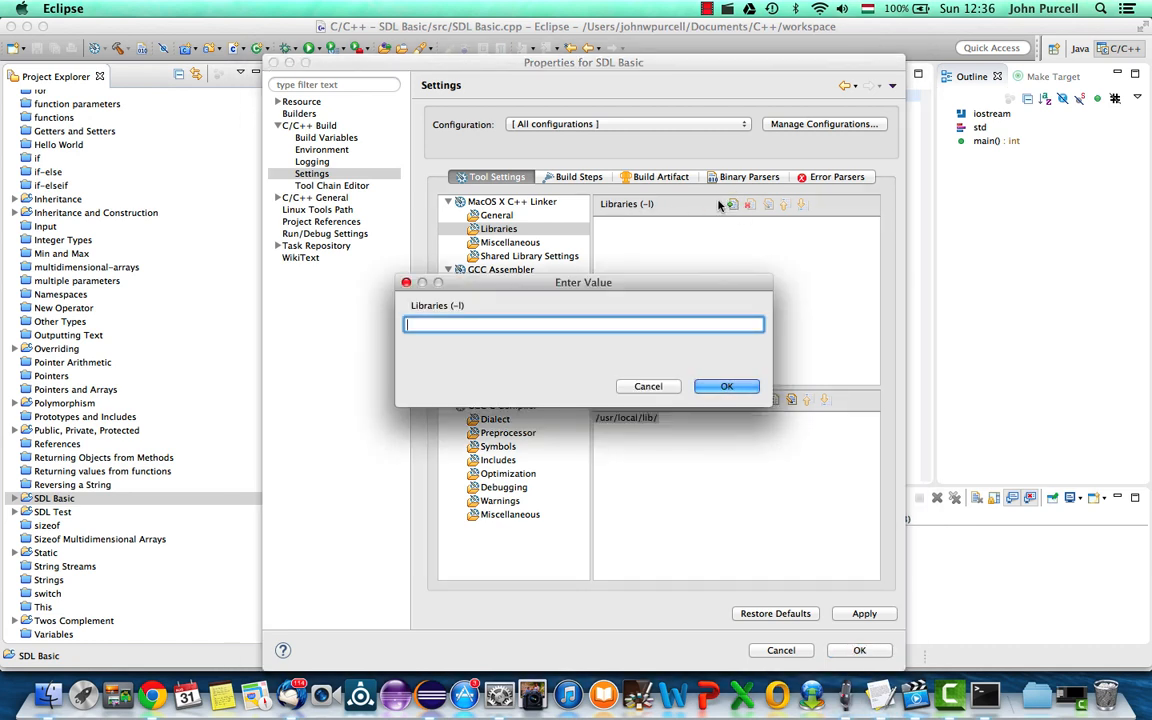
type("SDL2")
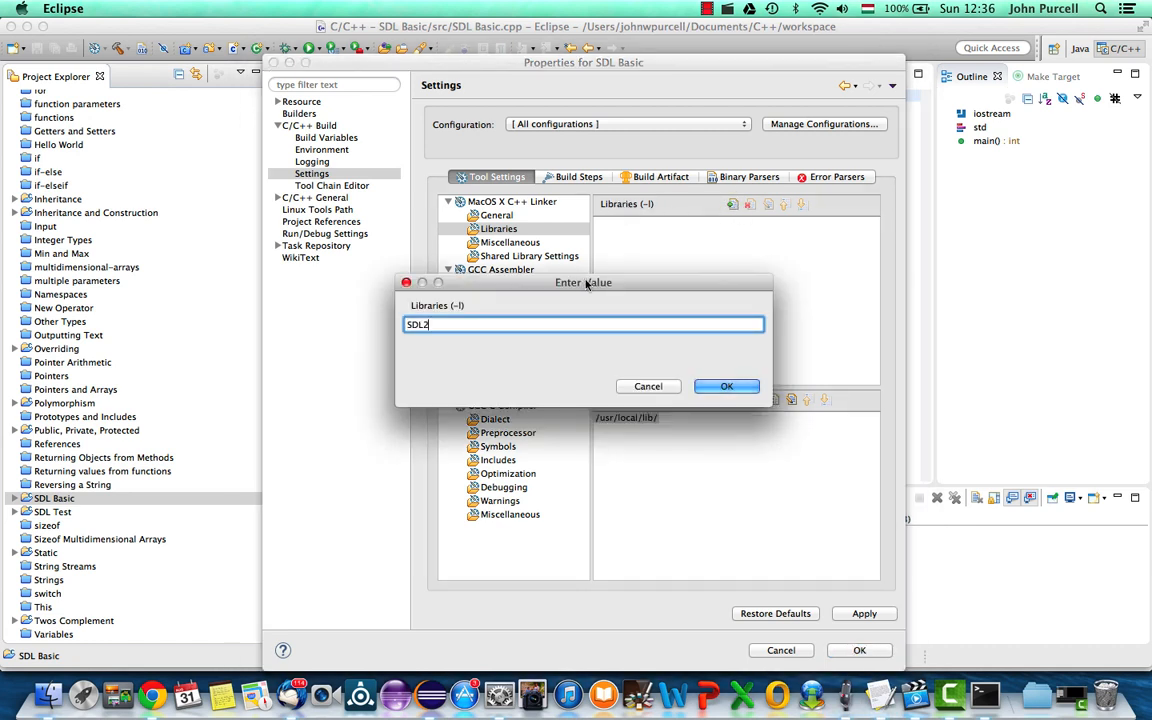
left_click(727, 386)
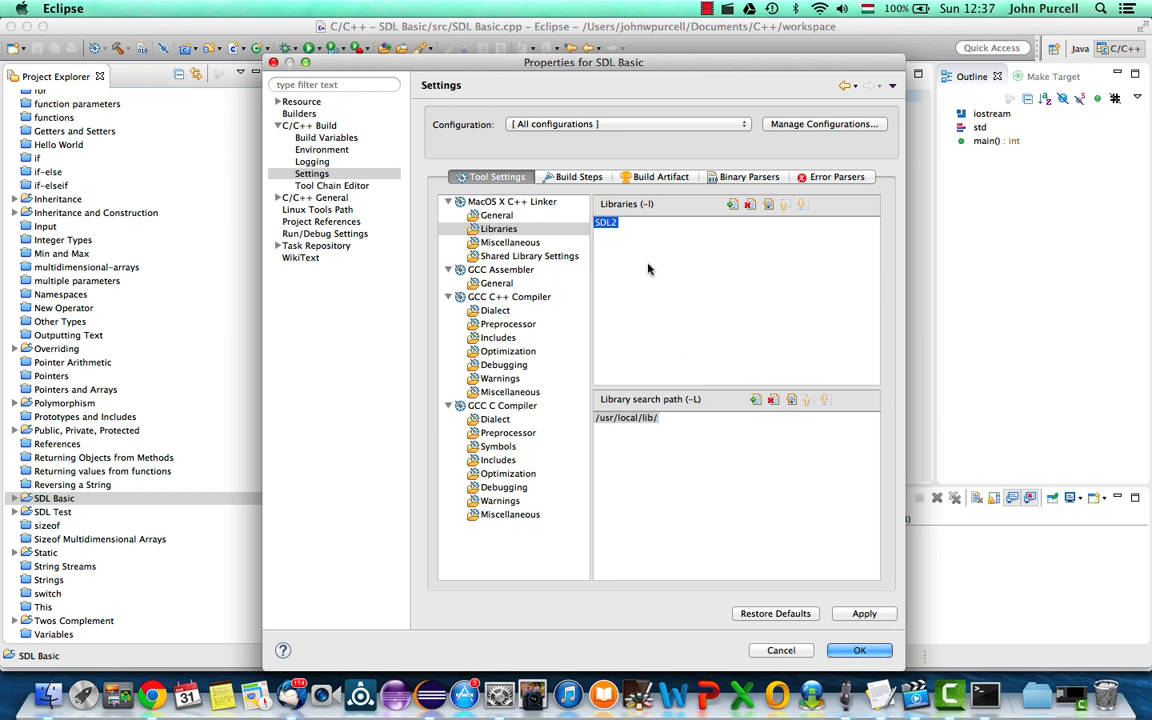
mouse_move(680, 283)
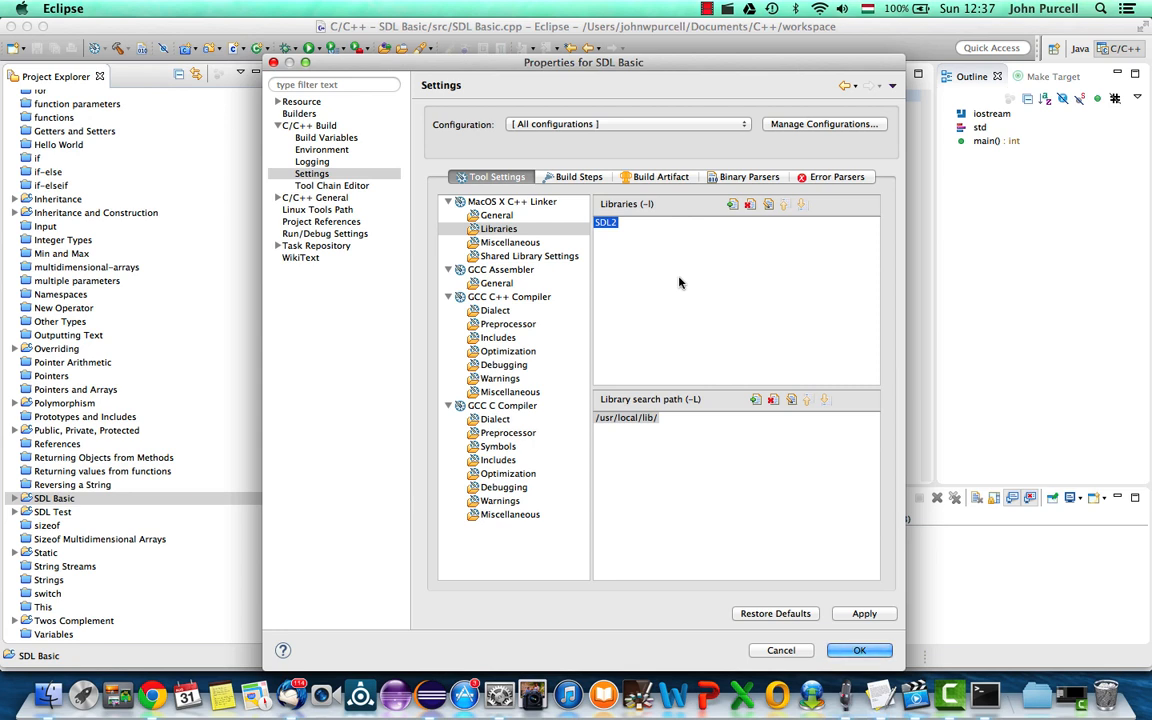
left_click(858, 650)
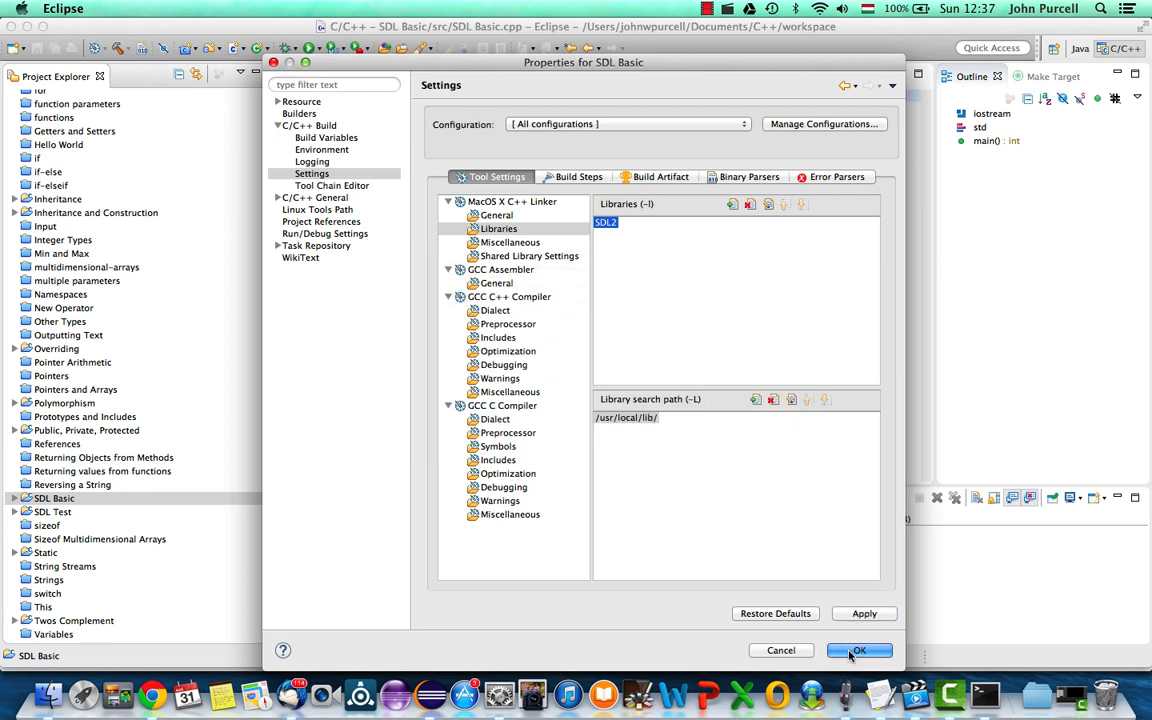
left_click(858, 650)
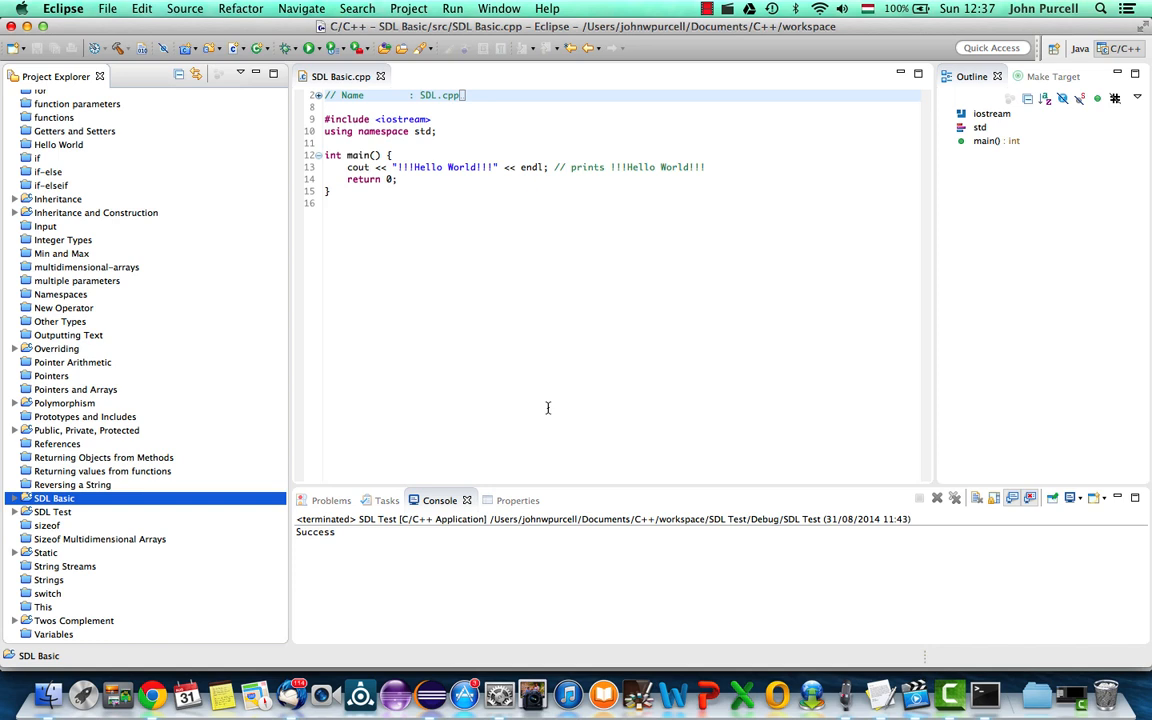
Build SDL Basic, then place the cursor after the #include <iostream> line
left_click(408, 8)
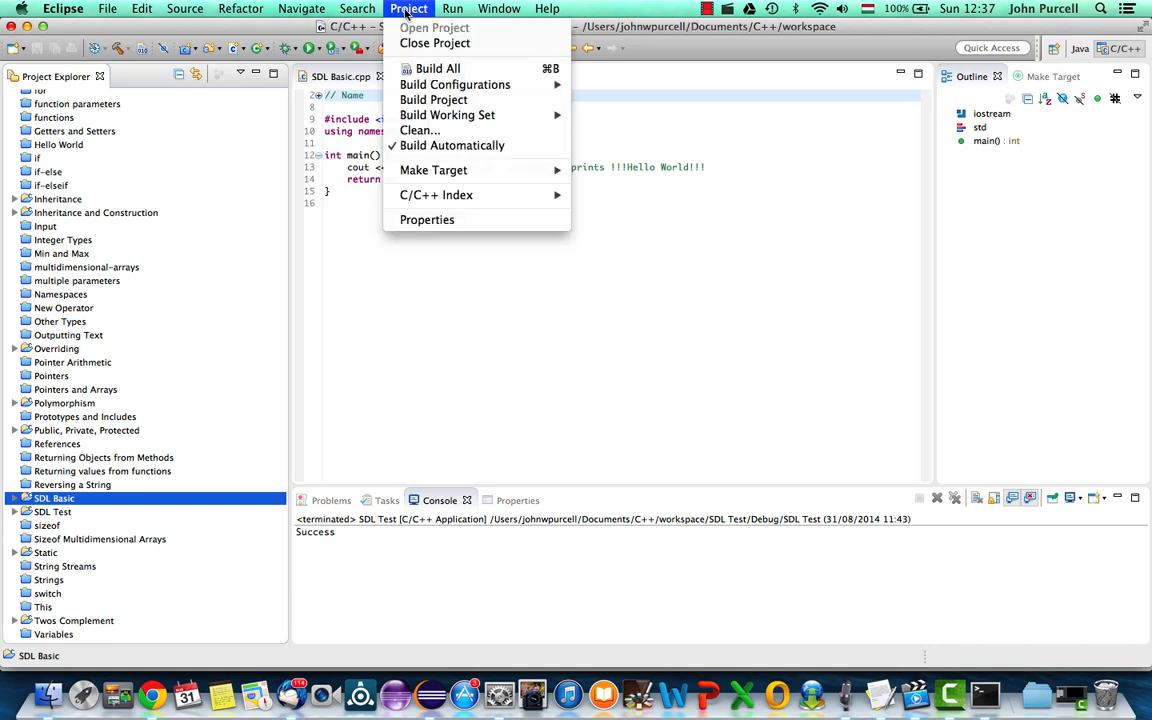
left_click(433, 99)
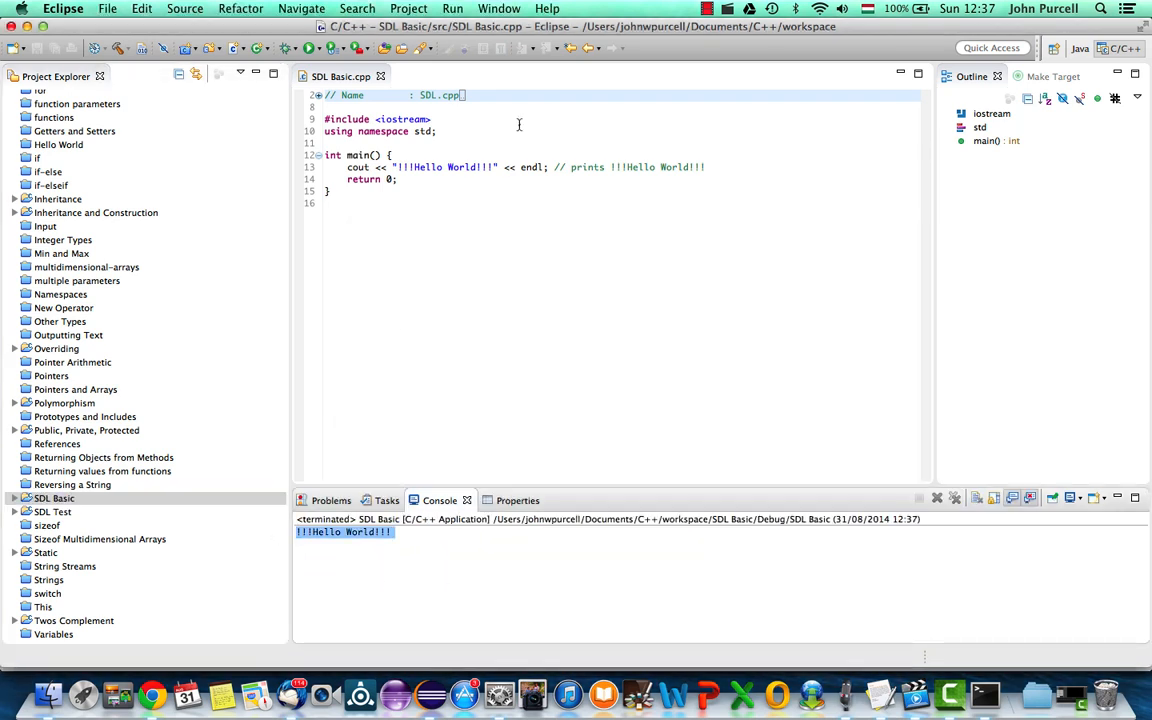
left_click(437, 131)
type("#")
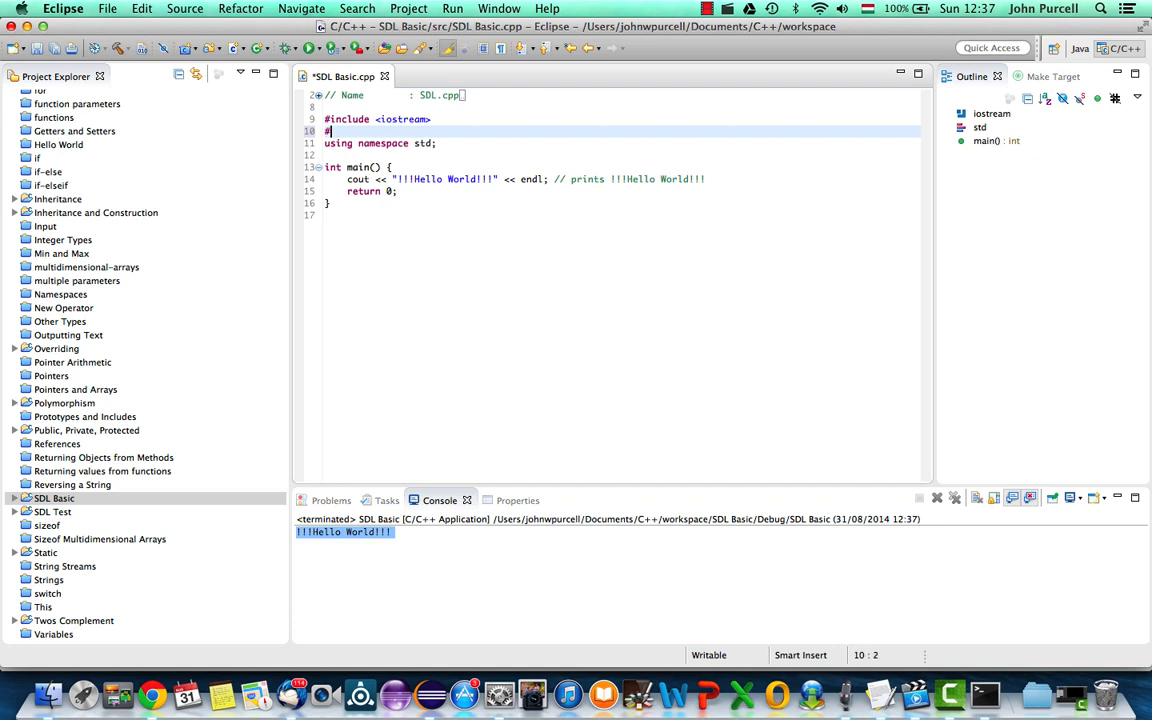
Complete line 10 of SDL Basic.cpp as #include <SDL2.h>
type("include")
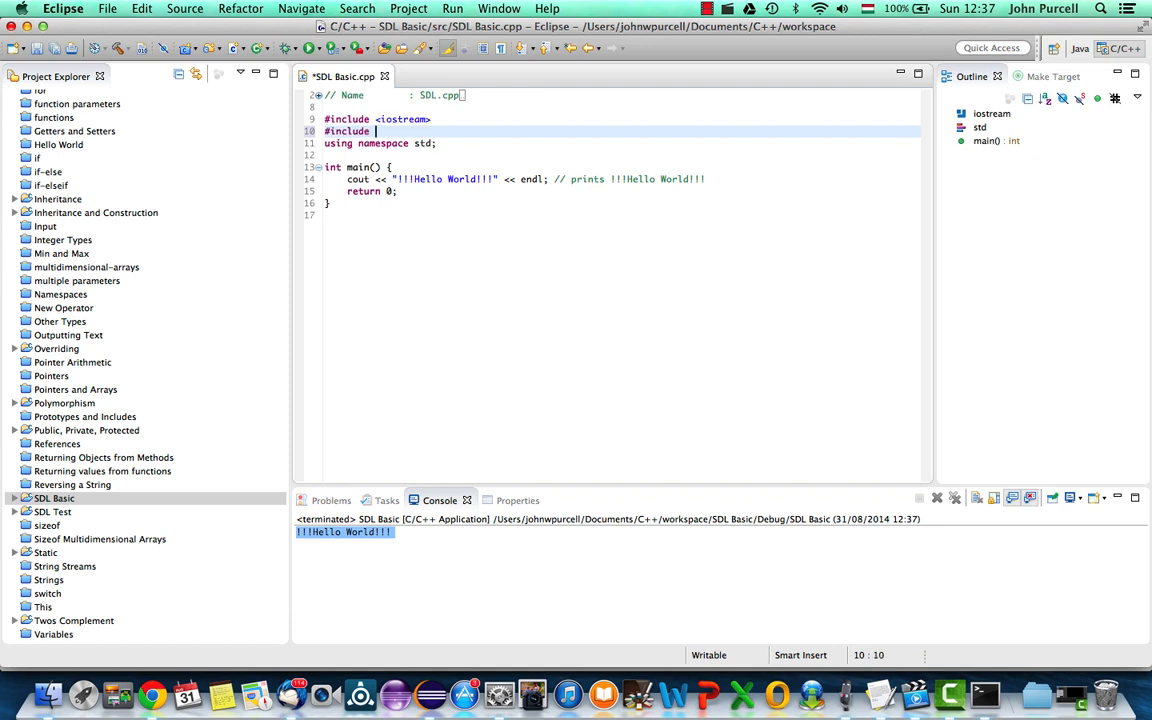
type("<")
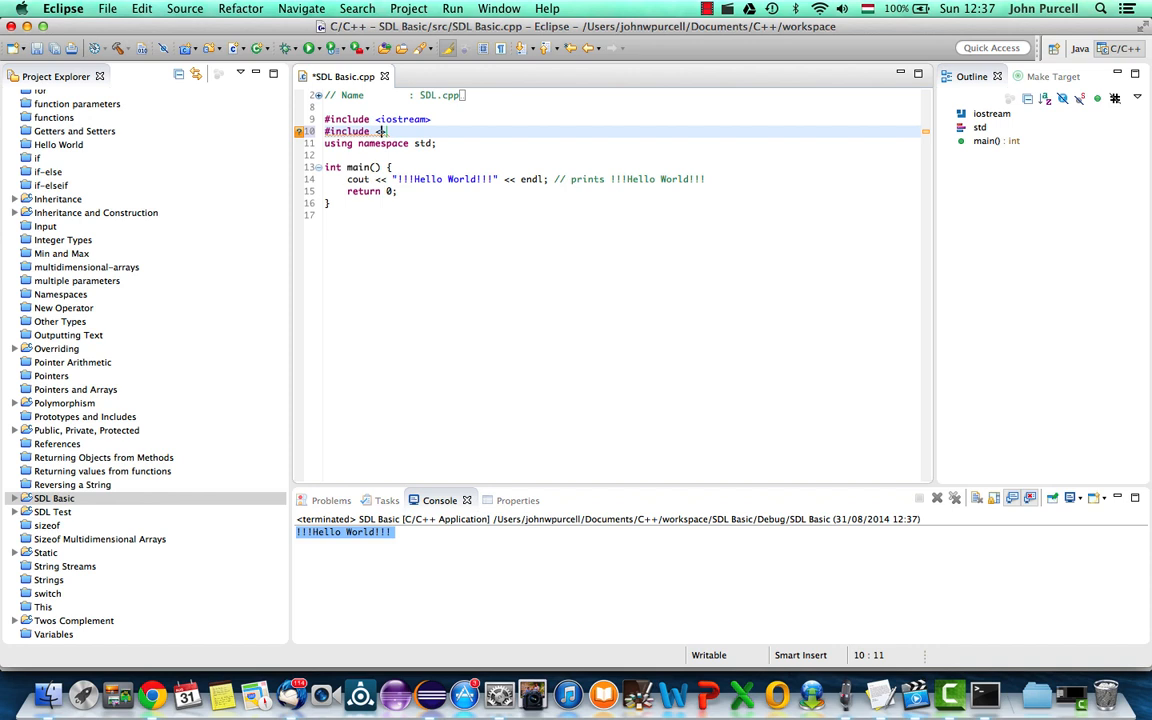
type(">")
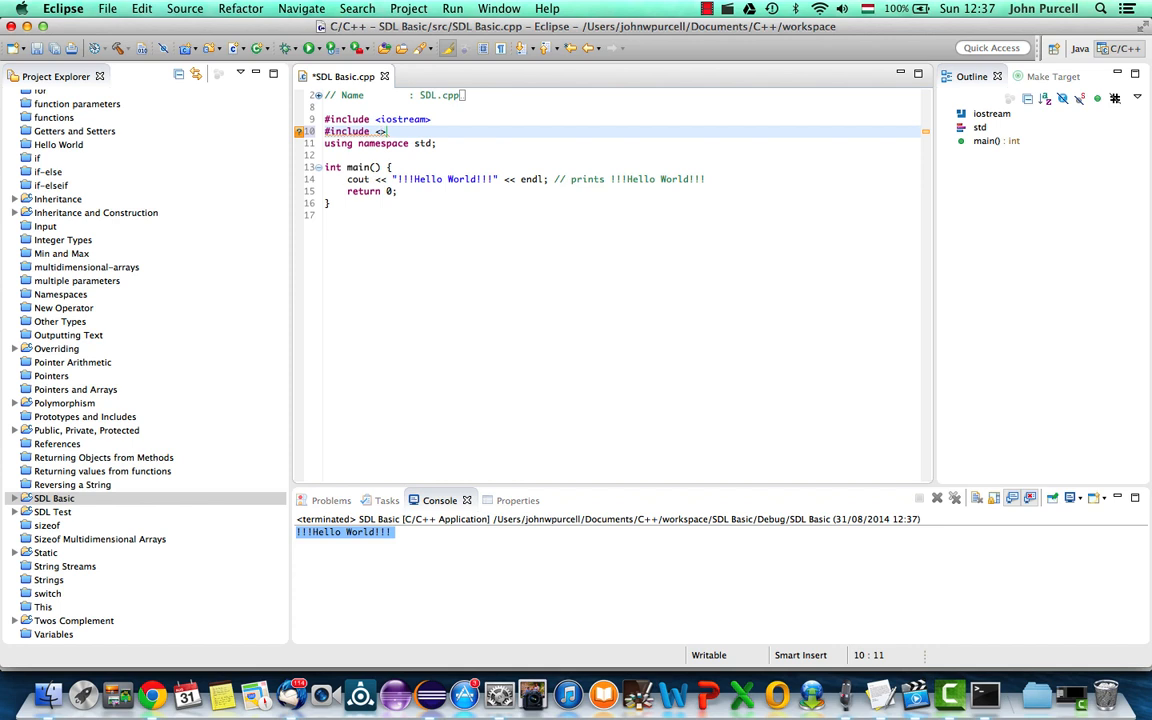
type("SDL2")
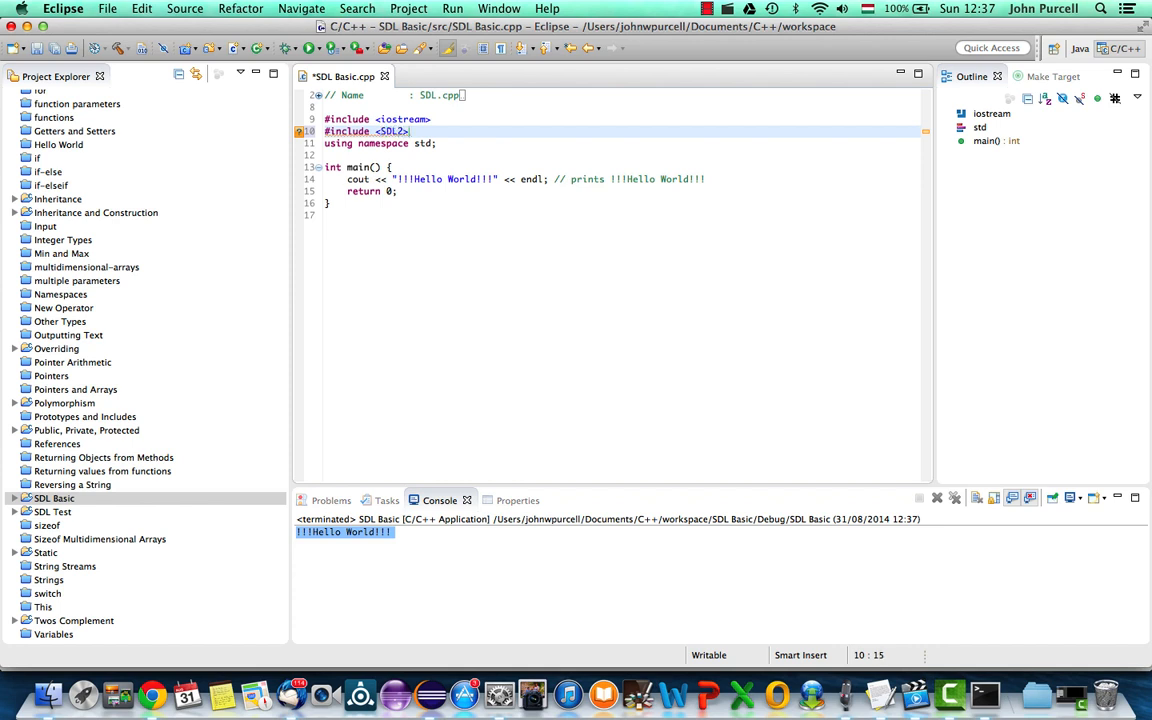
type(".h")
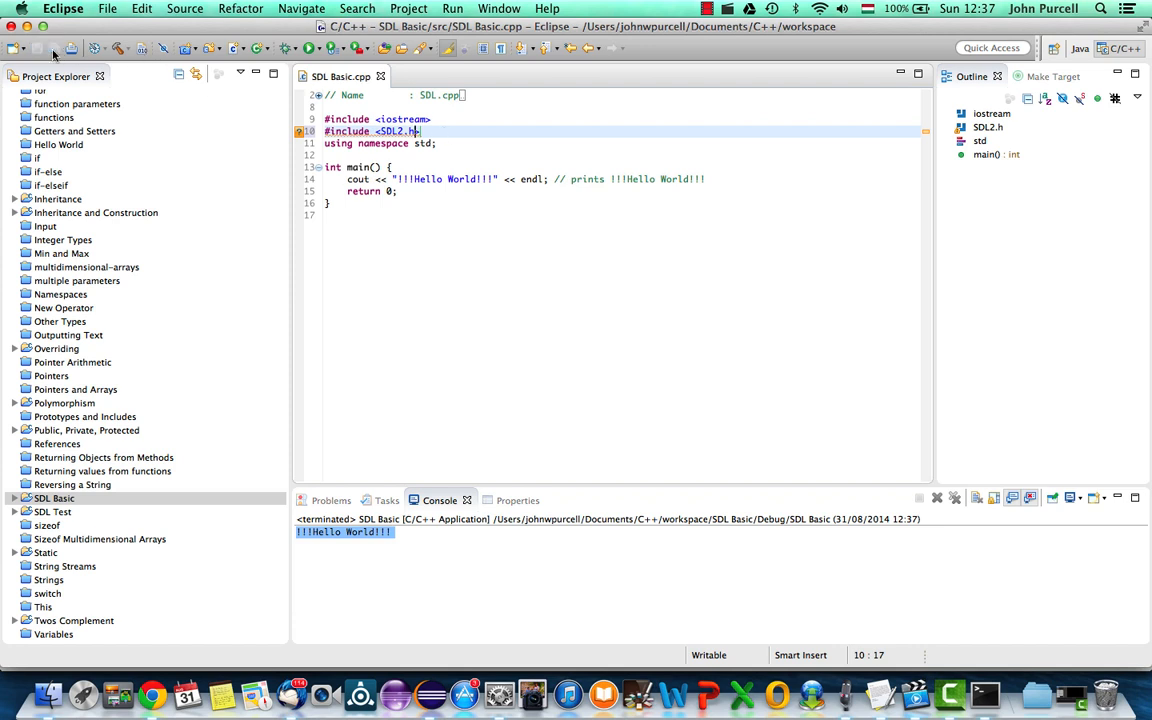
mouse_move(520, 268)
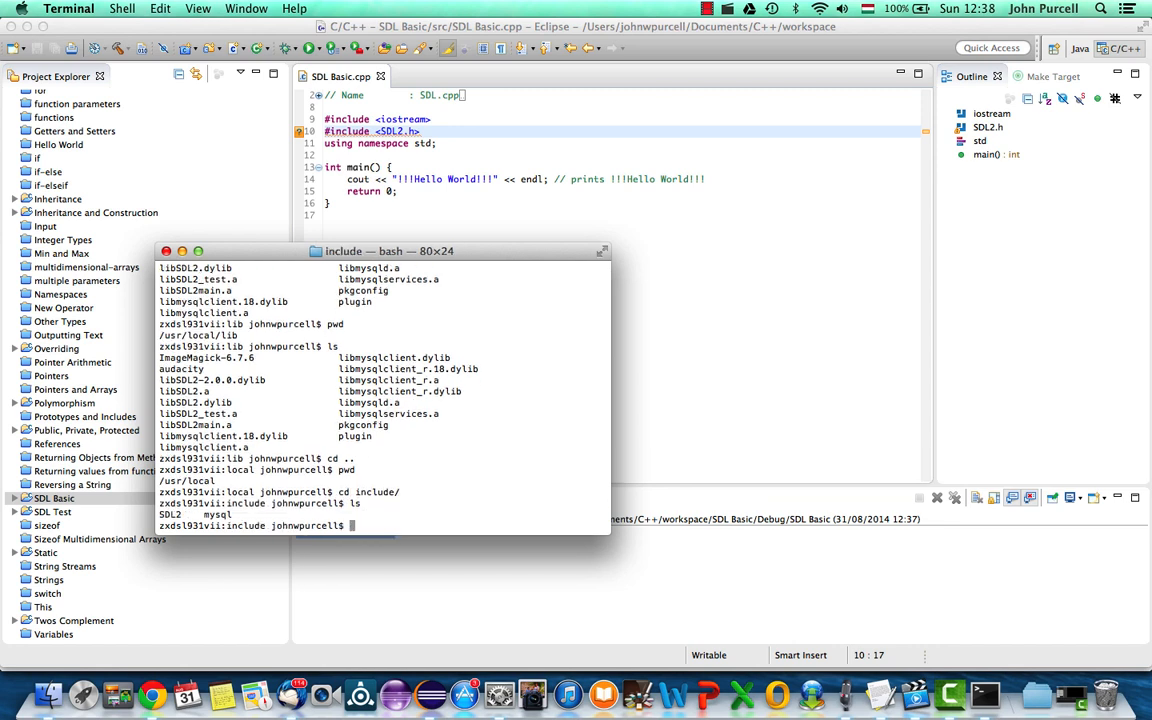
Run cd SDL2 in Terminal to inspect the headers, then select the Hello World cout line
type("cd SDL2")
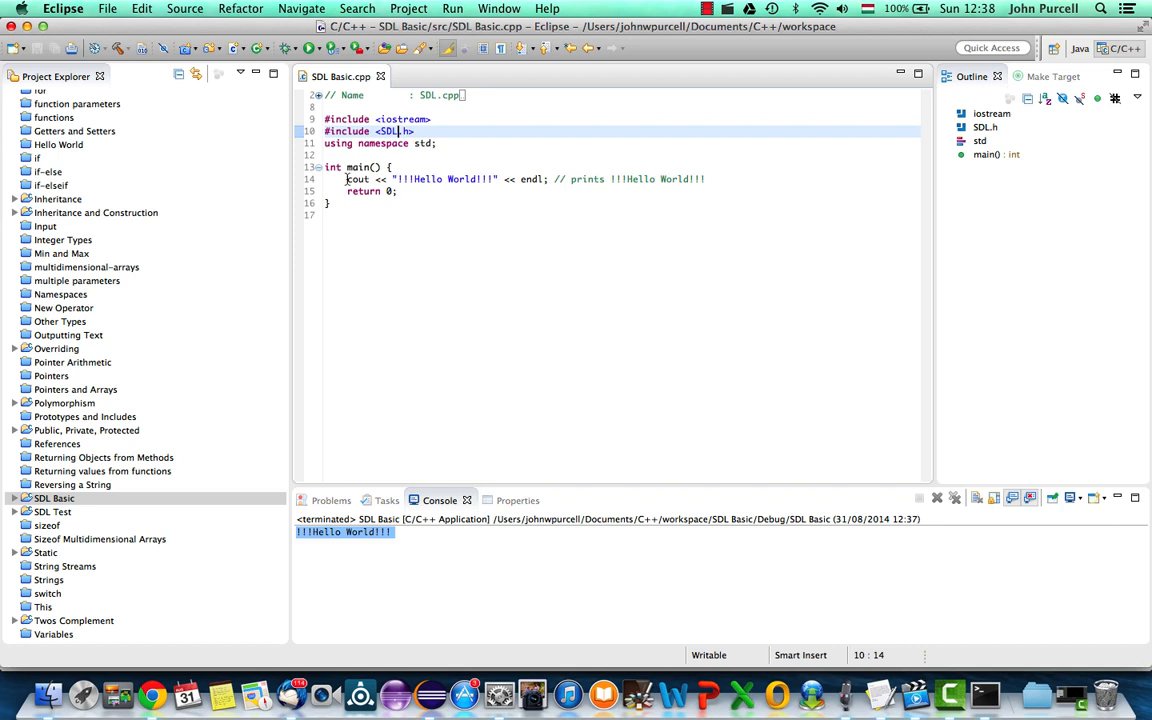
left_click(408, 9)
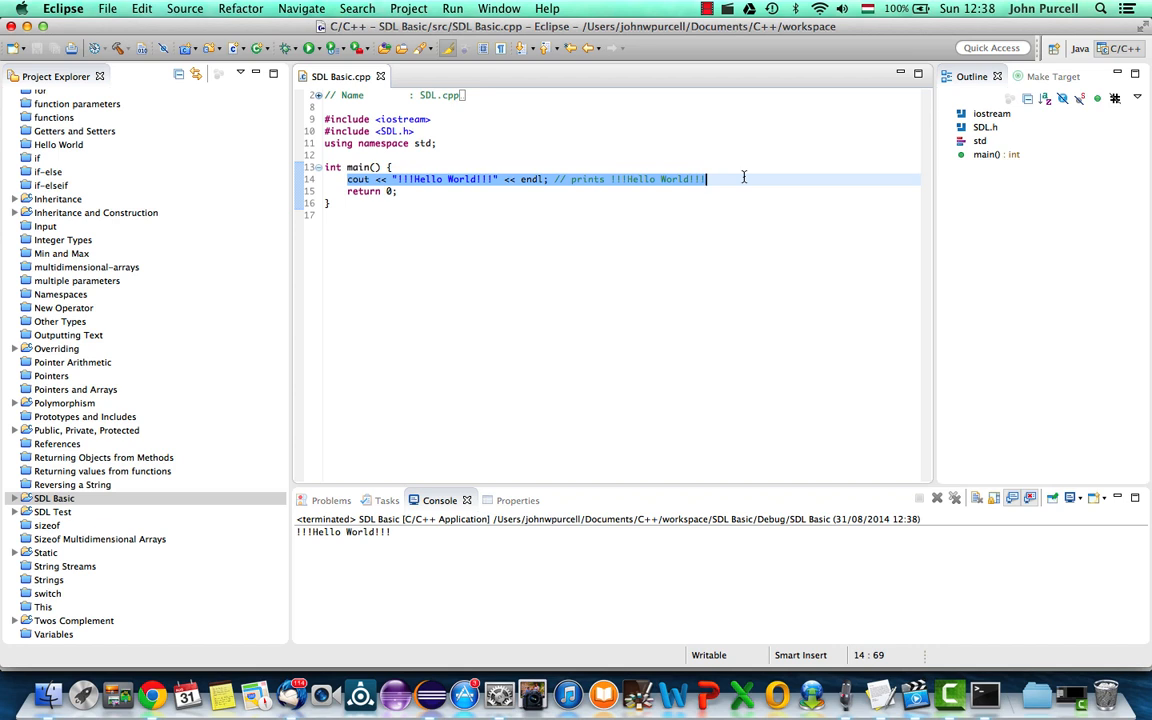
Open Particle Explosion.cpp from SDL Test > src, inspect SDL_INIT_VIDEO, and return to SDL Basic.cpp
left_click(17, 512)
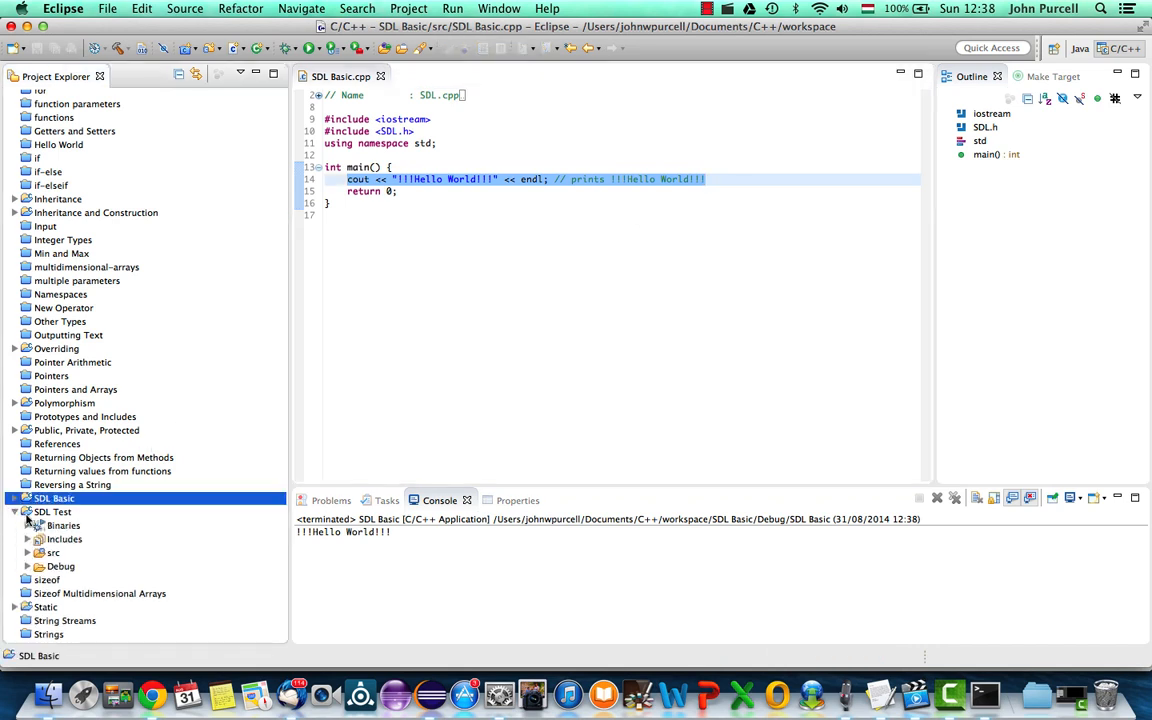
left_click(28, 552)
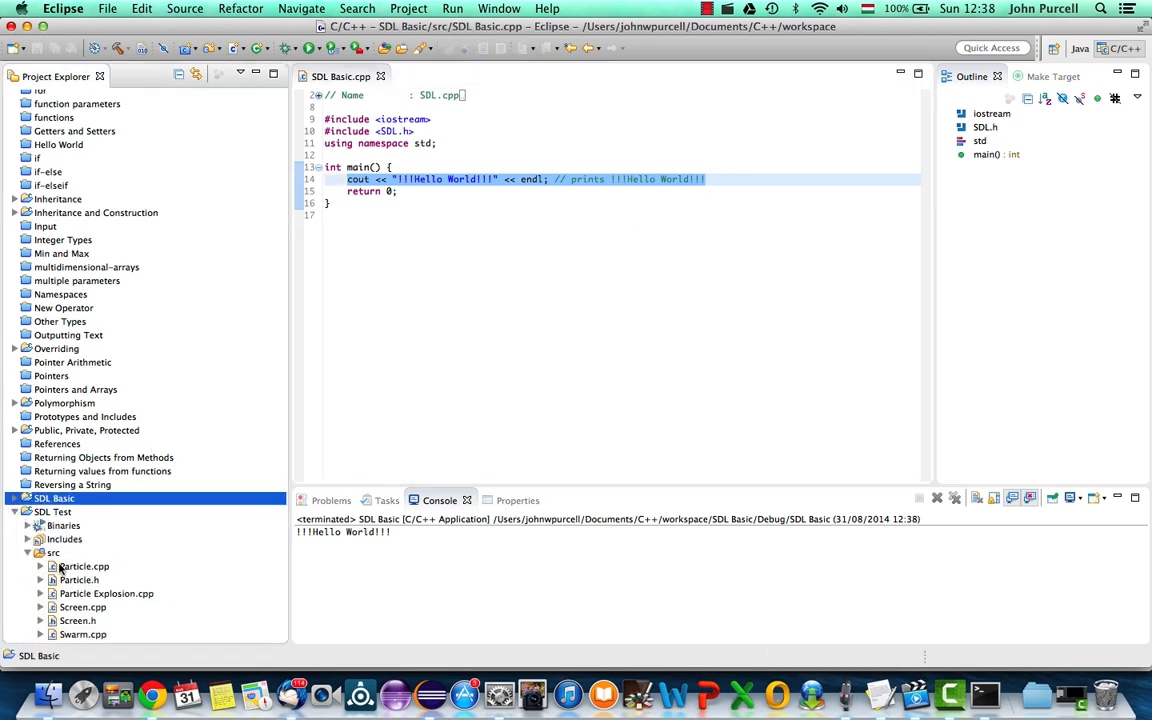
double_click(106, 593)
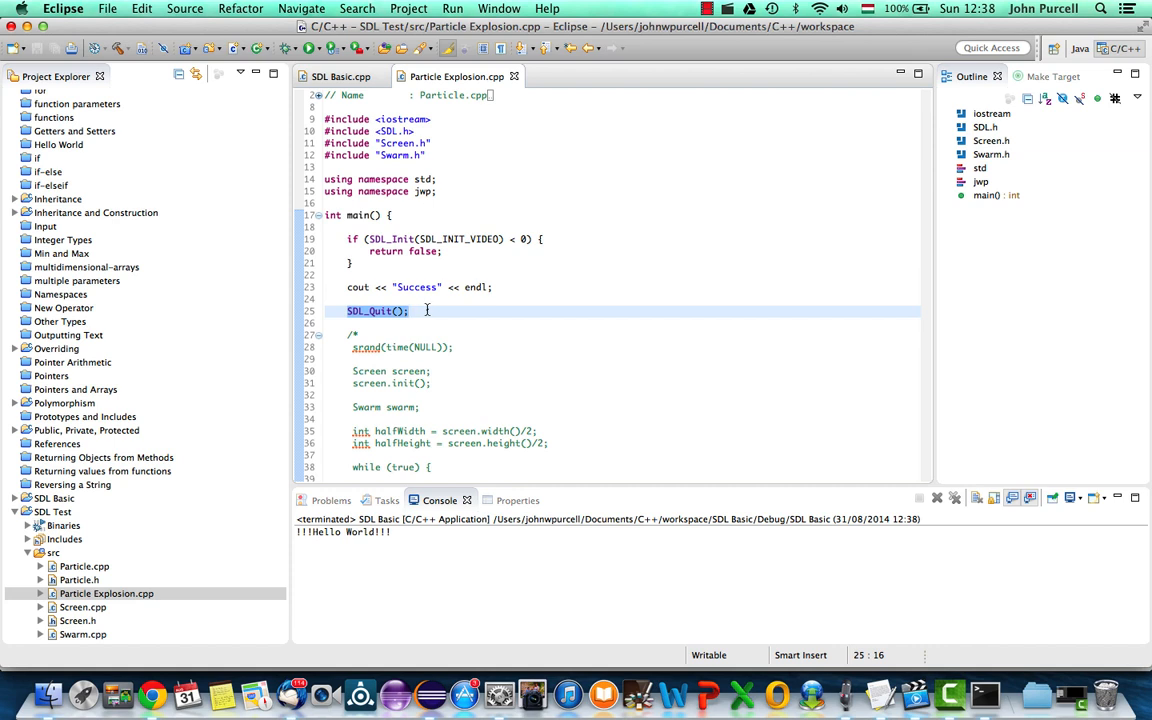
left_click(372, 238)
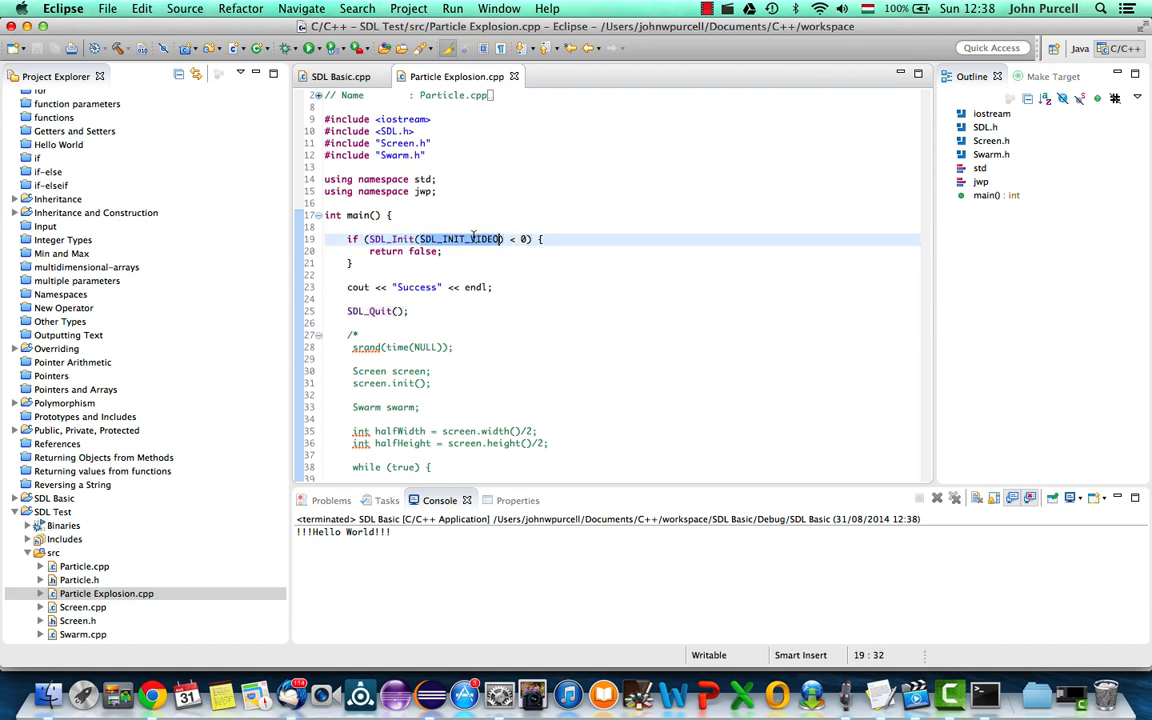
mouse_move(465, 238)
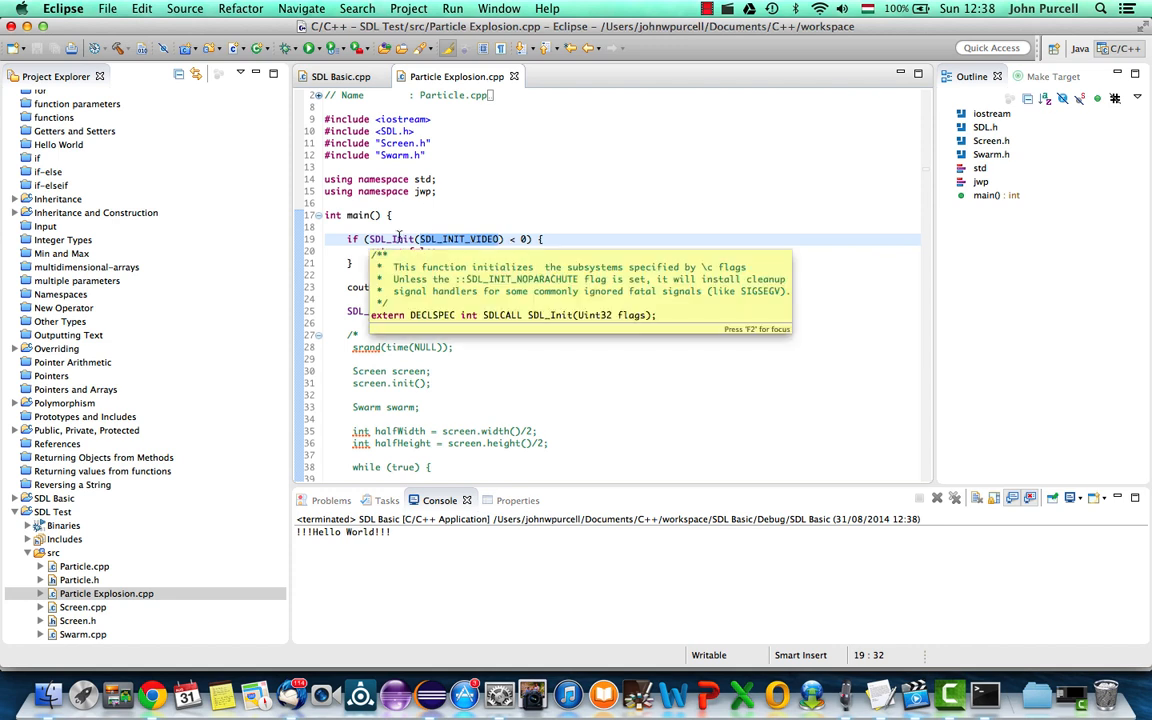
left_click(341, 76)
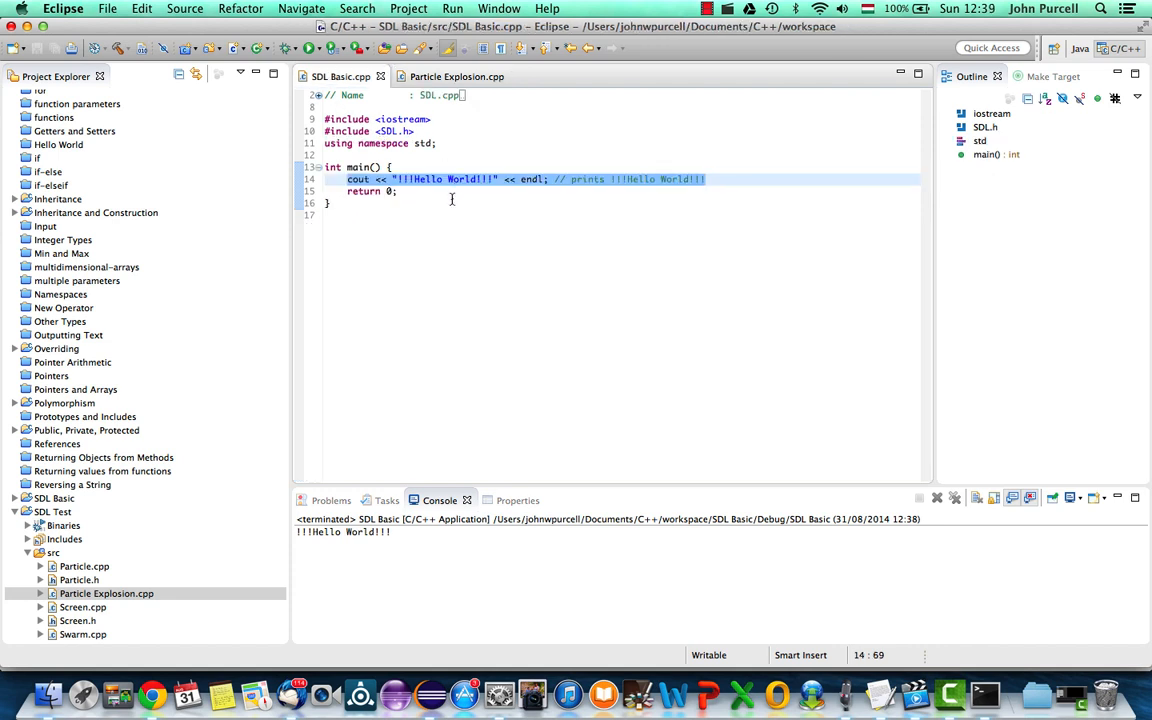
Replace the Hello World line with if(SDL_Init(SDL_INIT_VIDEO)), checking the flag name in Particle Explosion.cpp
key("Delete")
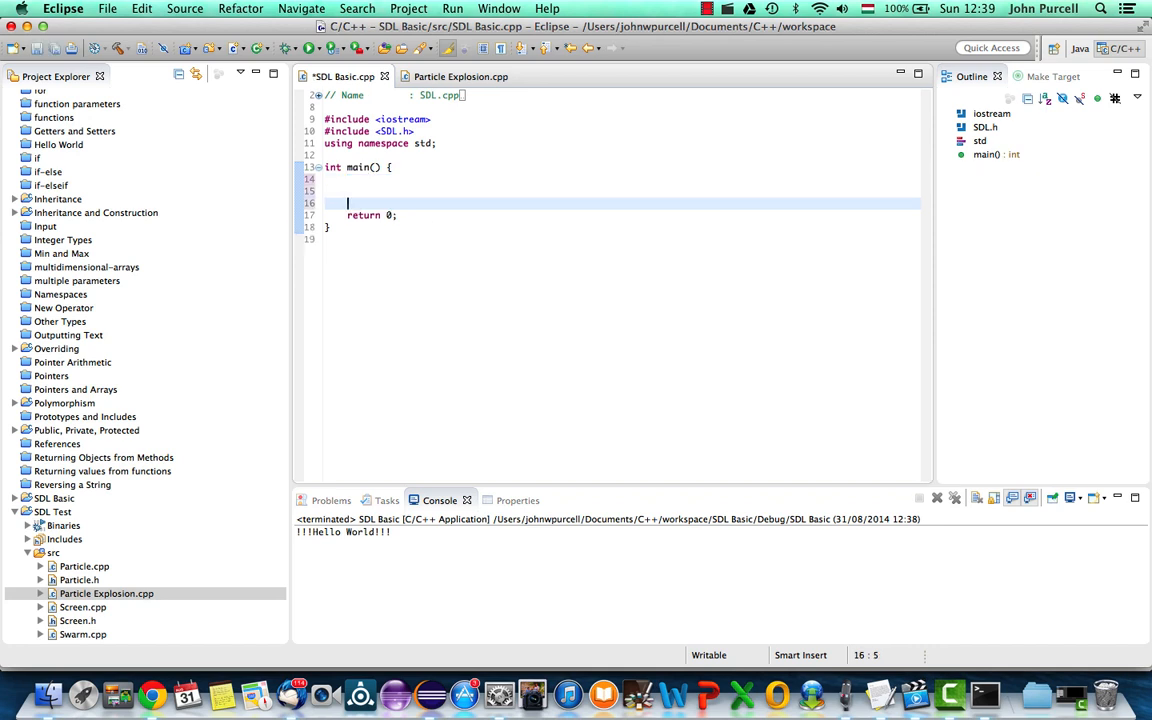
type("if")
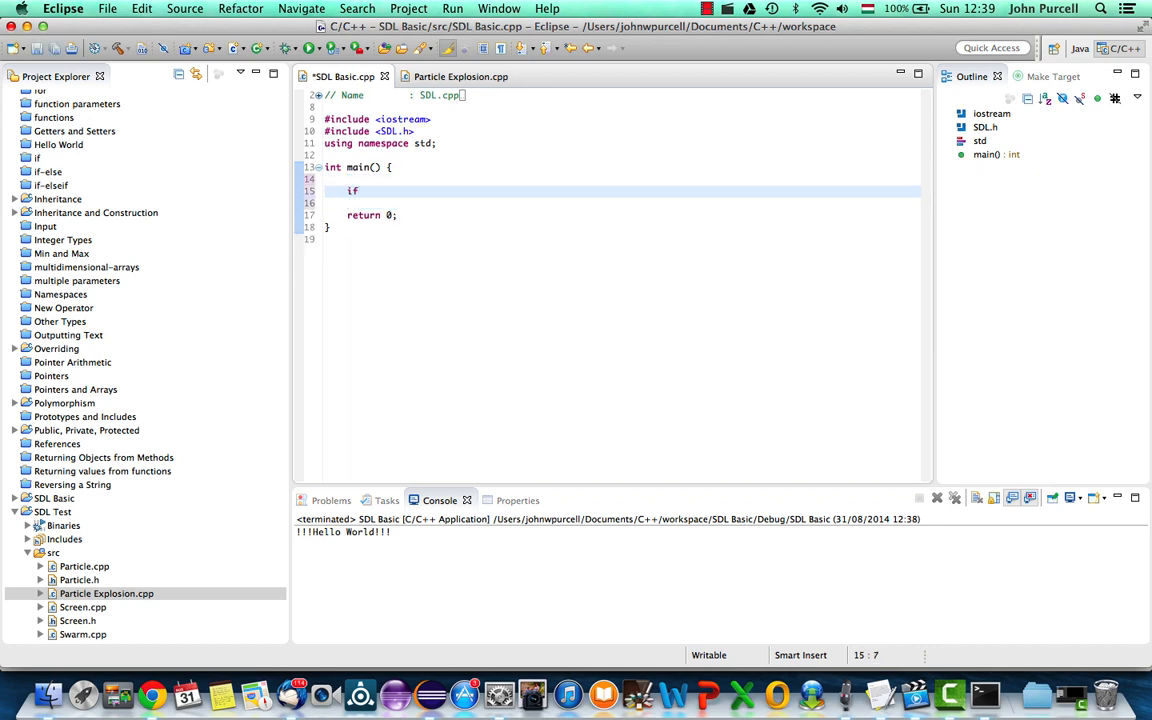
type("(SDL_I")
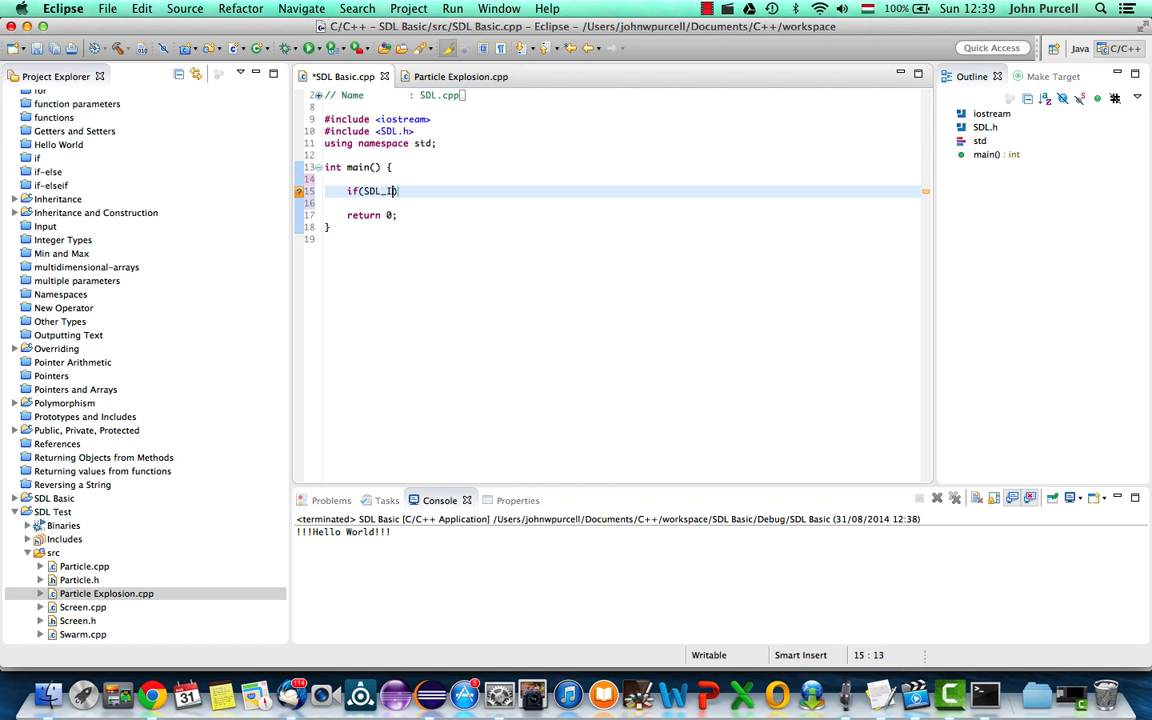
type("nit()")
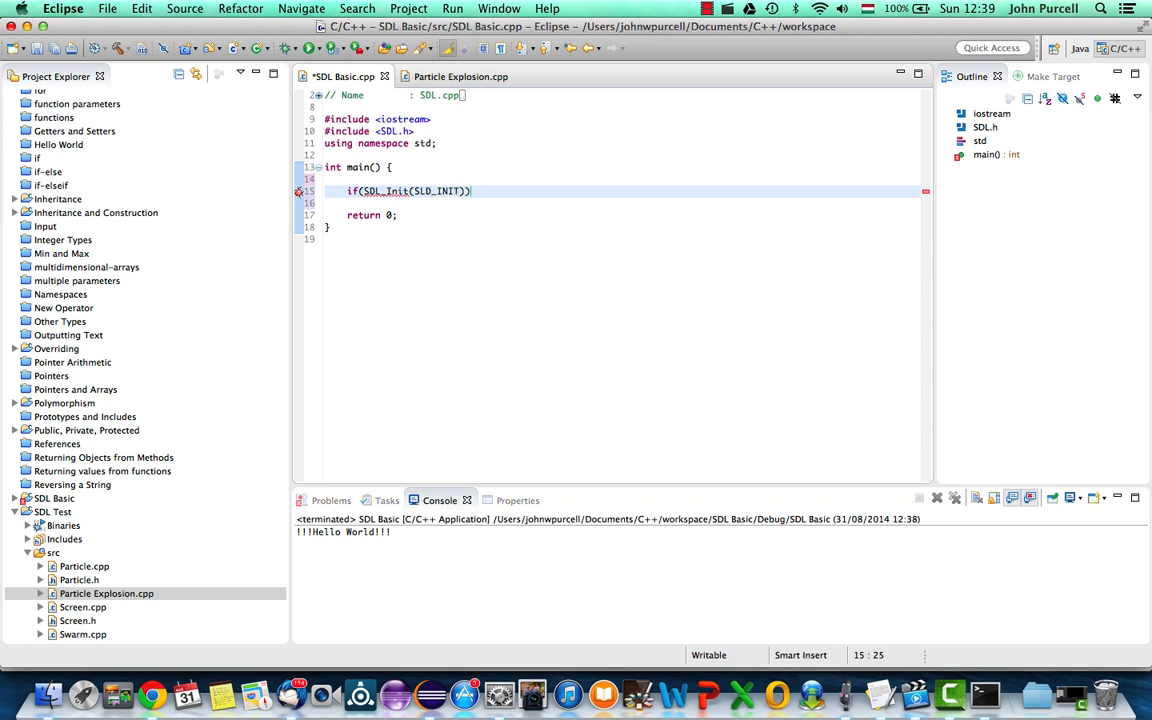
type("_GRAPHICS")
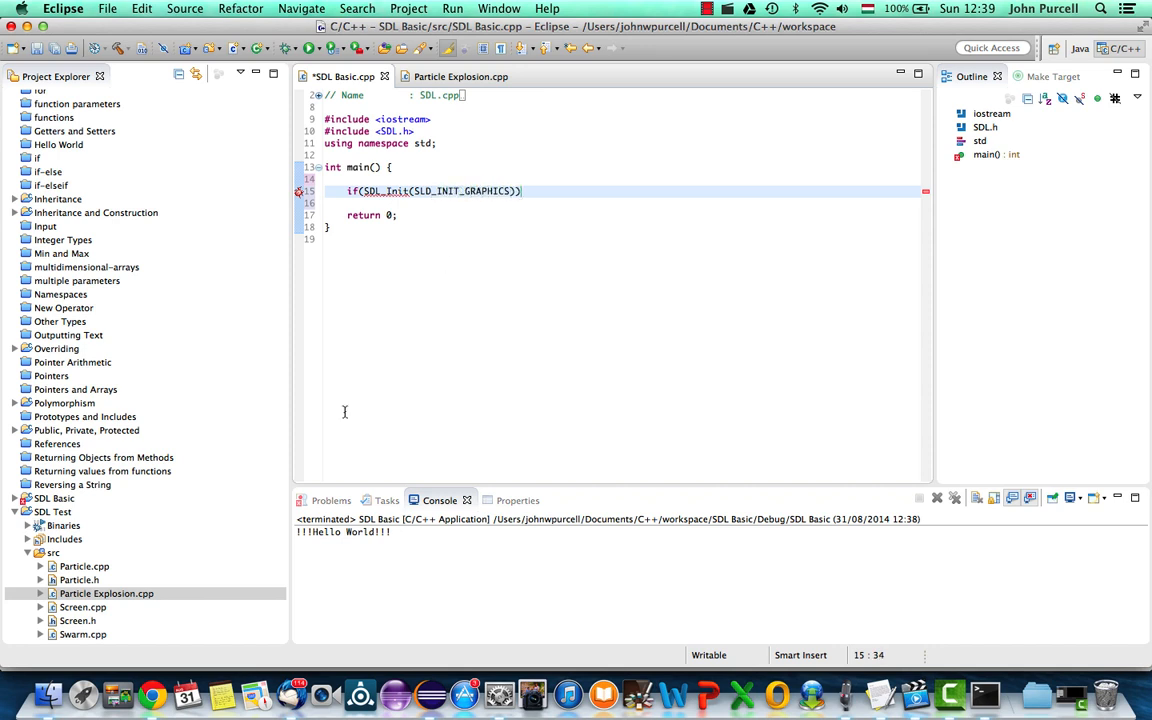
left_click(460, 76)
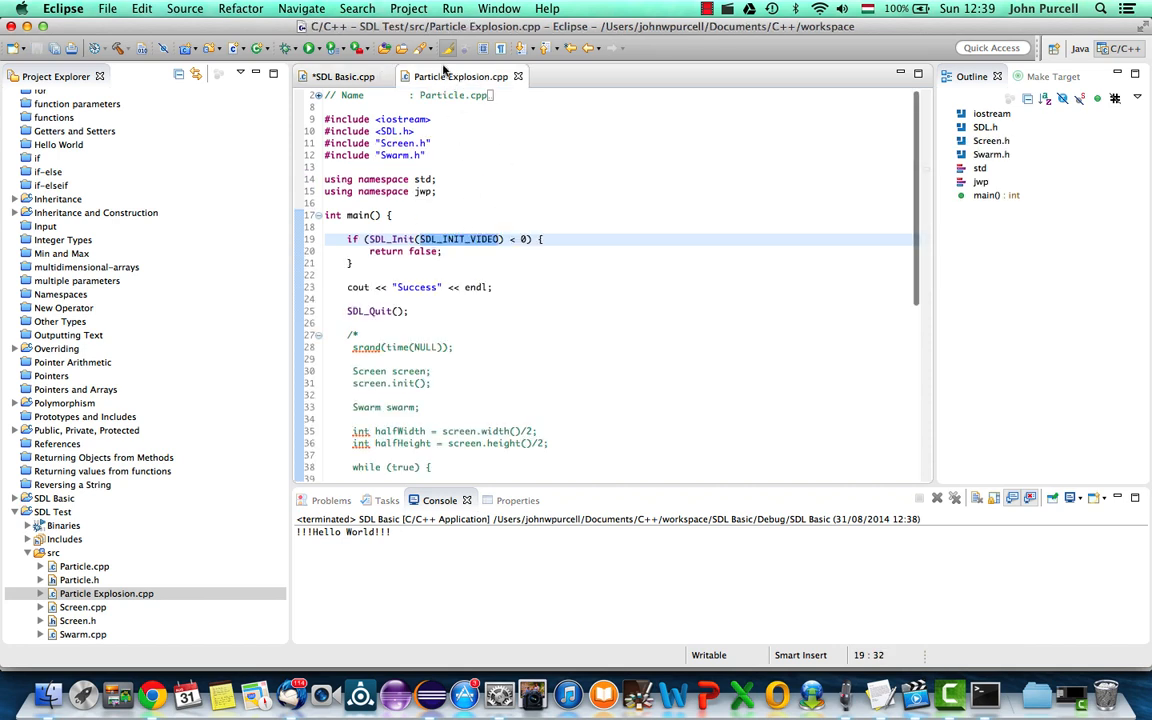
left_click(340, 76)
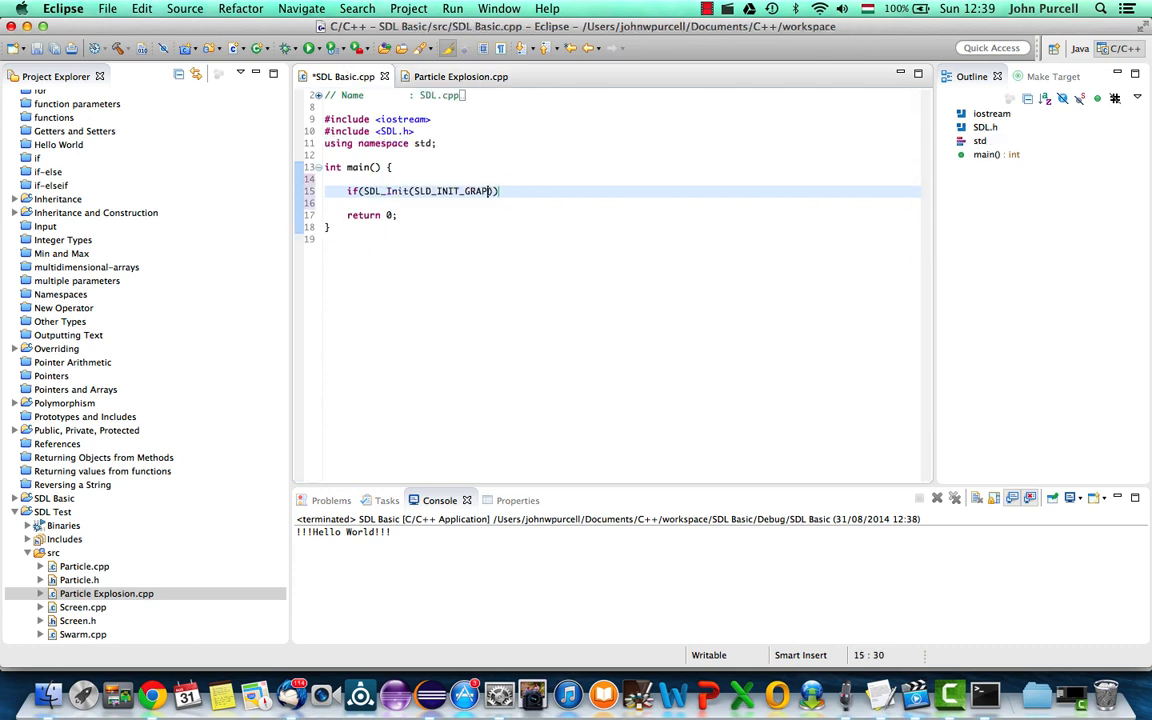
type("VIDEO")
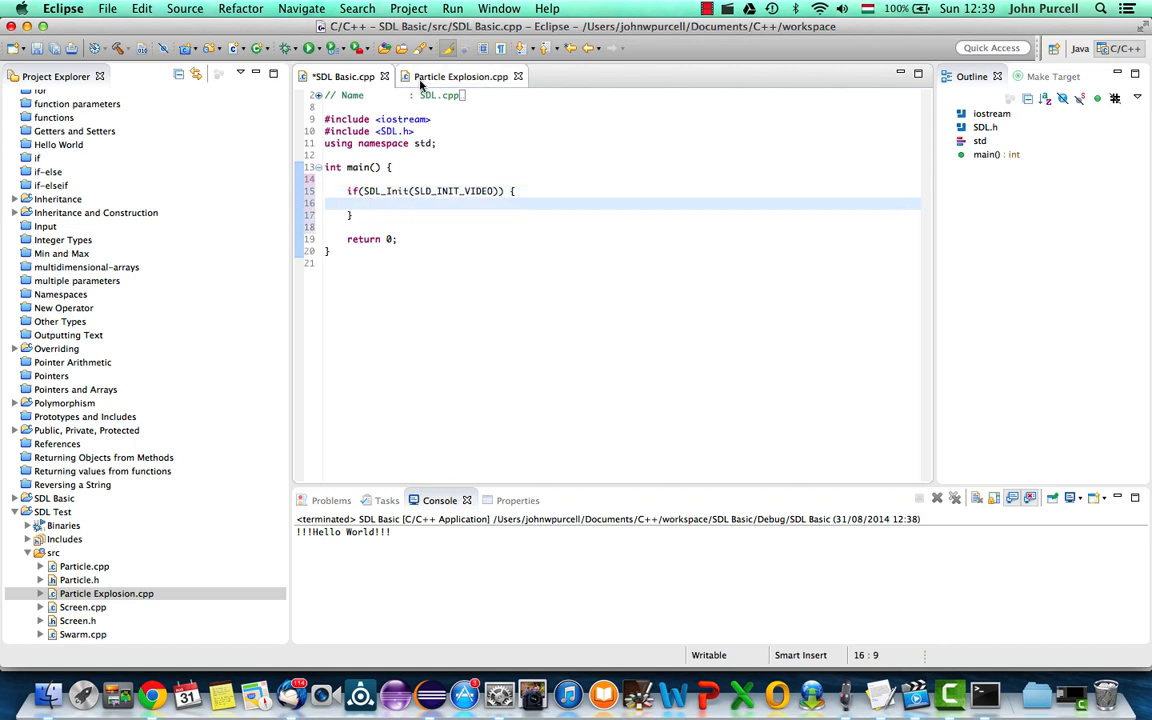
Add the < 0 comparison and a return 1 body to the if statement
left_click(460, 76)
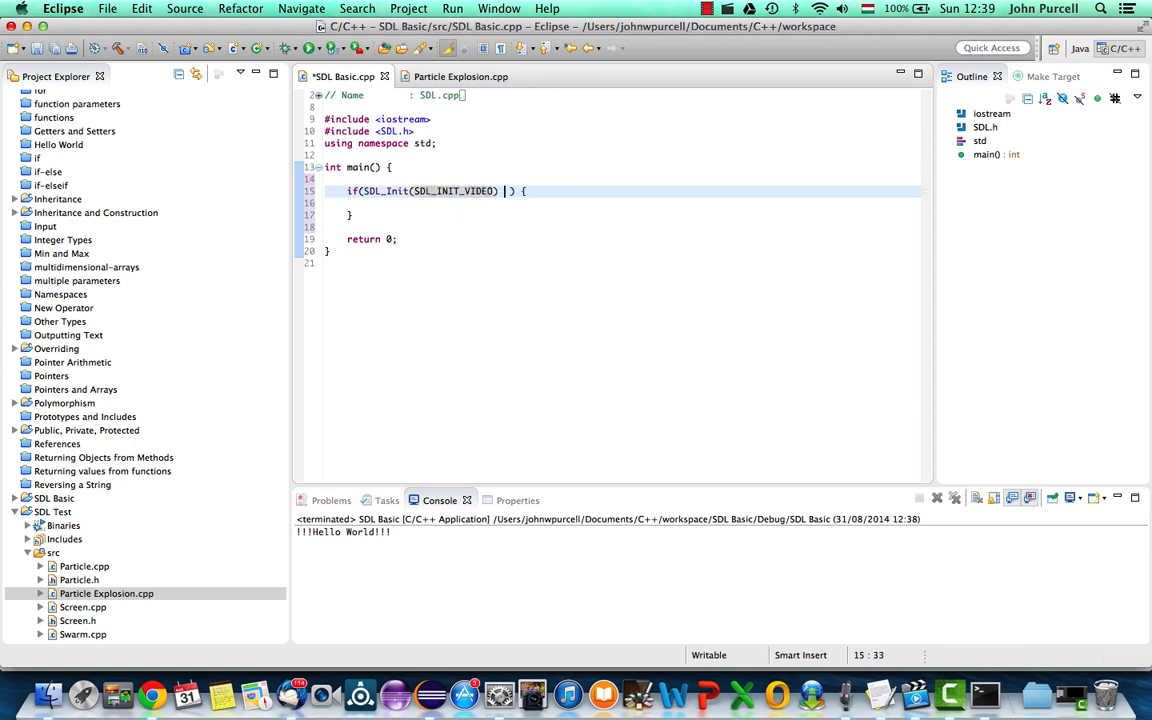
type("< 0")
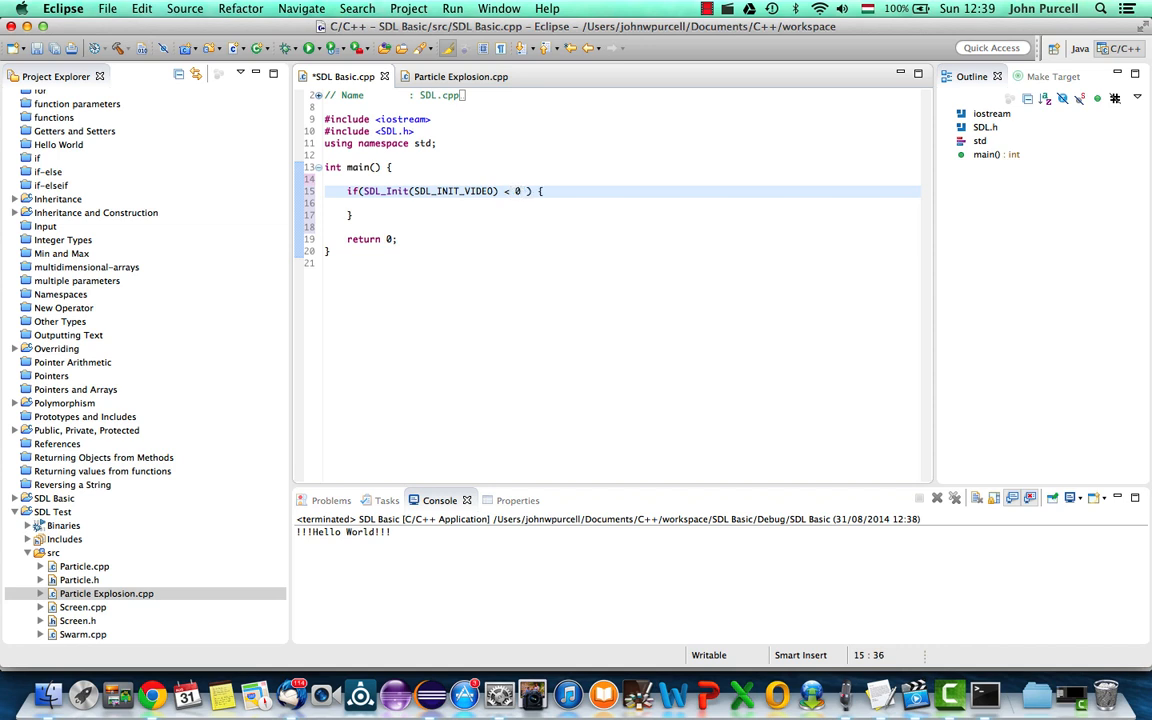
type("r")
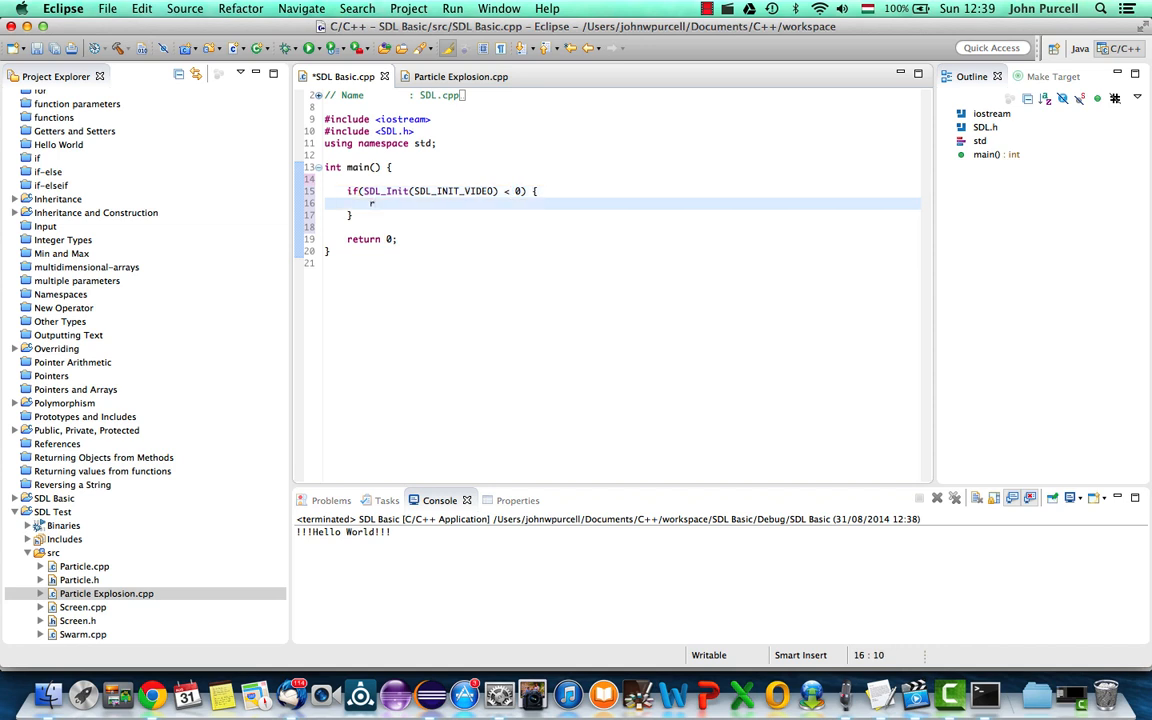
type("eturn")
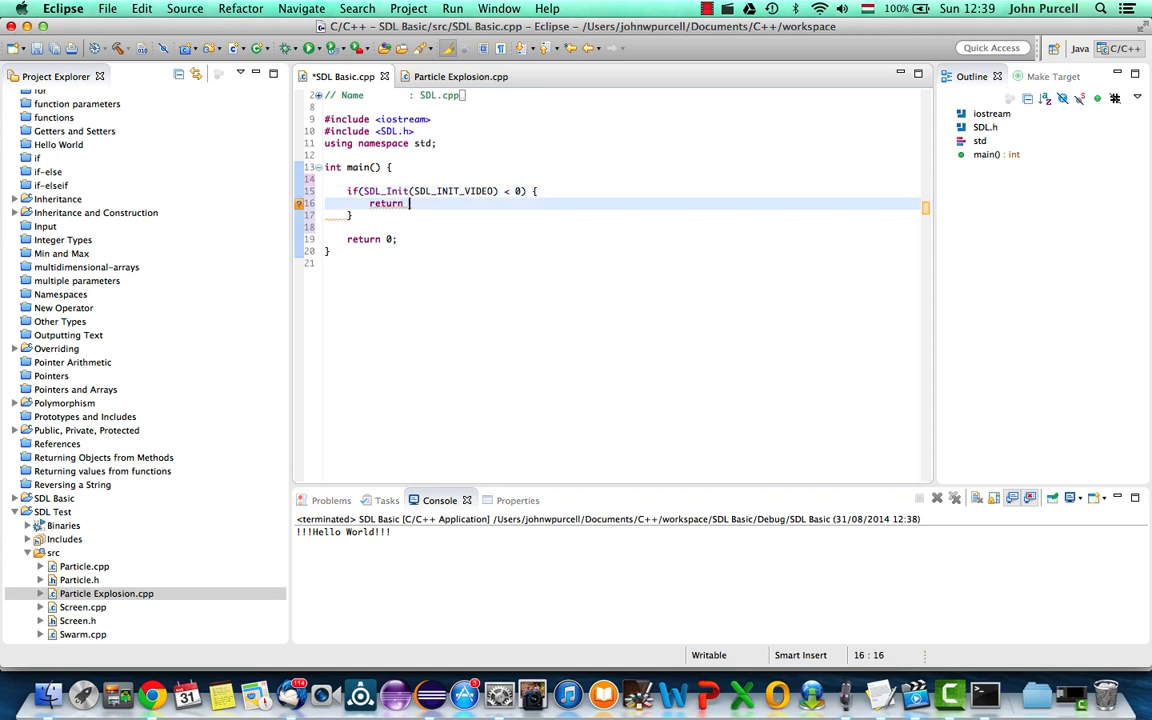
type("1;")
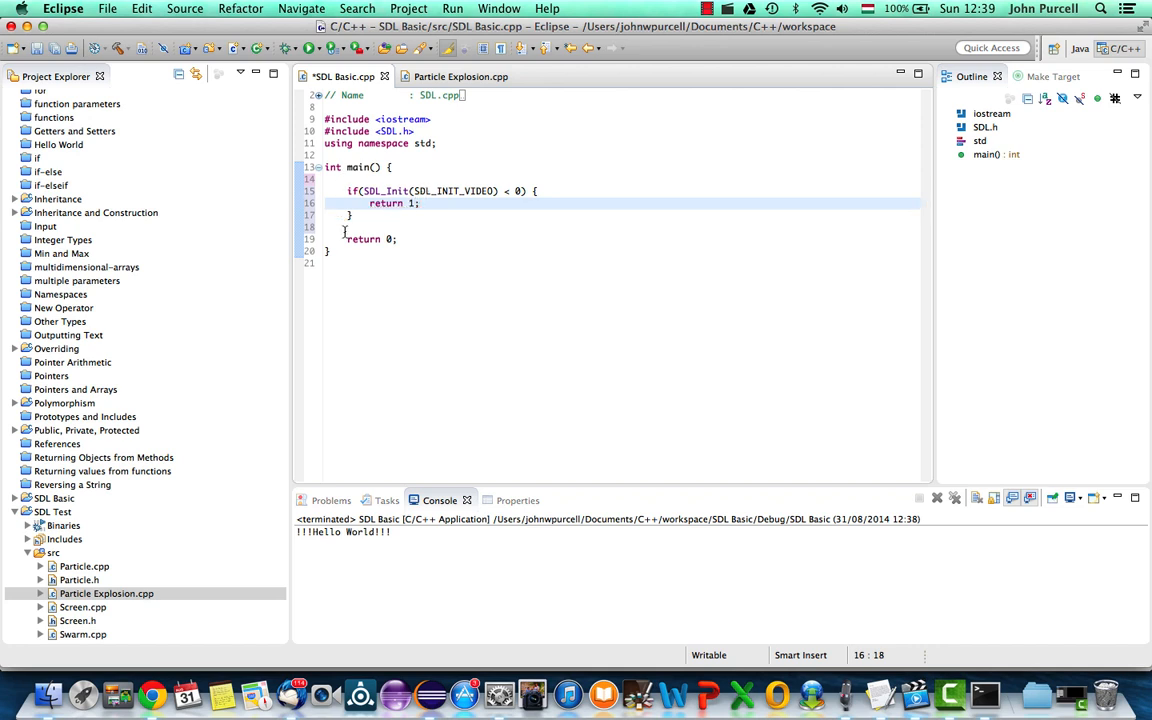
left_click(371, 239)
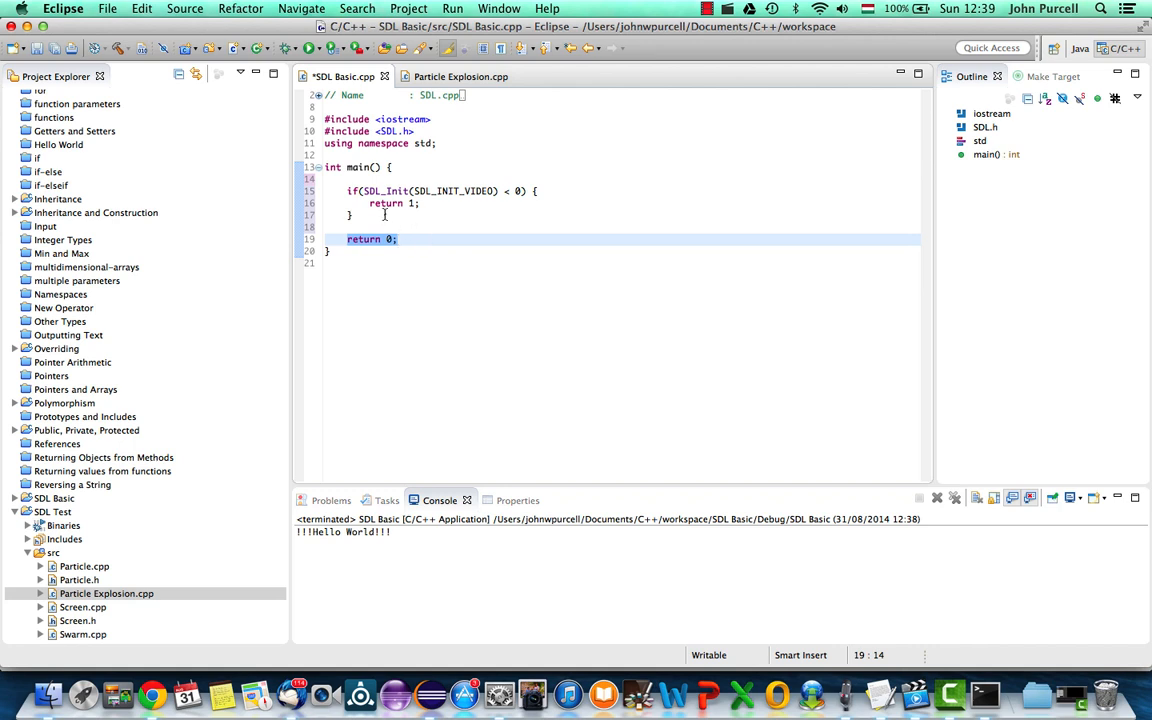
left_click(420, 203)
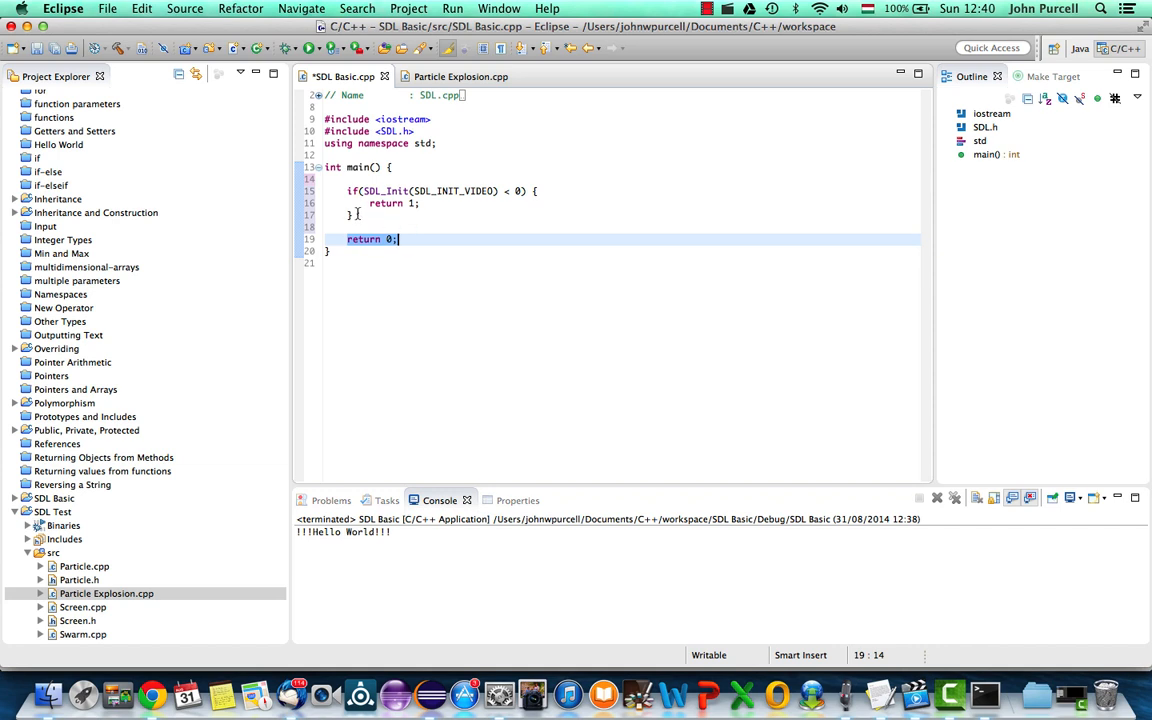
left_click(422, 203)
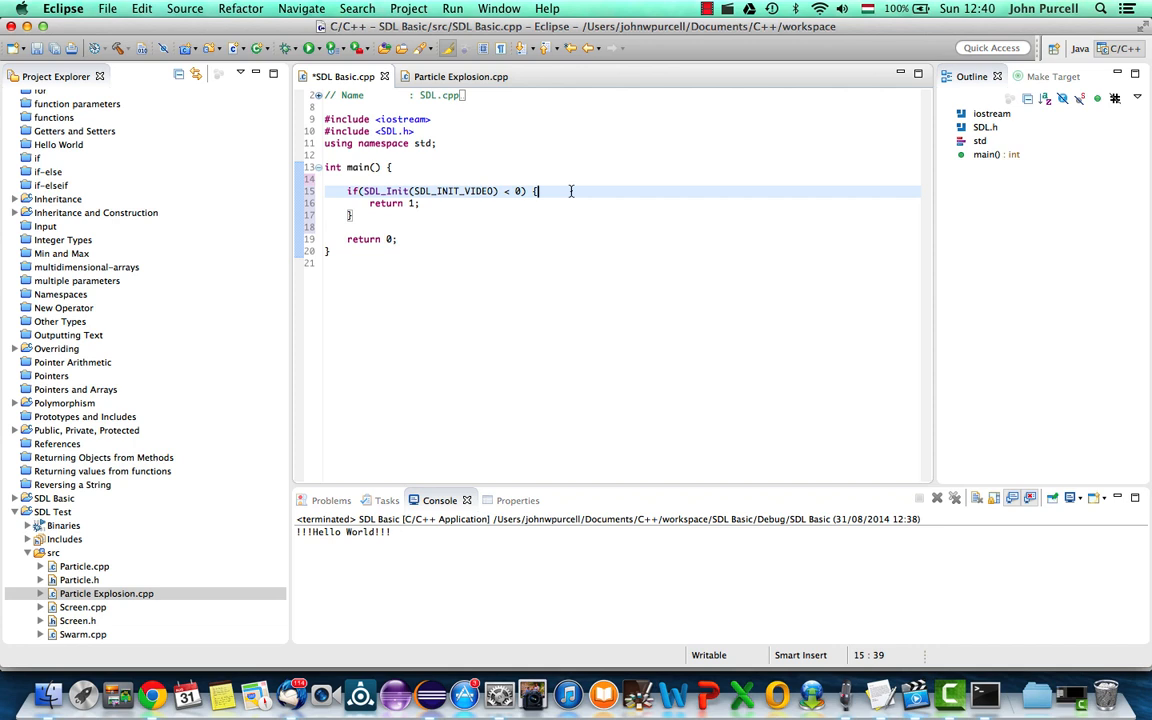
Print "Failed." with endl inside the init failure check
type("cout")
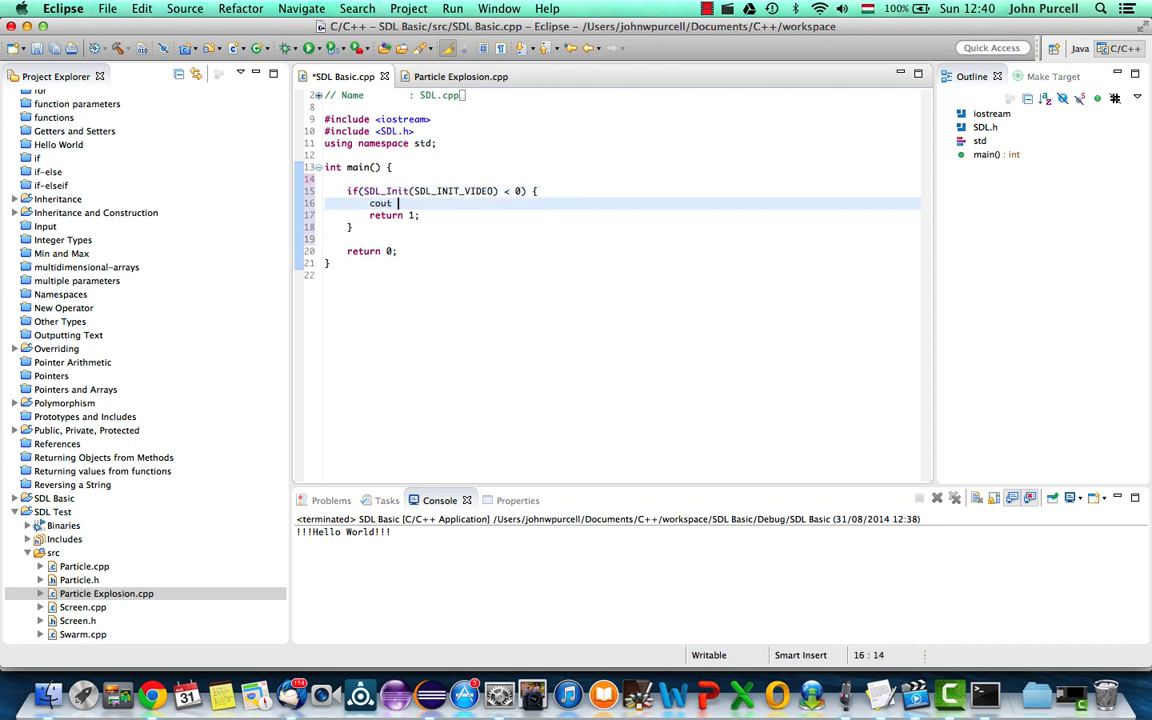
type("<< \"SDL init f")
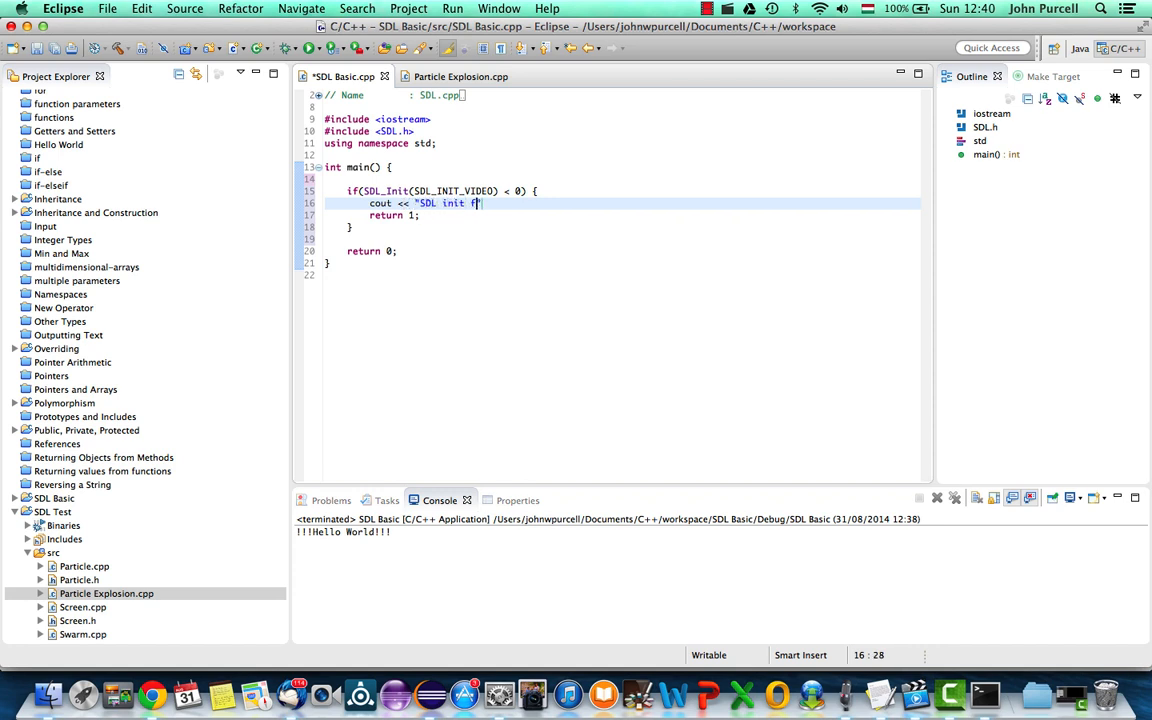
type("ailed.\"")
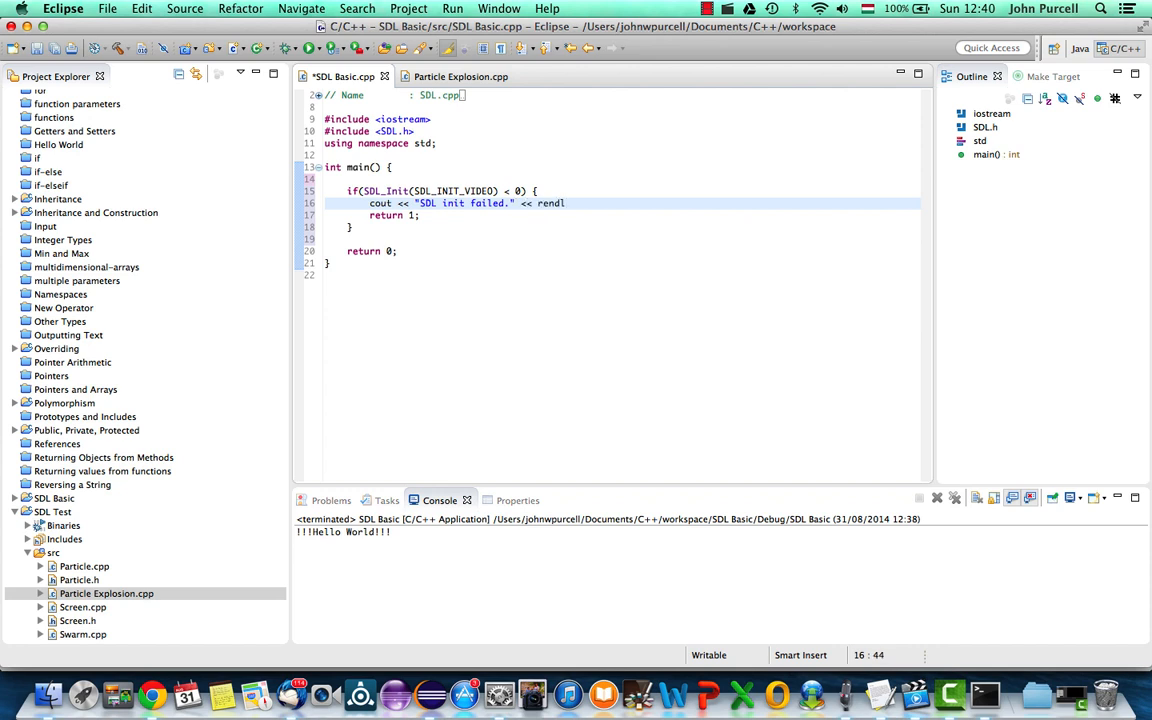
type("endl;")
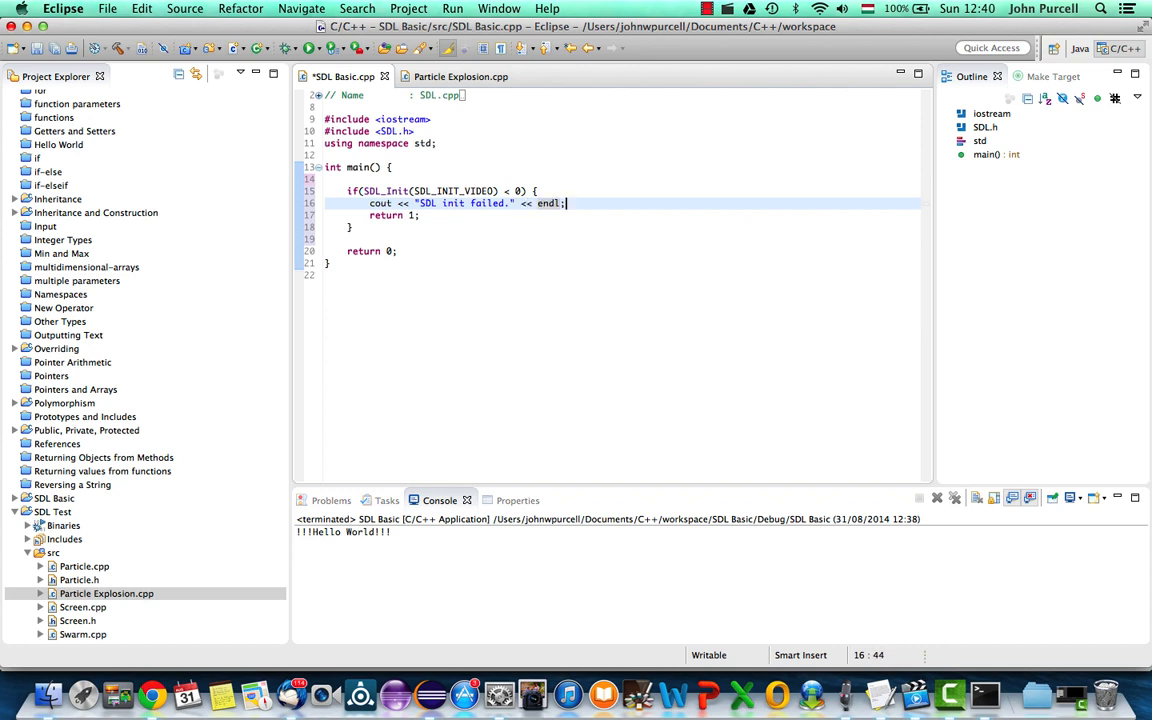
key("Enter")
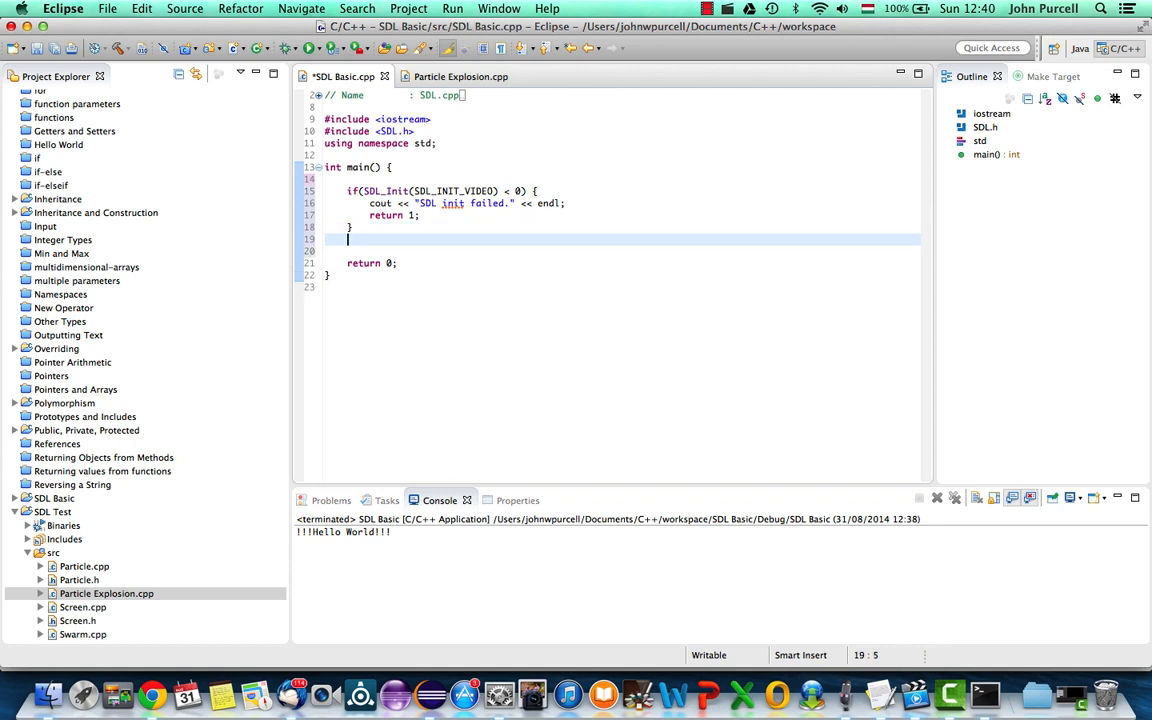
Add cout << "SDL Init succeeded." << endl; and SDL_Quit(); before return 0
type("cout <<")
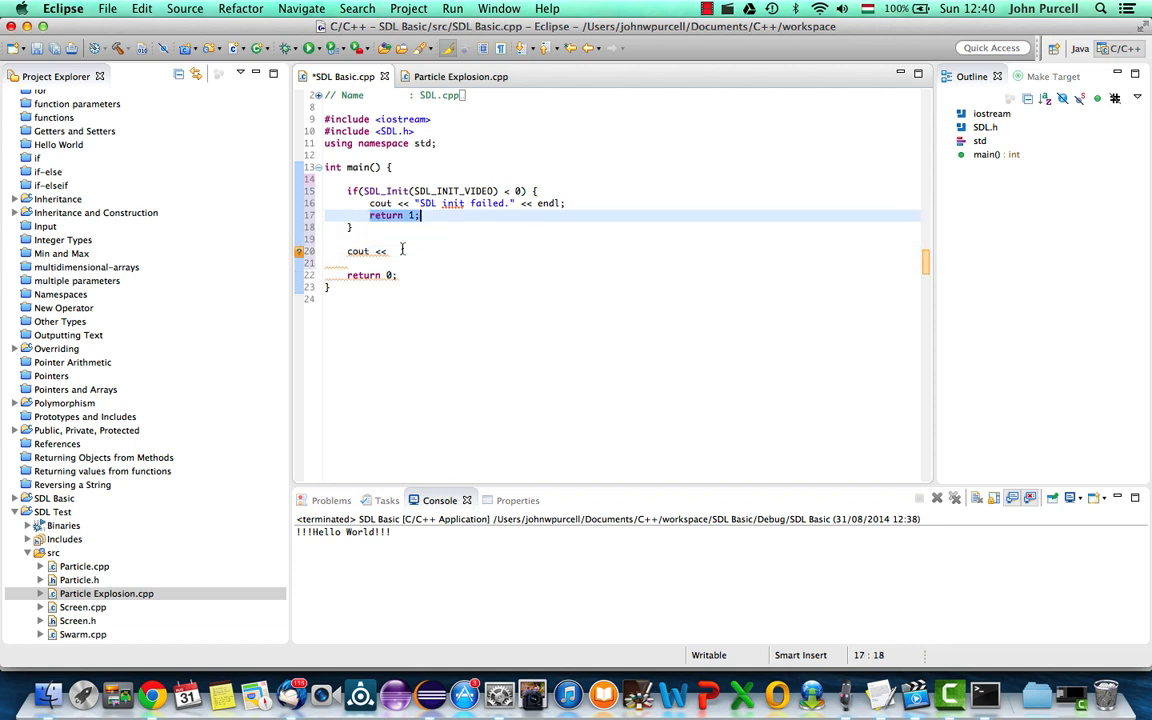
type("\"S\"")
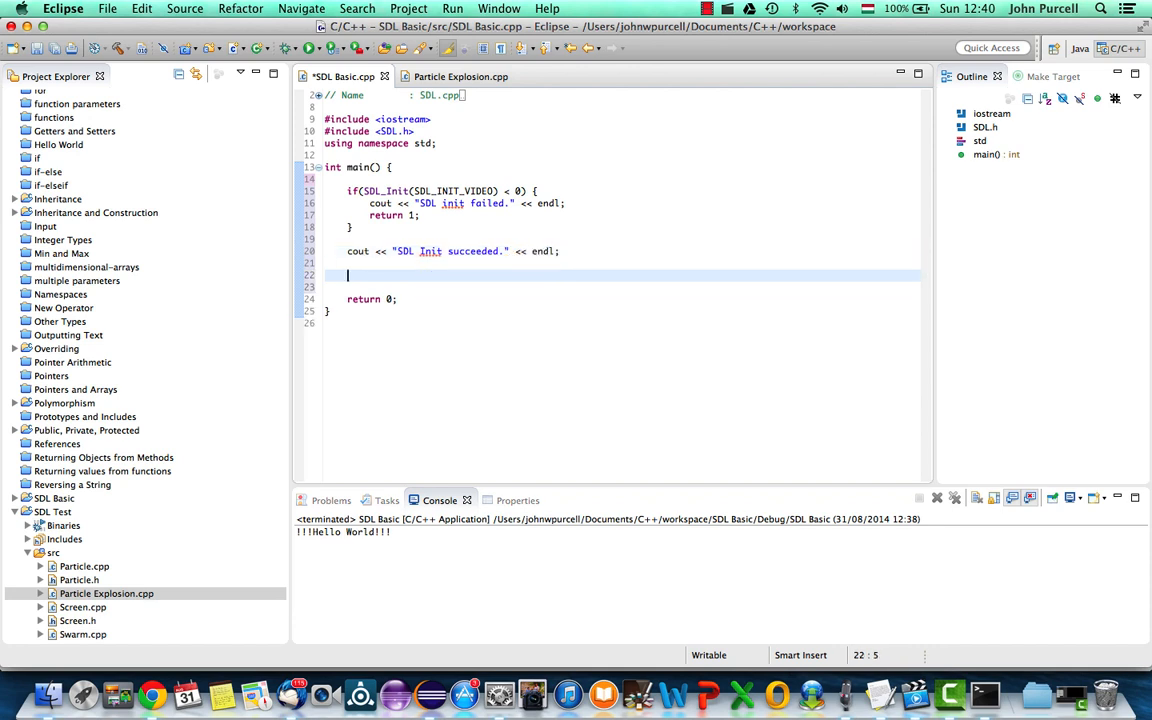
type("SDL")
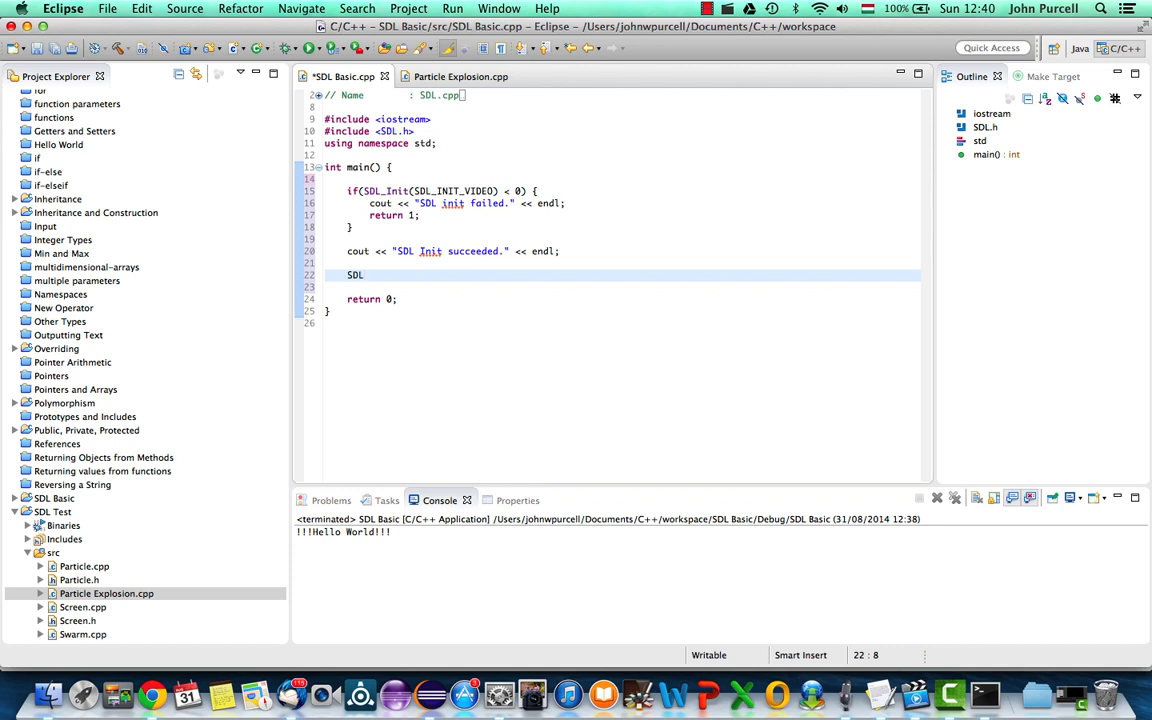
type("_QUIT")
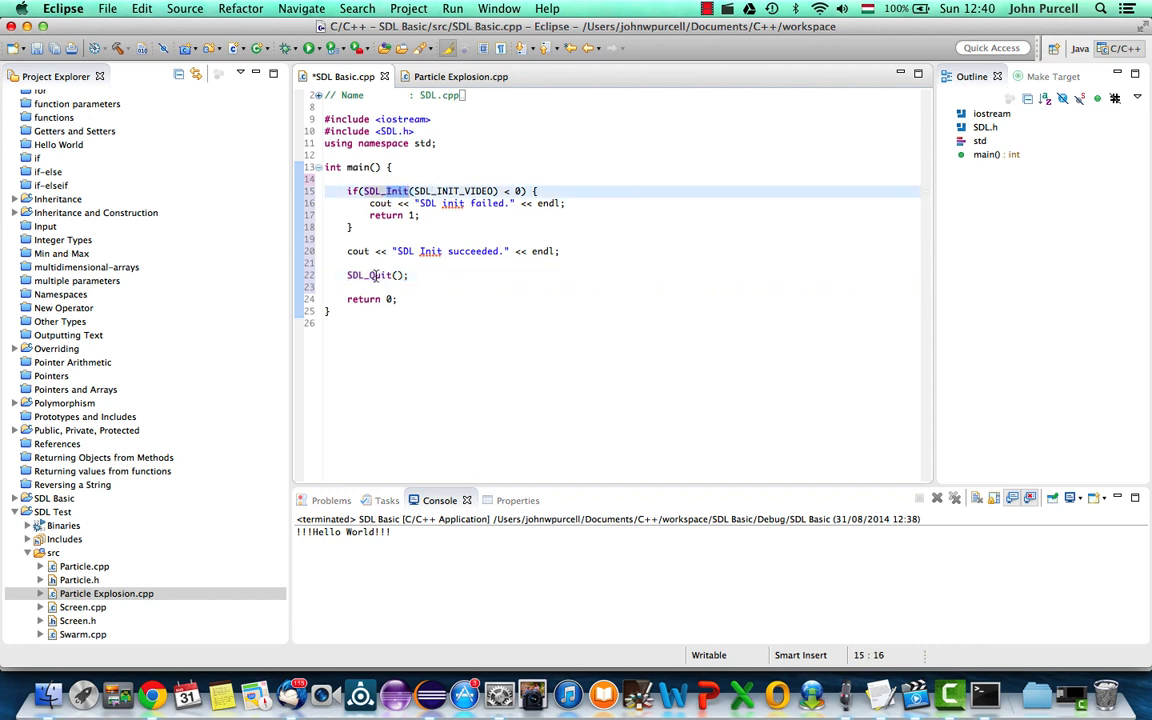
left_click(458, 287)
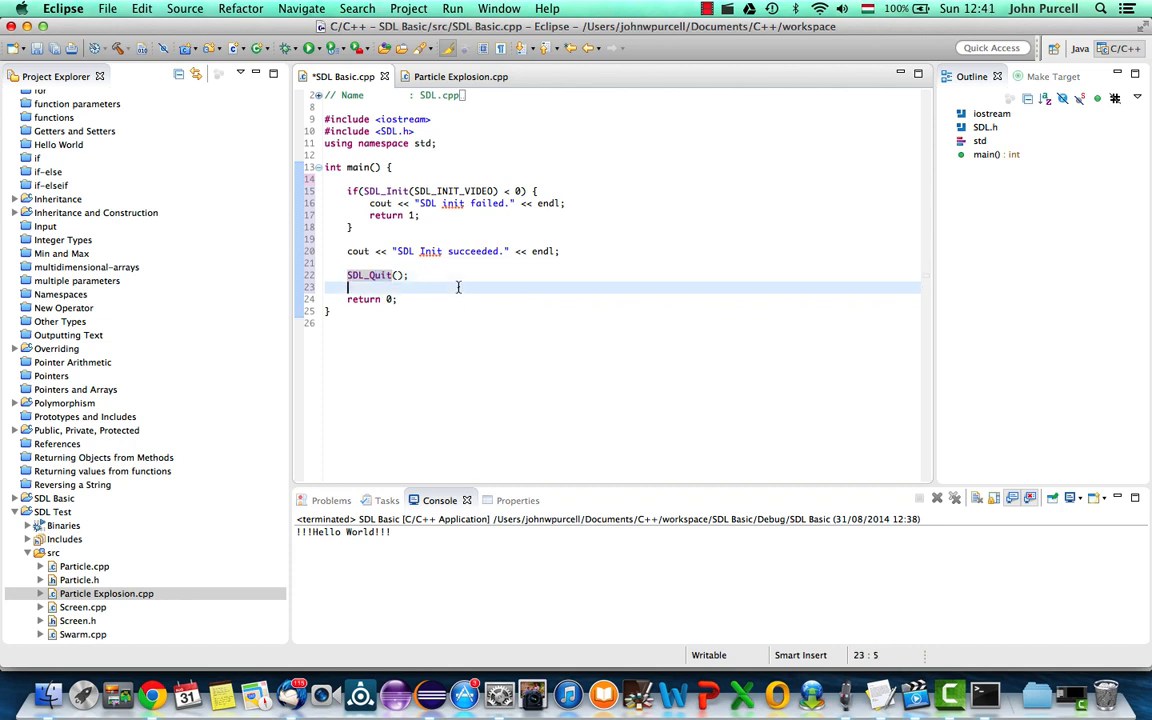
mouse_move(371, 275)
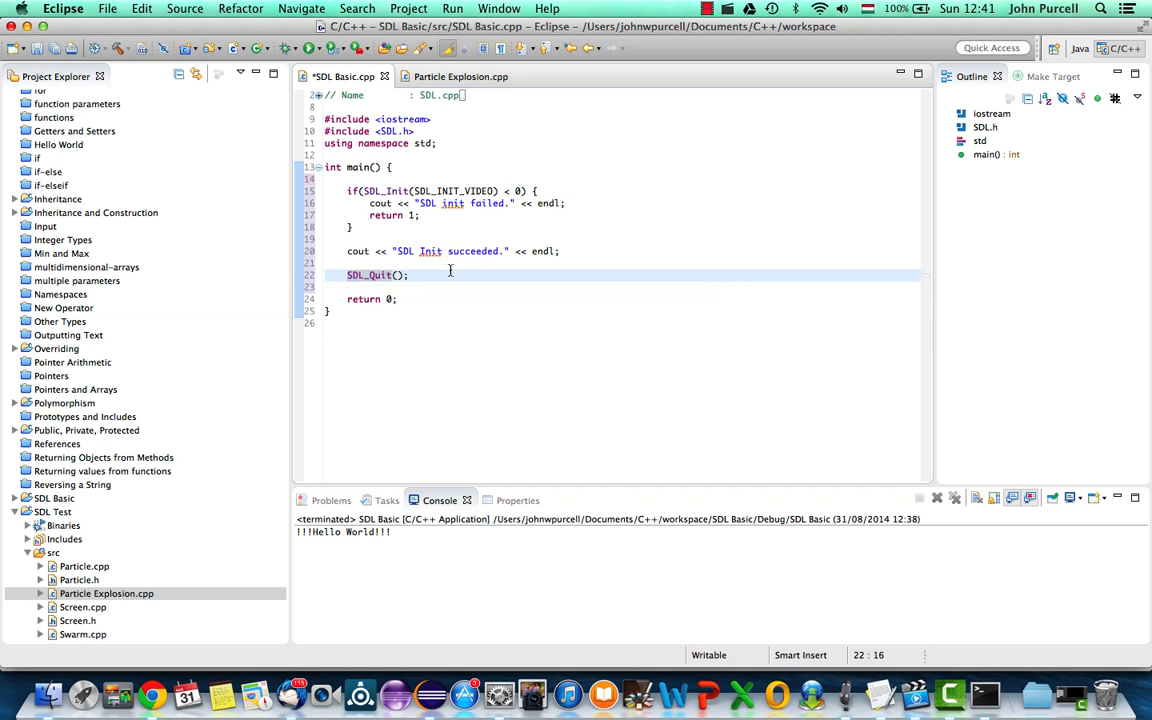
left_click(368, 191)
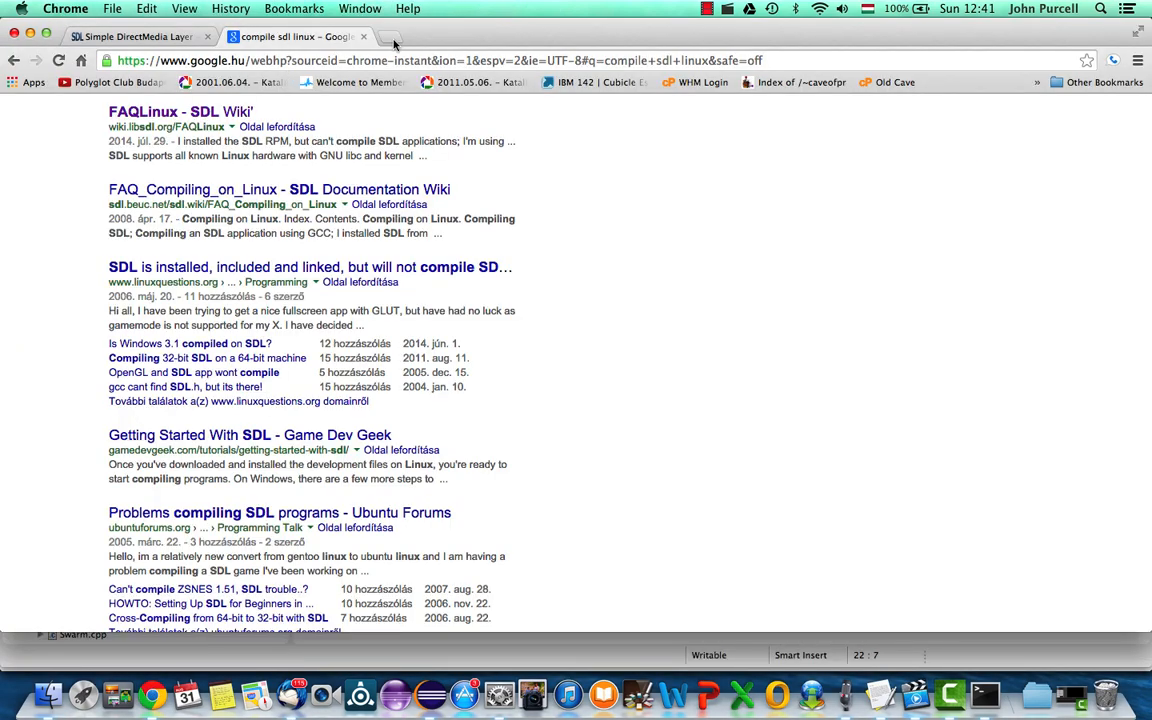
Search for allegro and scroll through Lesson 1 - Getting Started of the Allegro Newbie Tutorial
type("alleg")
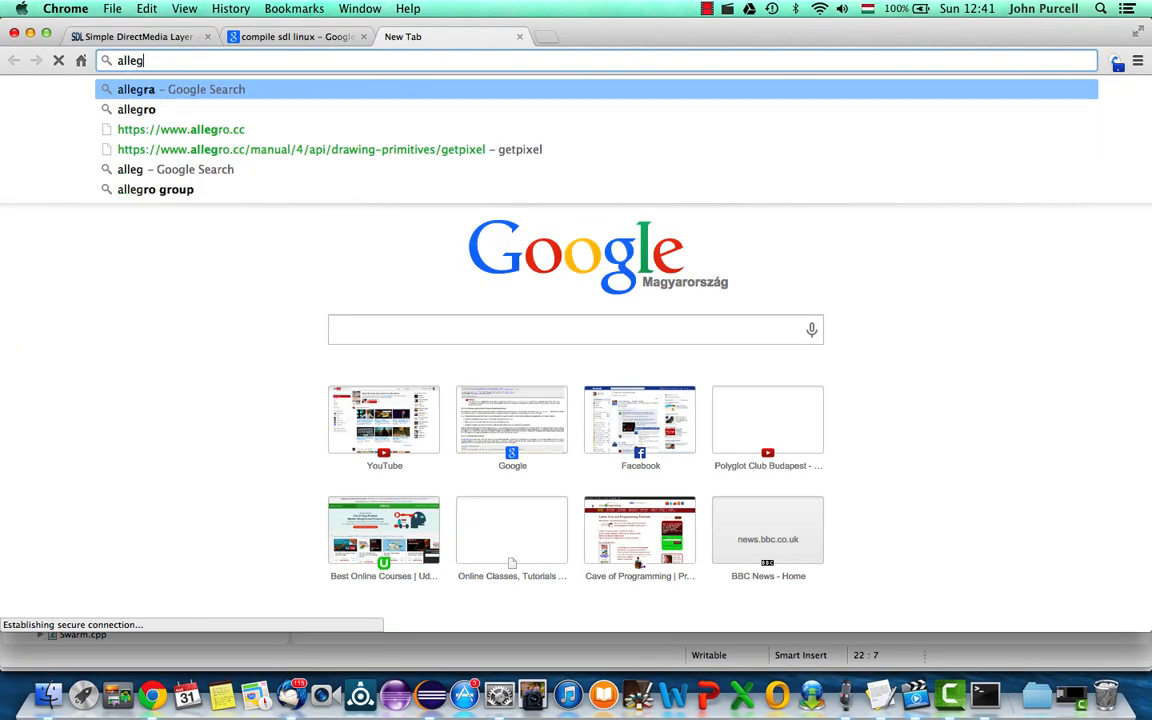
type("o")
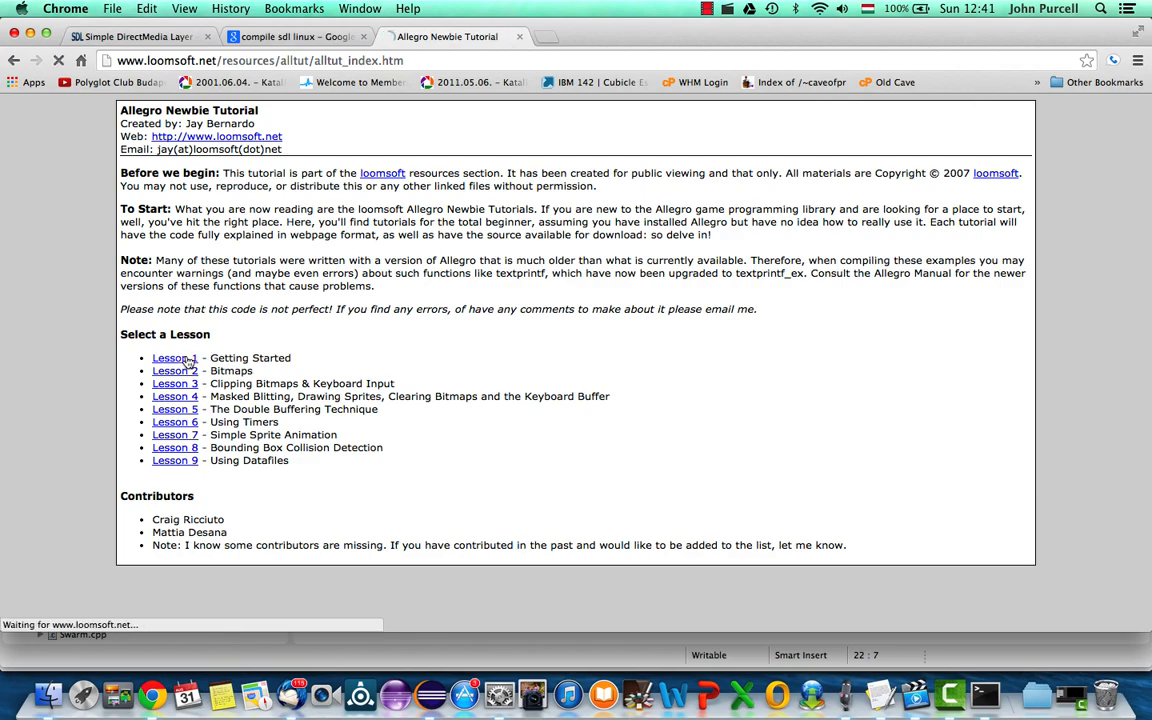
left_click(174, 357)
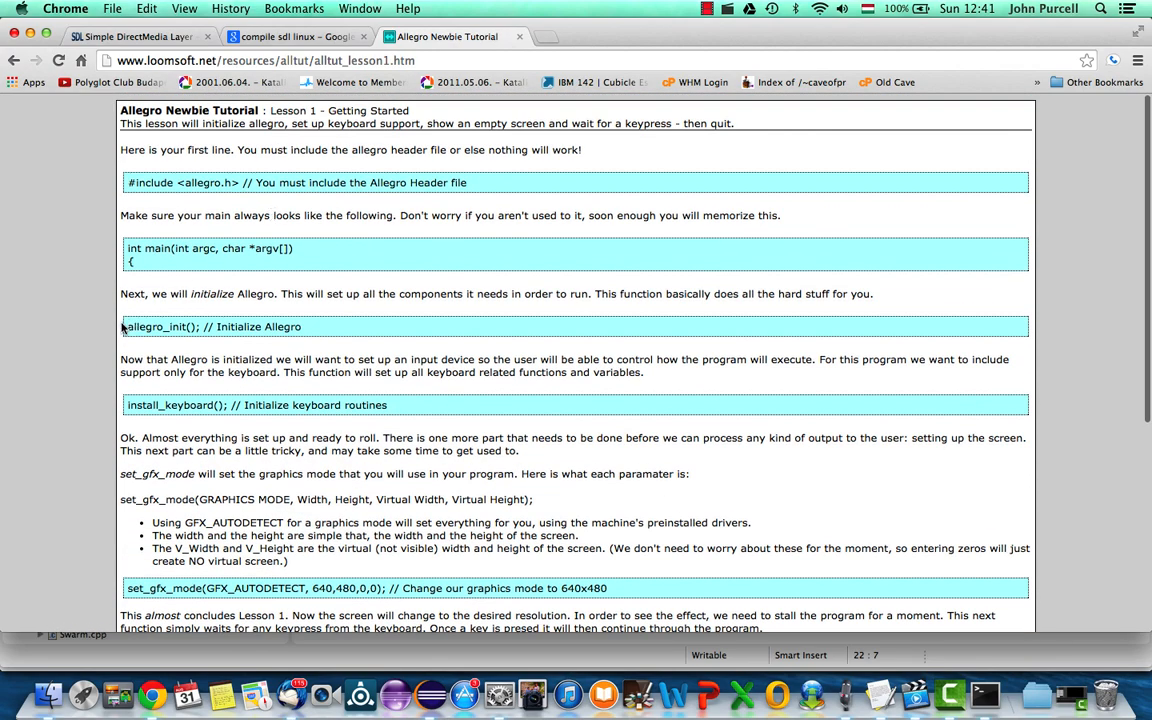
scroll("down", 3)
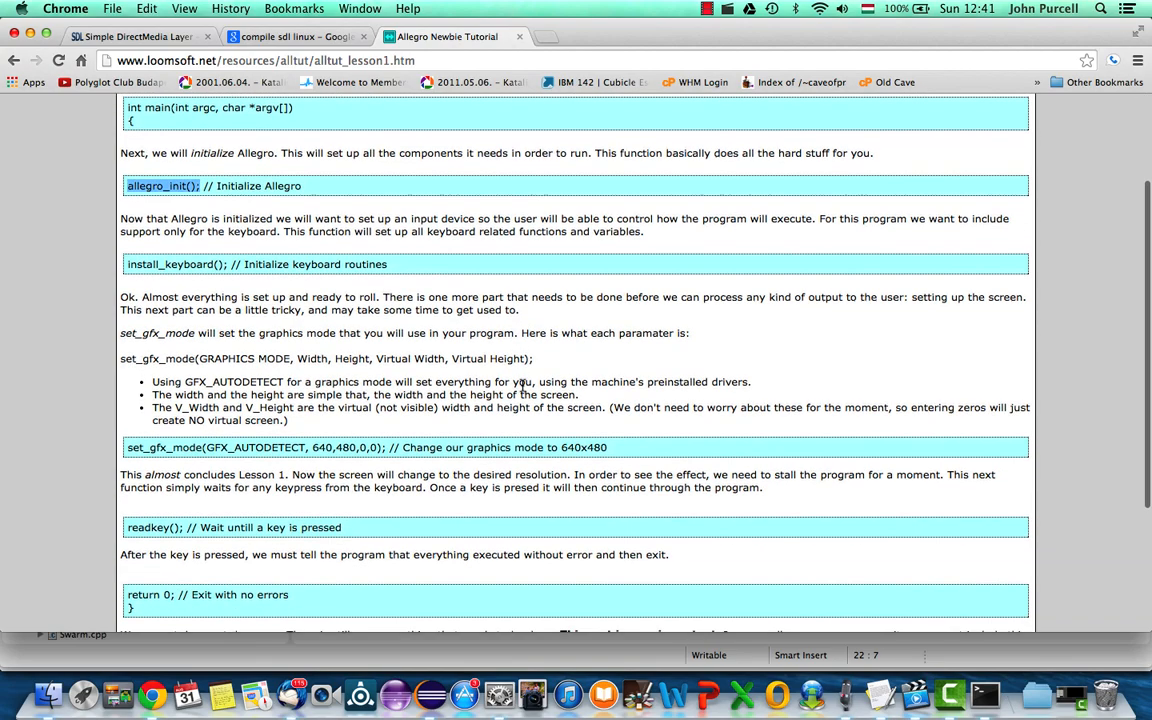
scroll("down", 3)
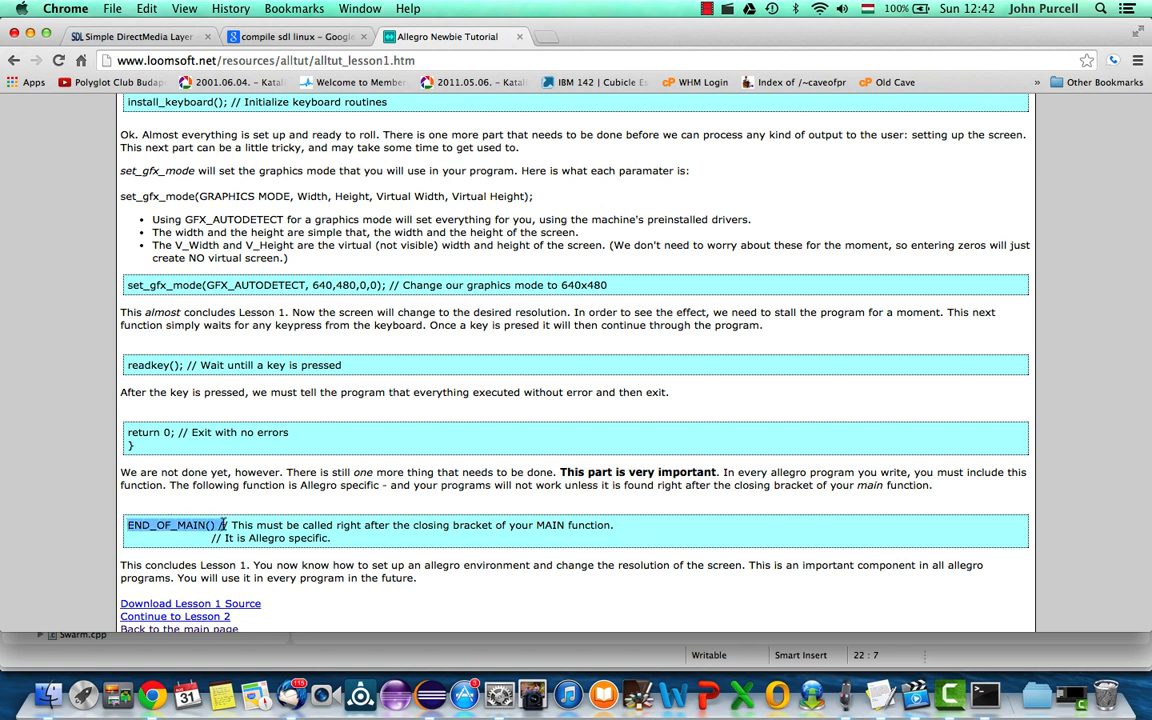
scroll("down", 3)
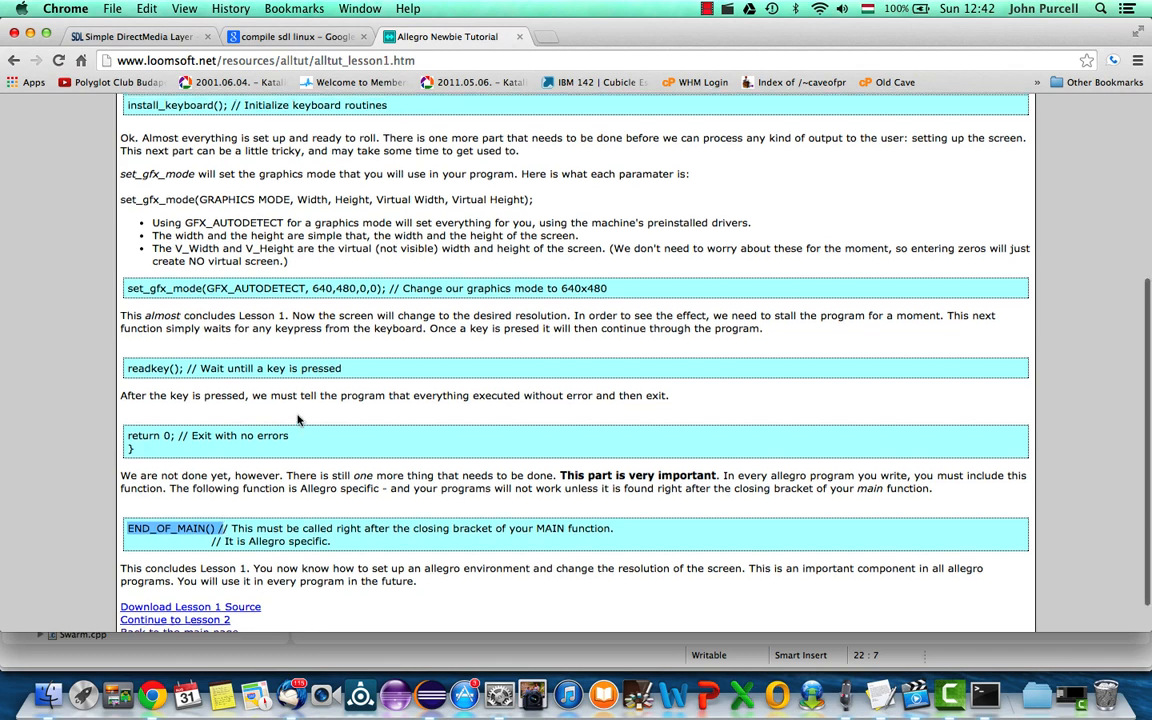
scroll("up", 3)
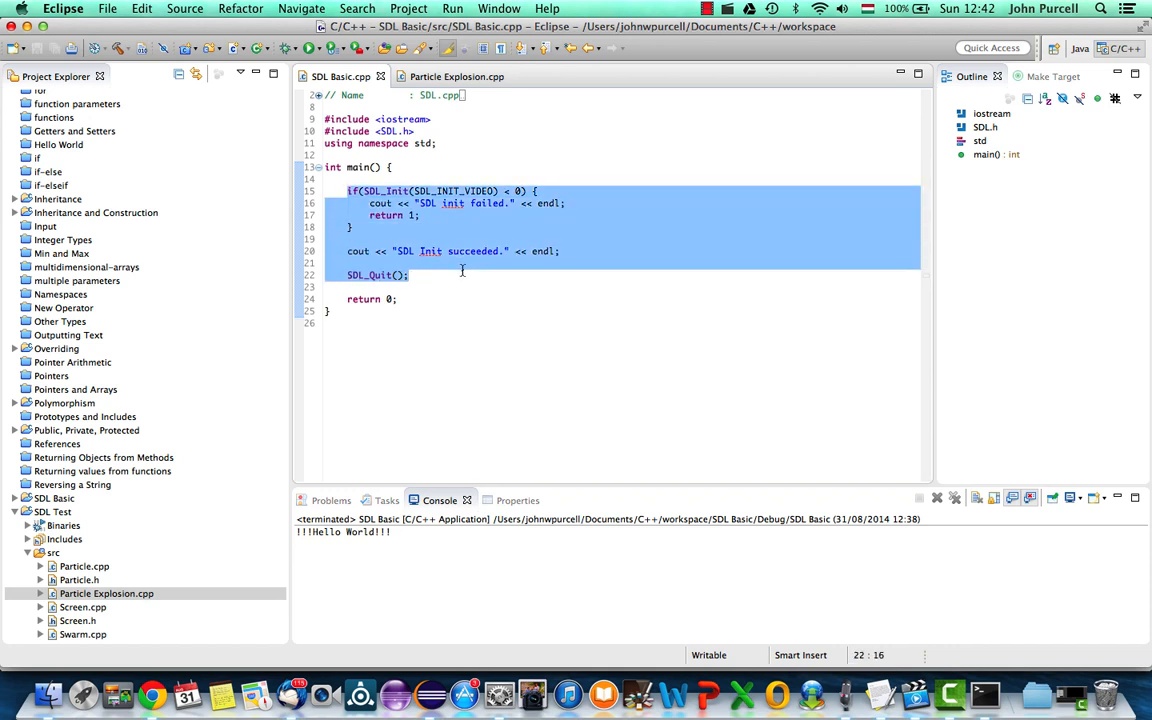
Save SDL Basic.cpp and run Project > Build Project in the background
left_click(409, 275)
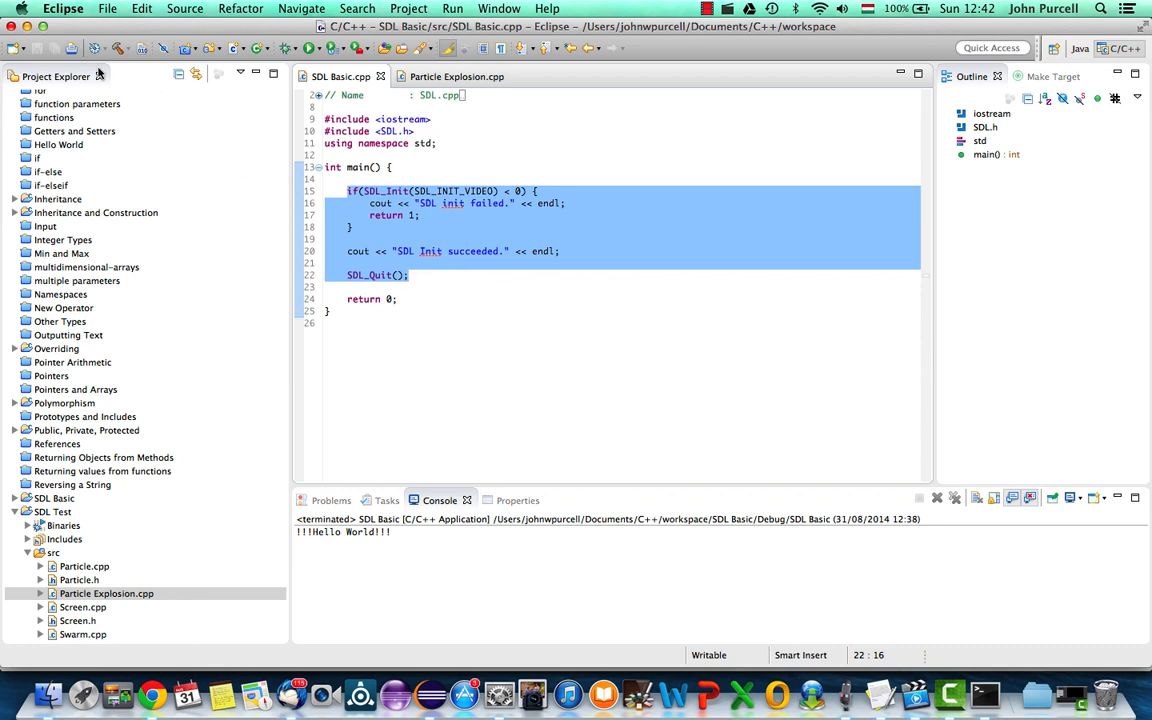
left_click(408, 8)
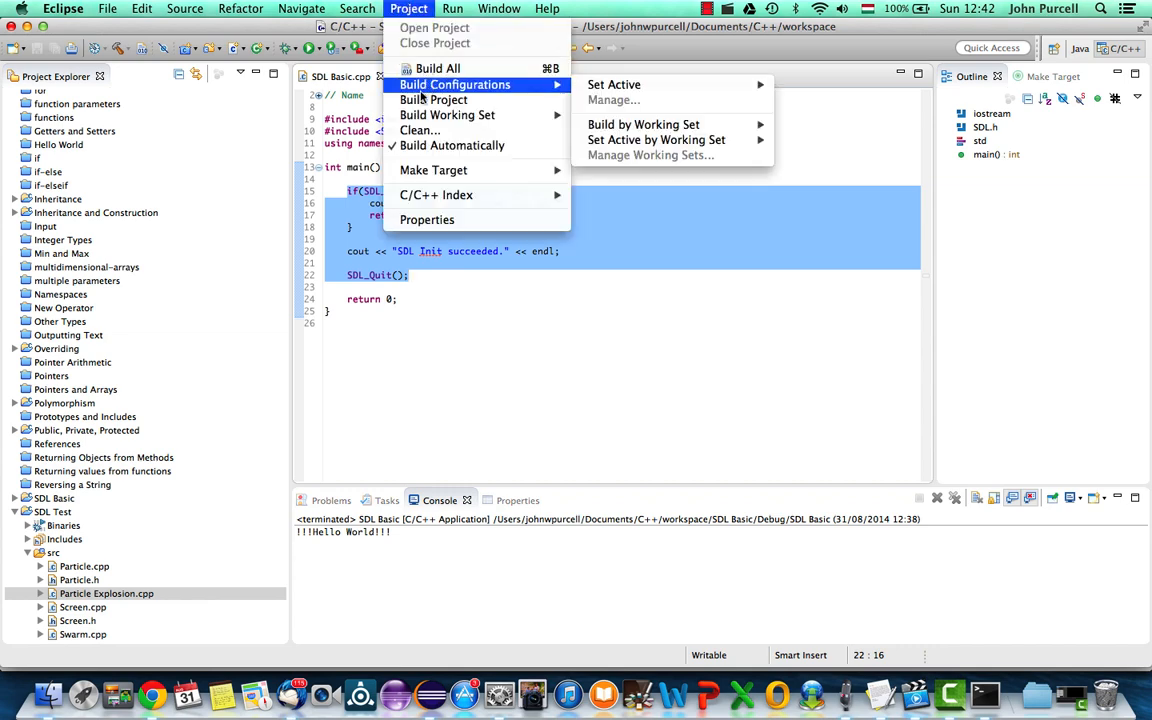
left_click(433, 99)
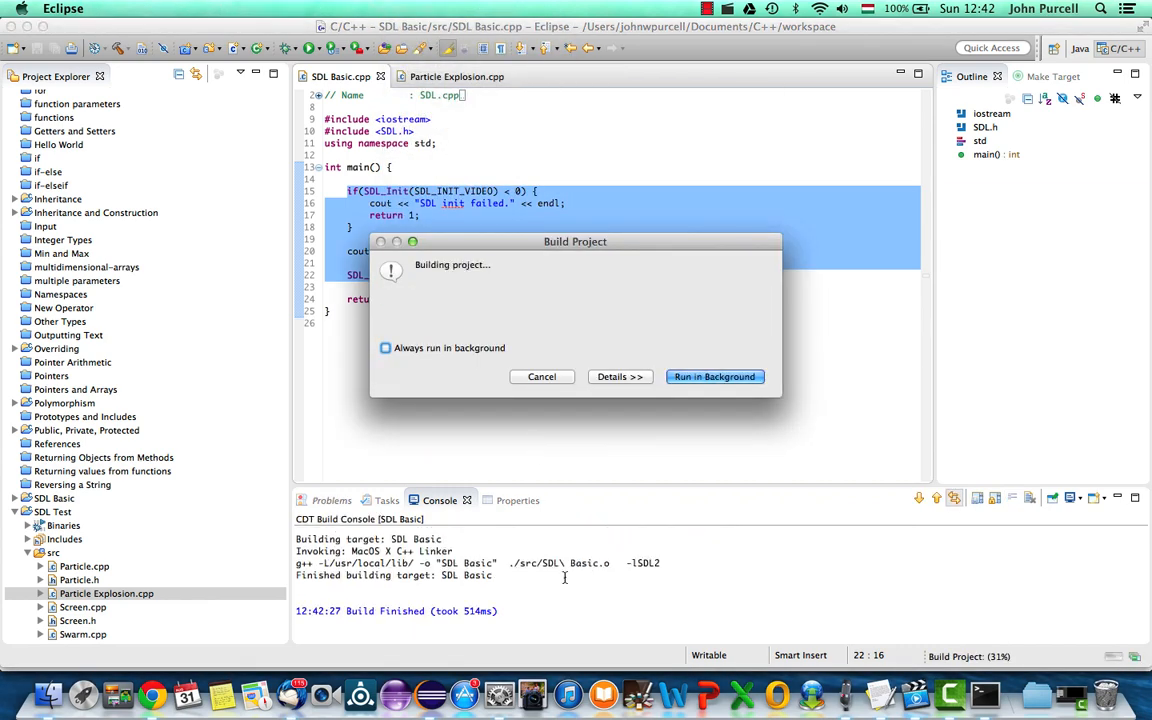
left_click(714, 376)
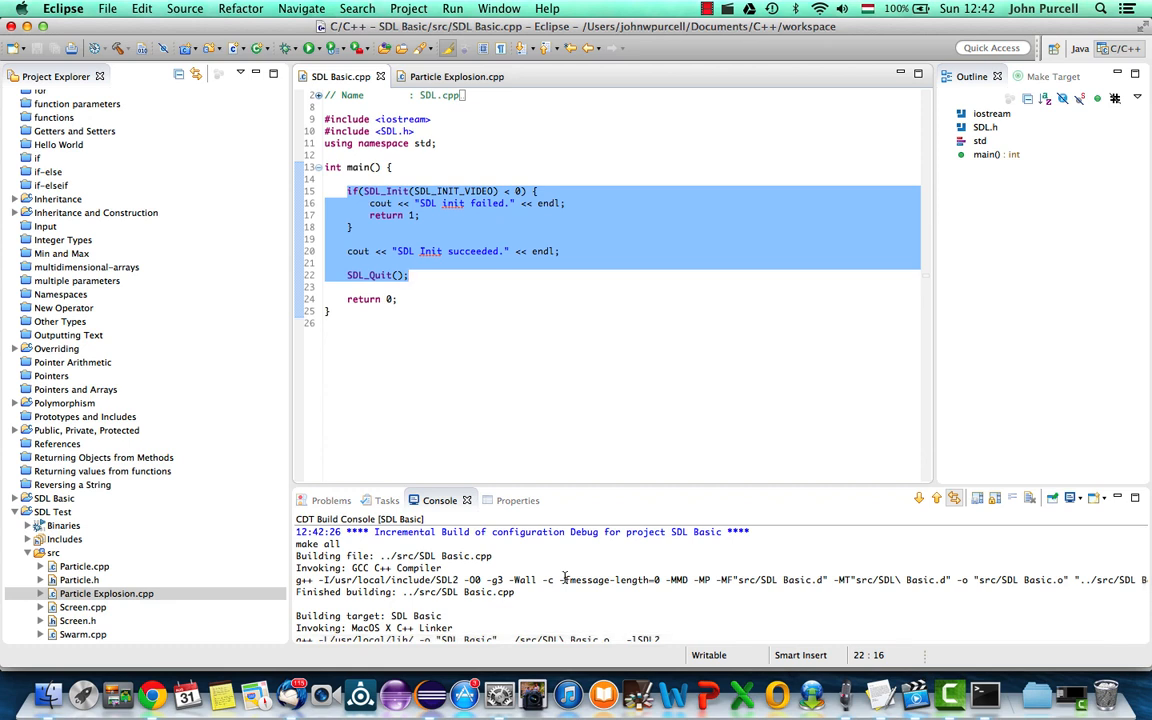
left_click(408, 275)
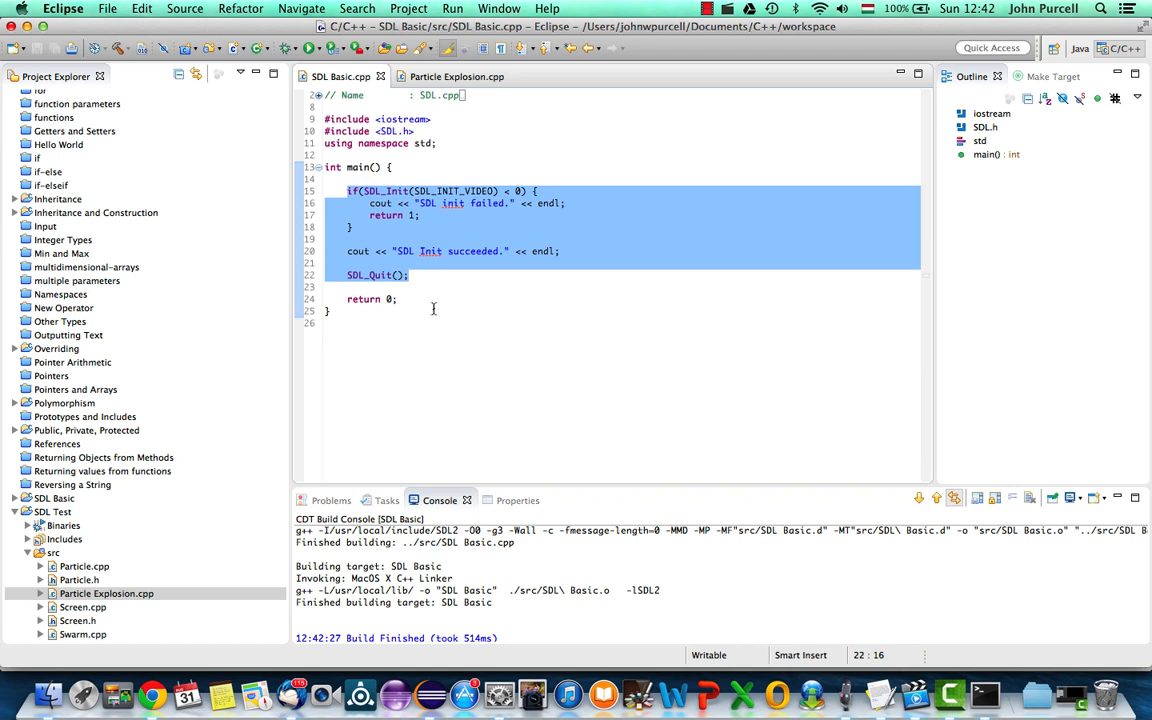
mouse_move(388, 190)
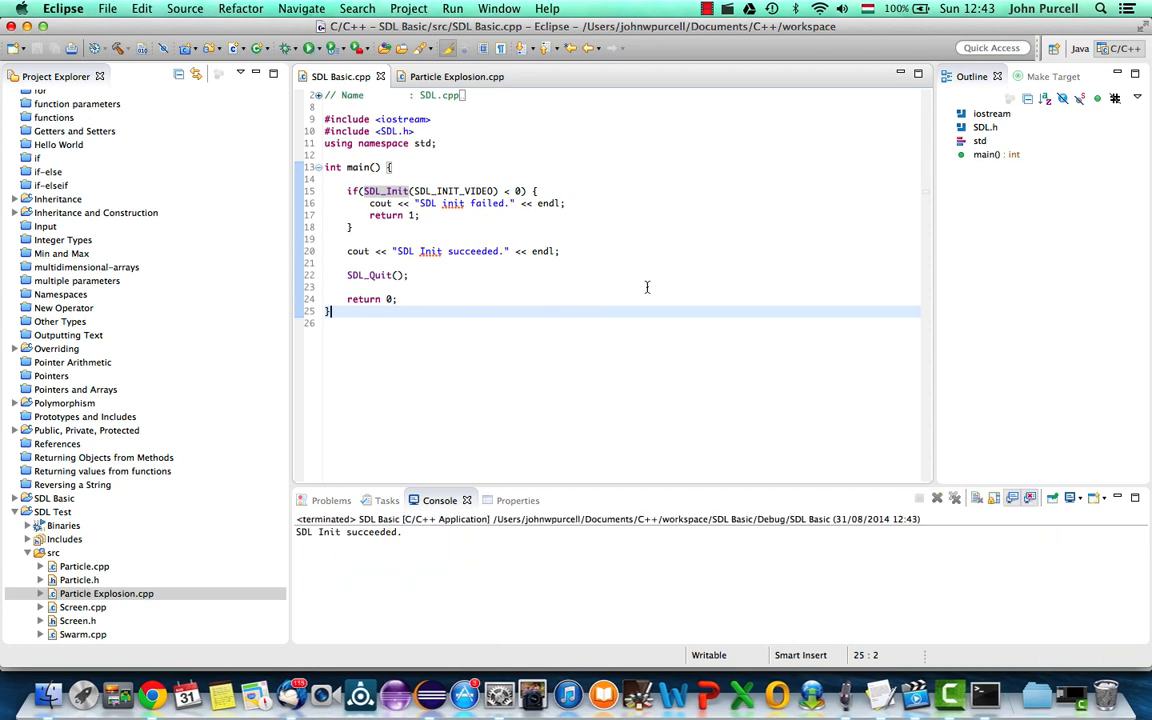
Confirm the console shows 'SDL Init succeeded.' and examine the SDL_Init(SDL_INIT_VIDEO) call
double_click(348, 531)
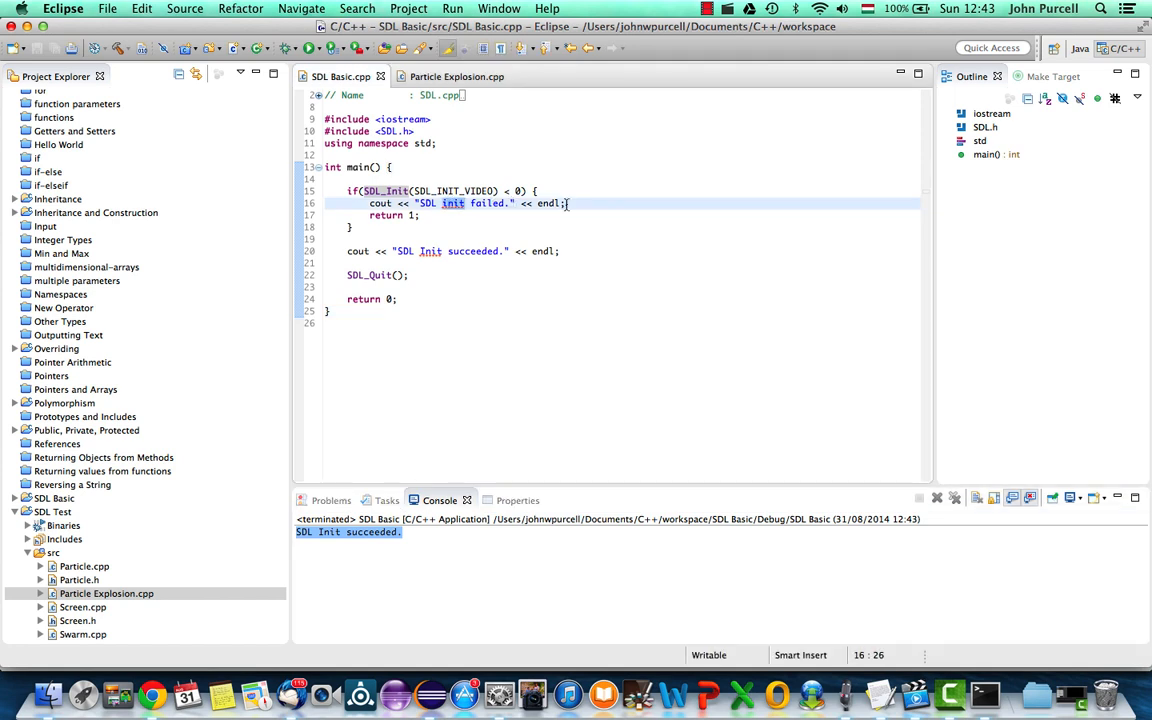
left_click(363, 191)
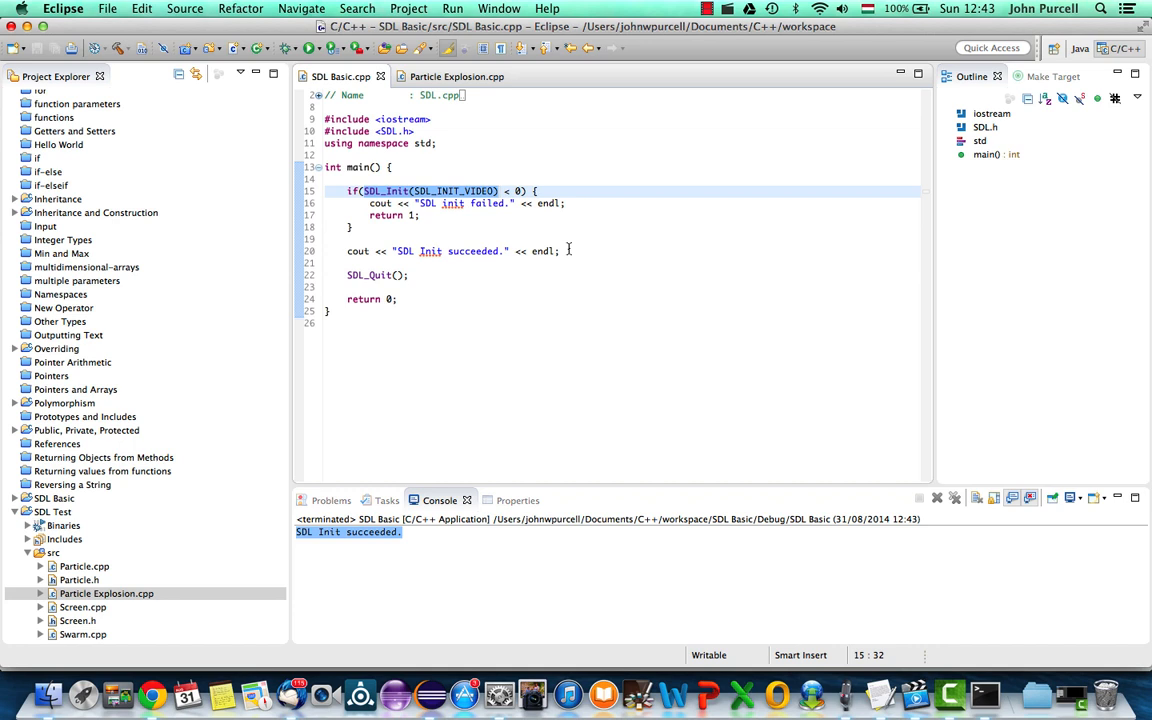
left_click(500, 191)
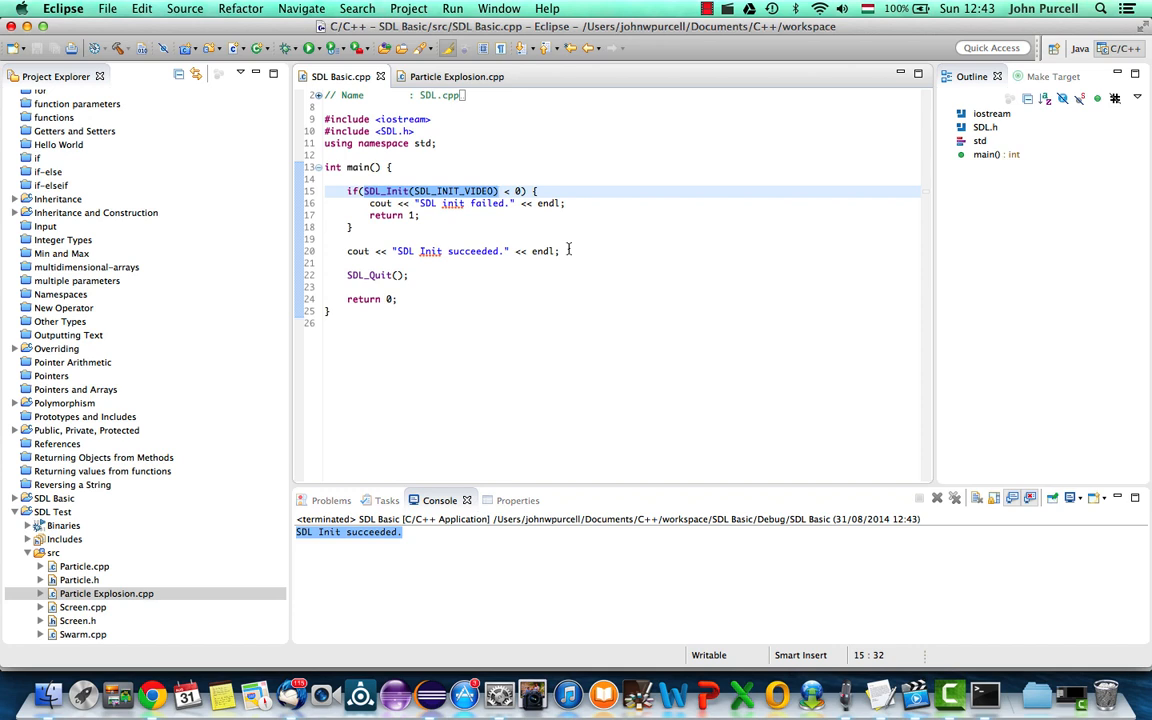
left_click(499, 191)
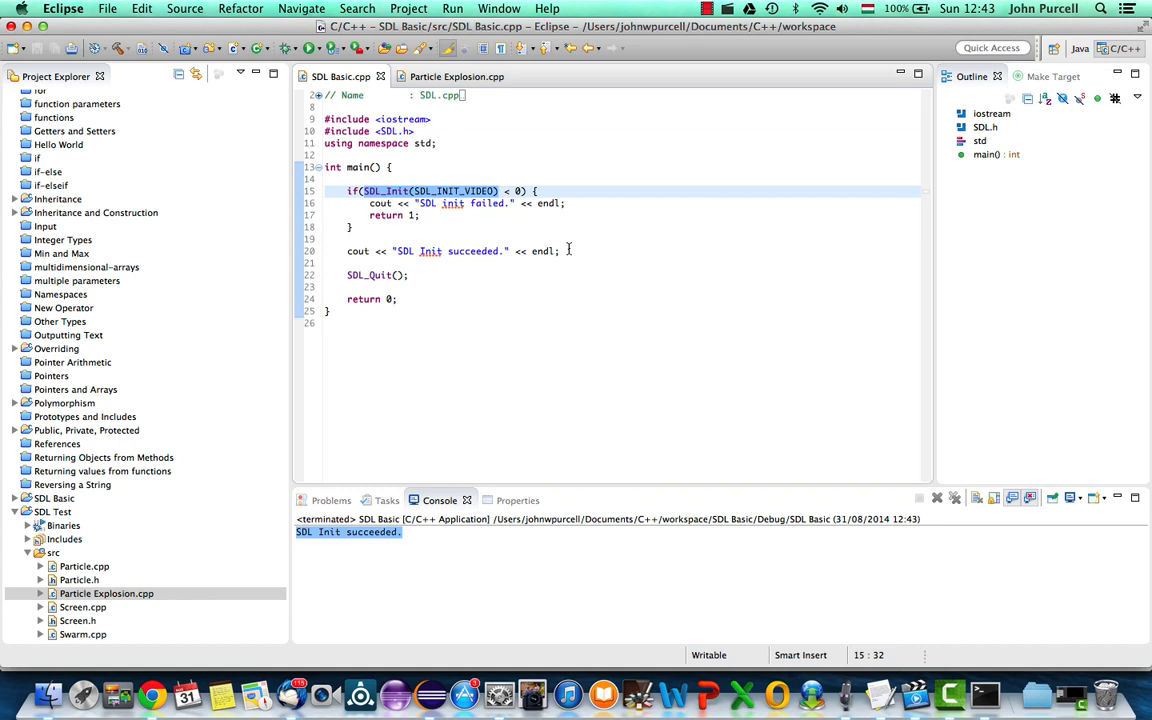
left_click(372, 190)
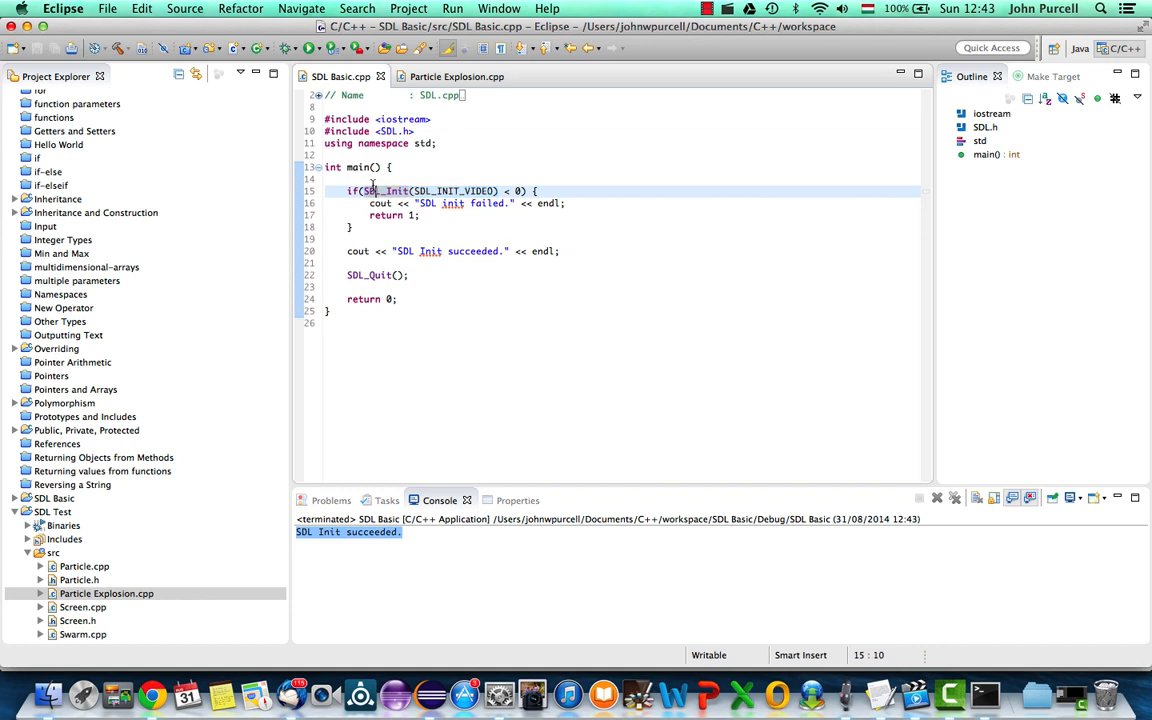
double_click(385, 190)
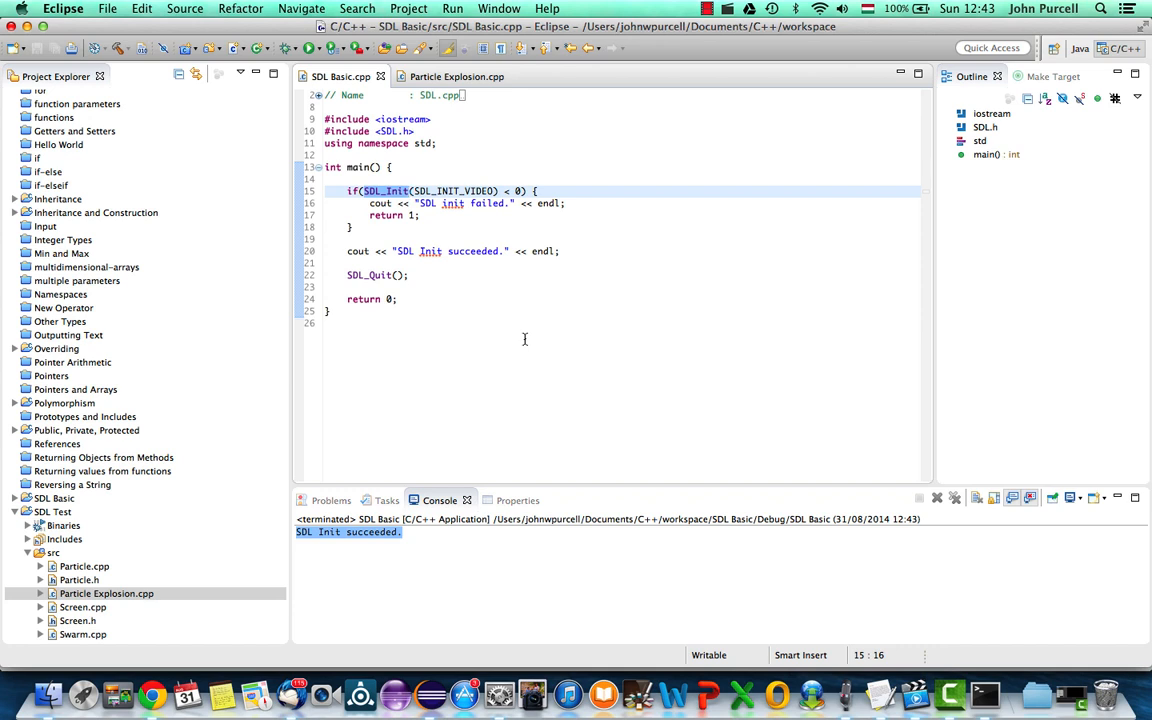
left_click(408, 191)
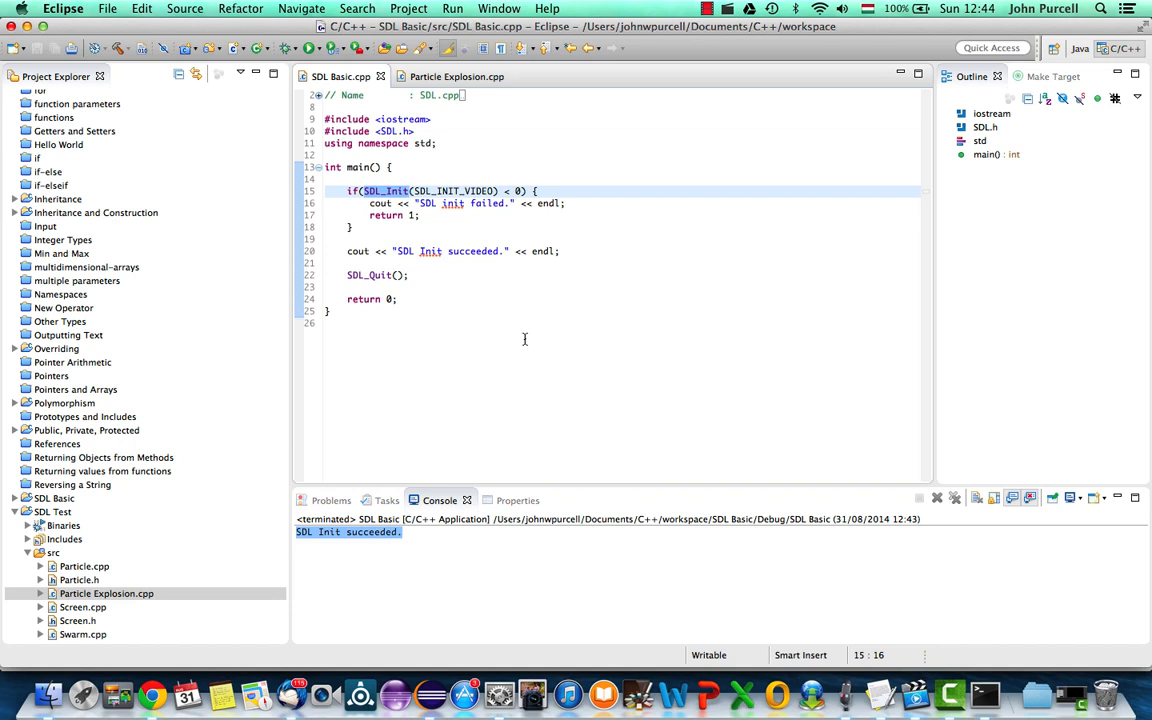
left_click(409, 191)
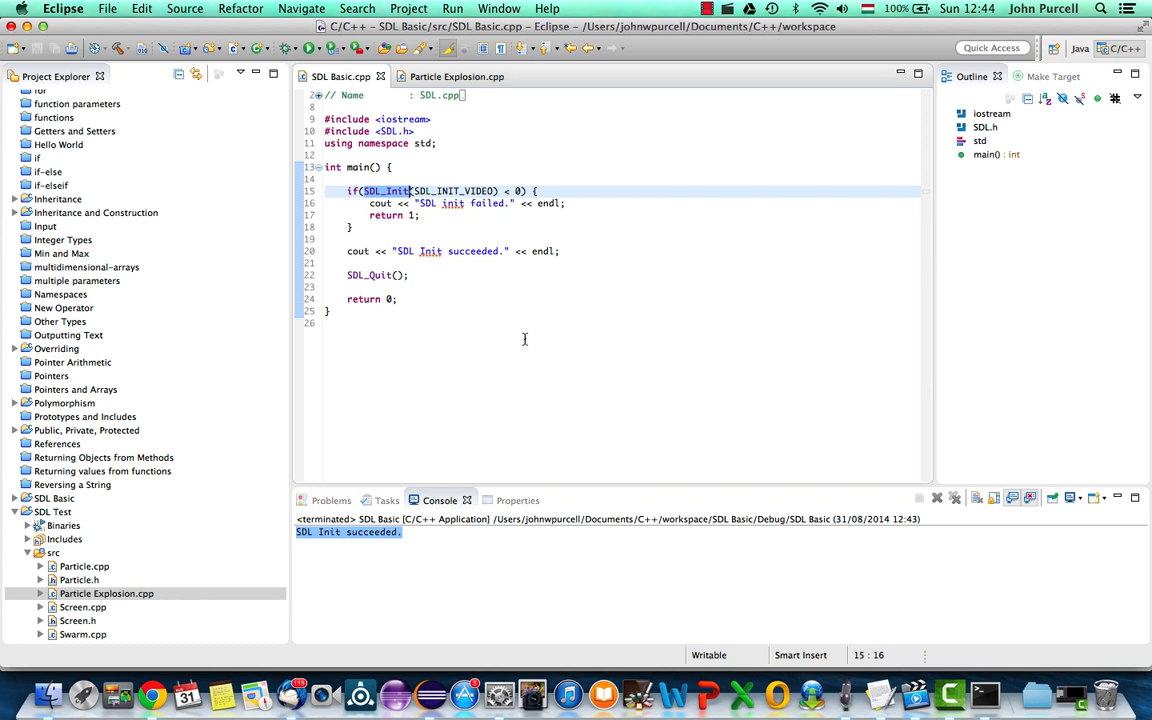